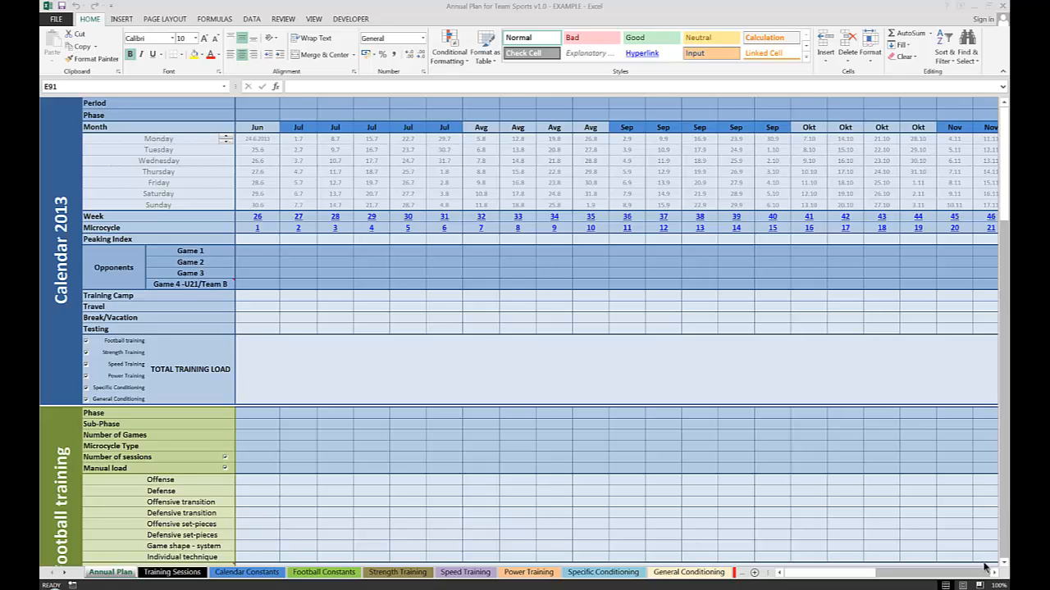
pyautogui.moveTo(1001, 201)
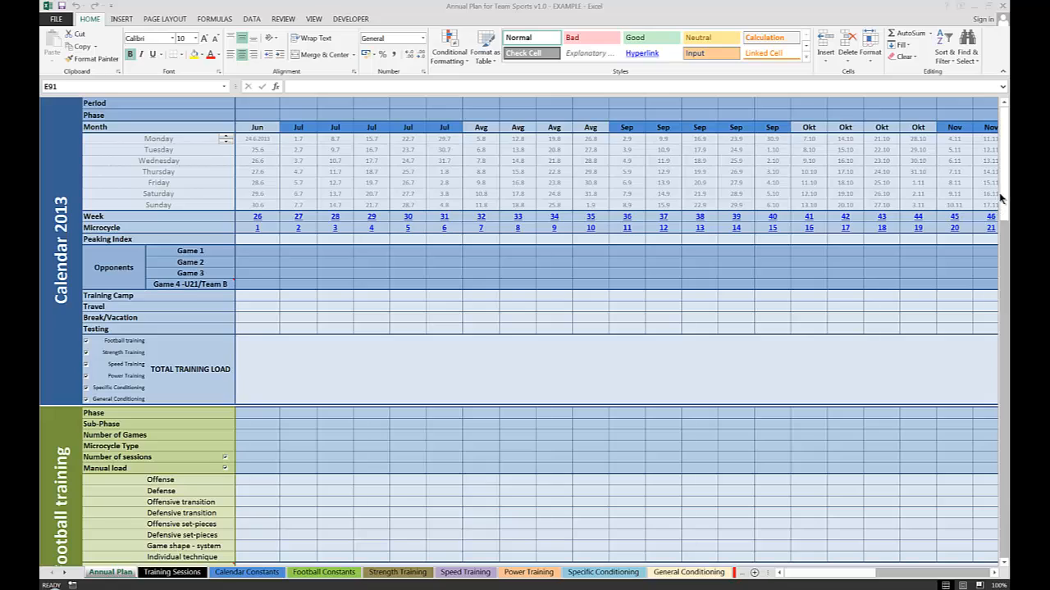
pyautogui.moveTo(1002, 199)
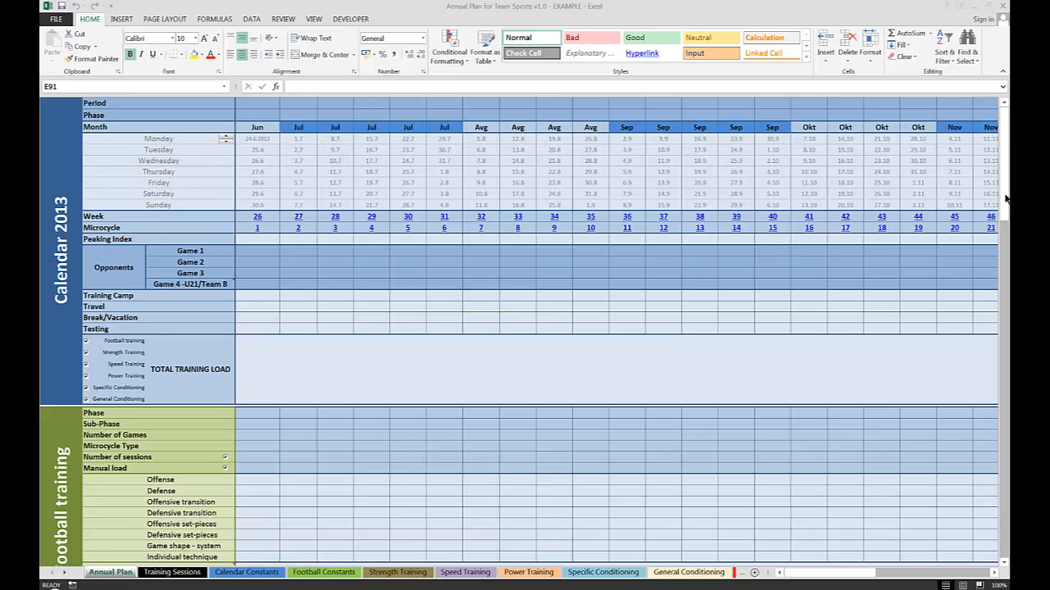
pyautogui.moveTo(287, 489)
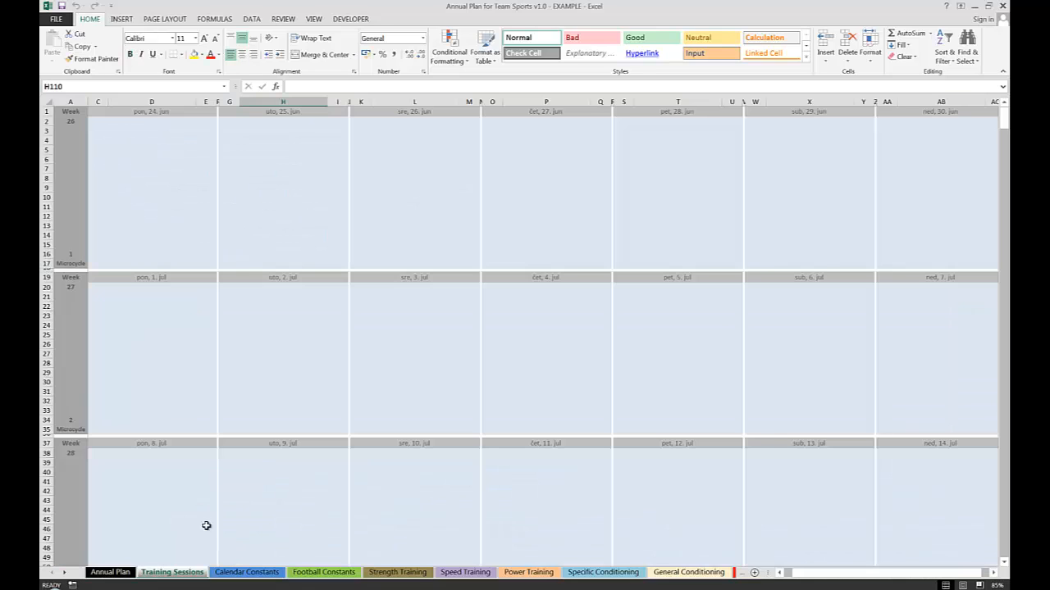
pyautogui.moveTo(144, 560)
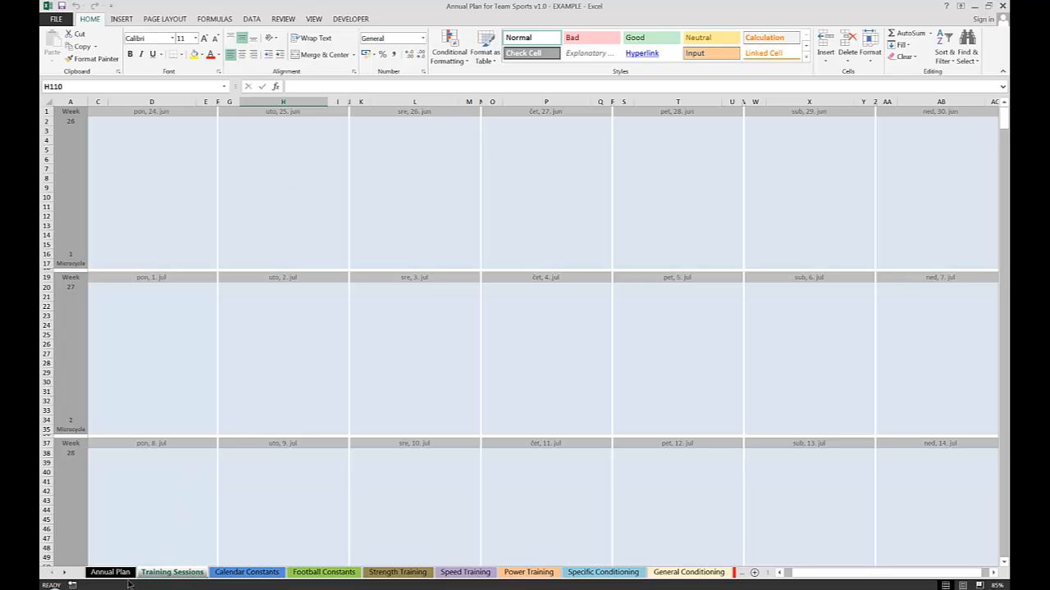
# Return to the Annual Plan sheet with the 2013 calendar overview.
pyautogui.click(246, 571)
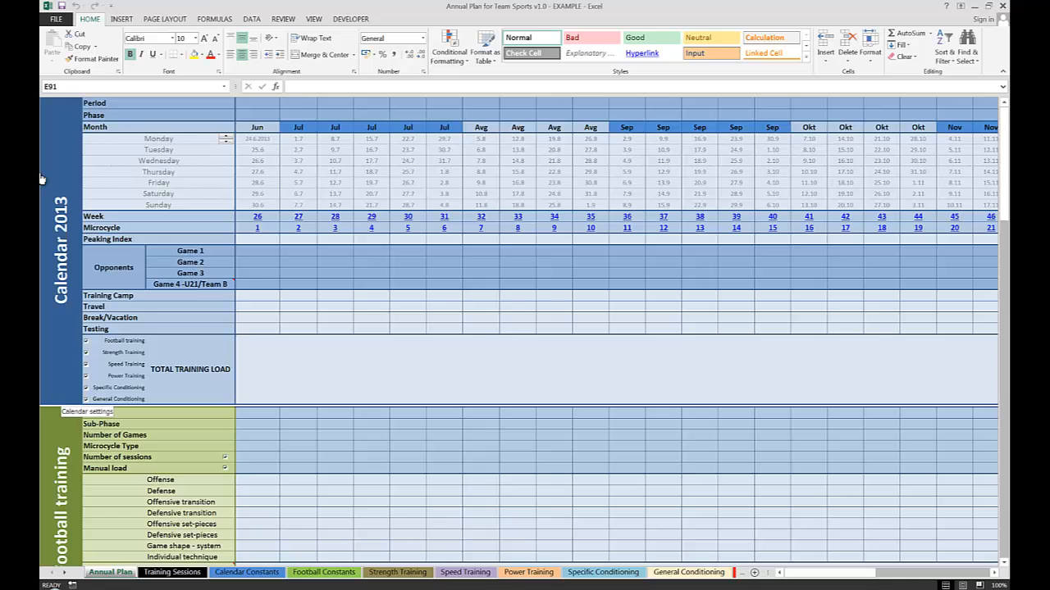
pyautogui.moveTo(59, 174)
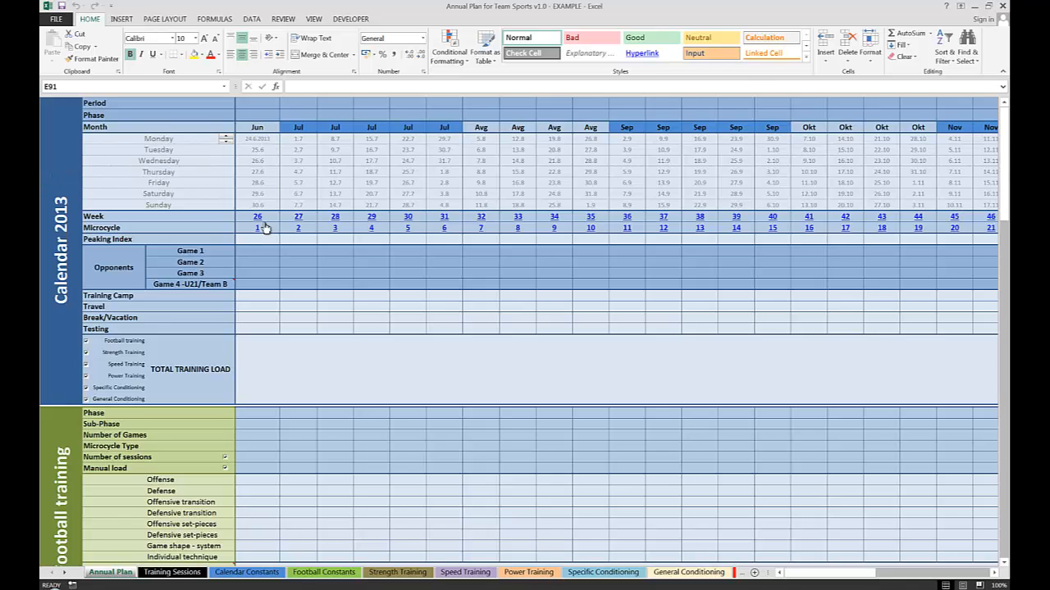
pyautogui.scroll(-3)
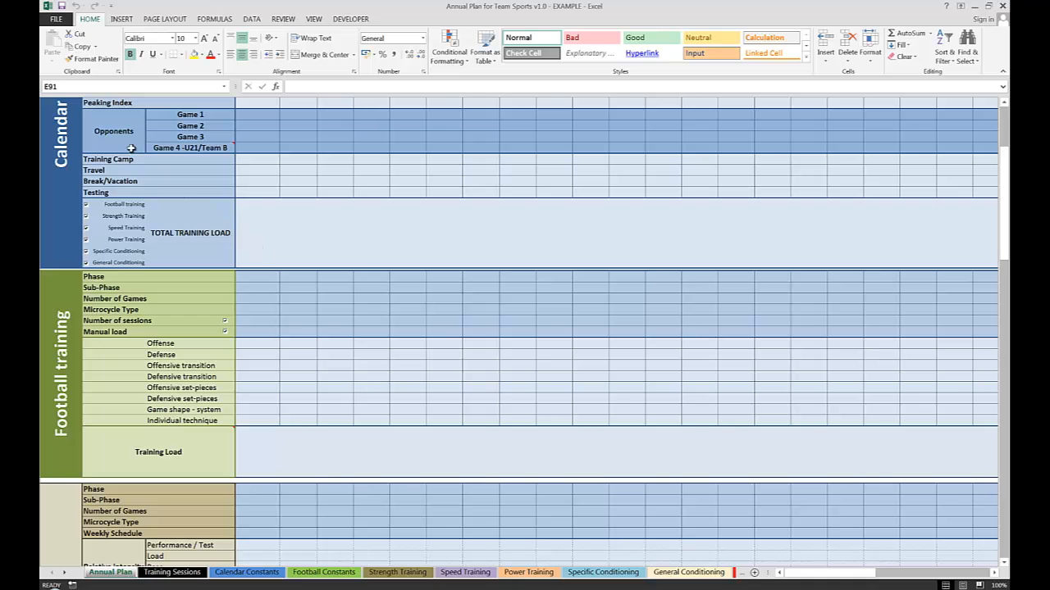
pyautogui.scroll(-3)
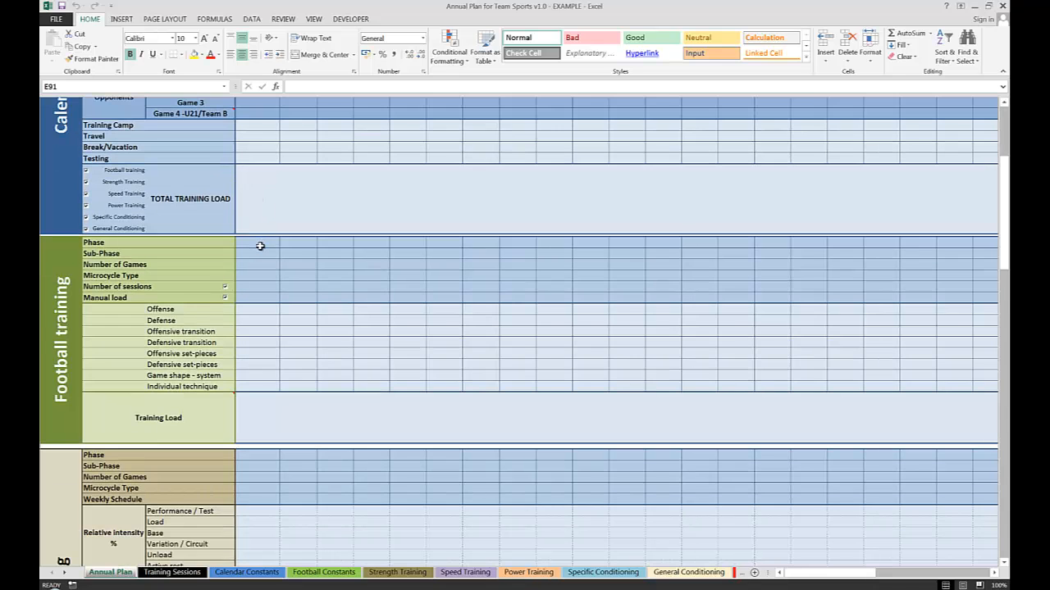
pyautogui.scroll(-3)
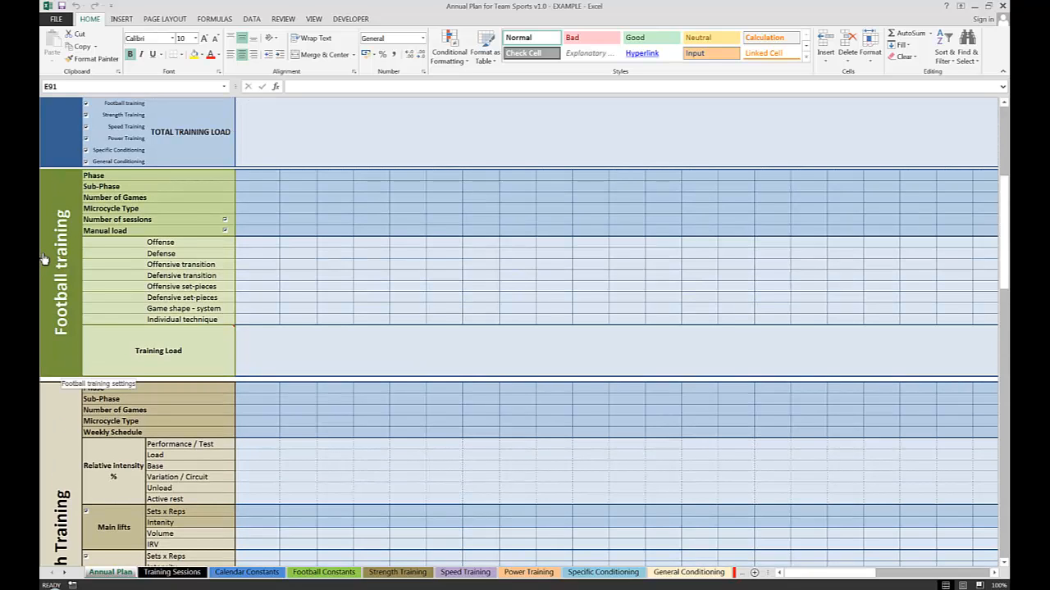
pyautogui.scroll(-3)
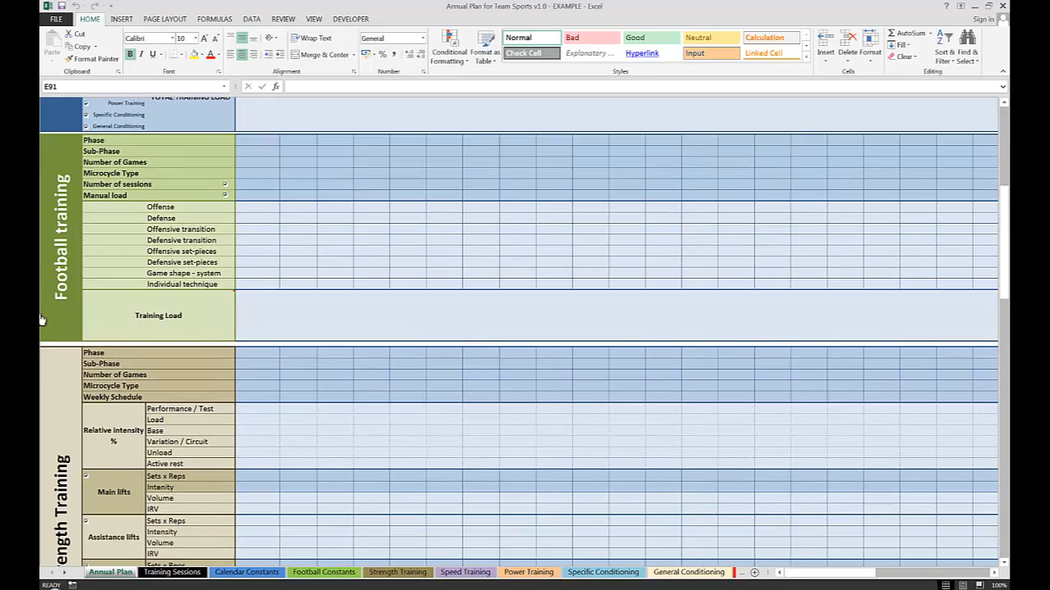
pyautogui.scroll(-3)
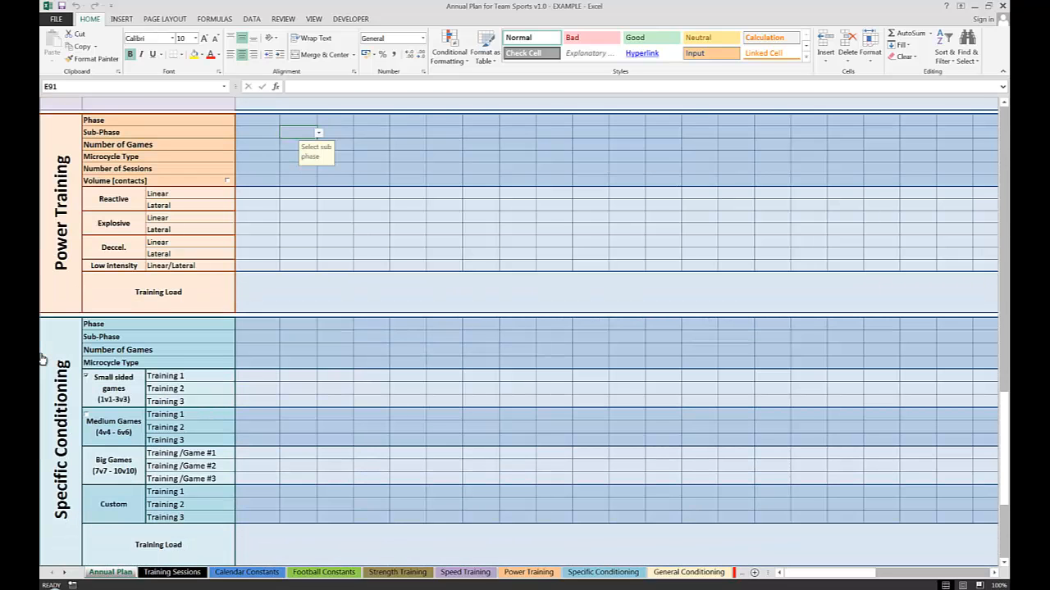
pyautogui.scroll(-3)
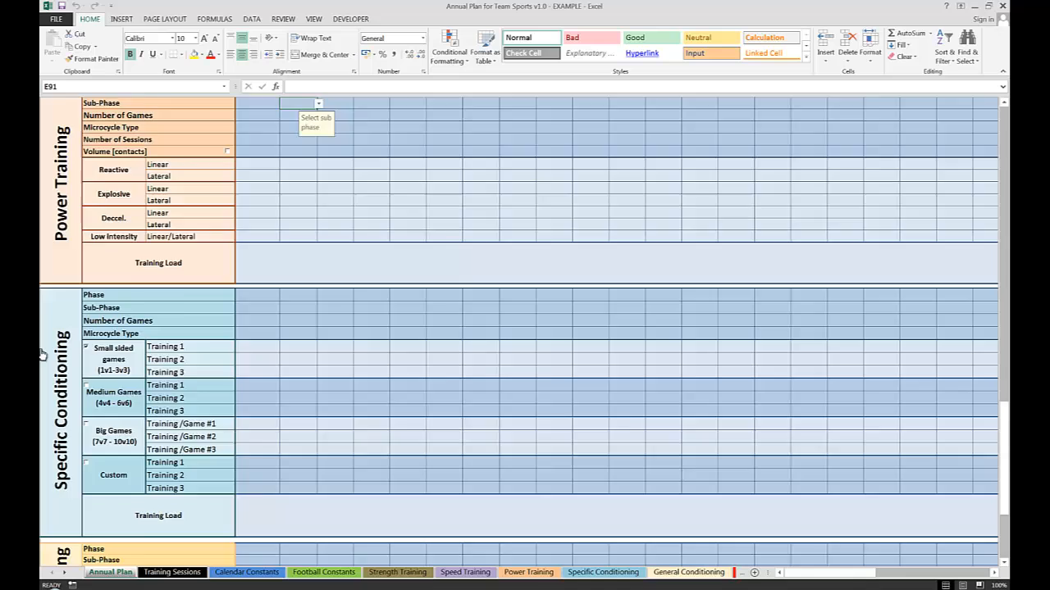
pyautogui.scroll(-3)
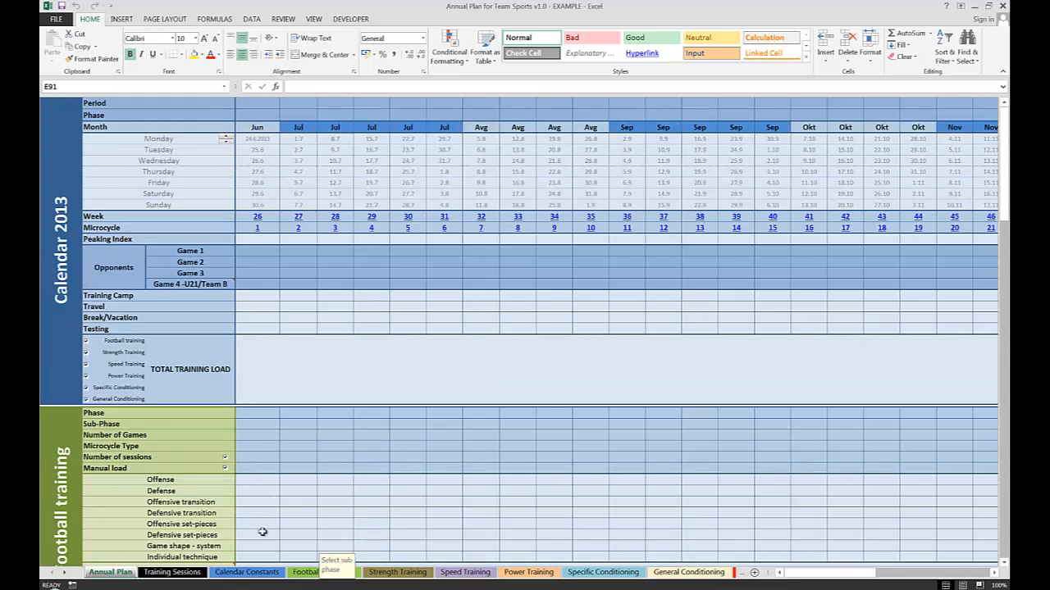
pyautogui.scroll(-3)
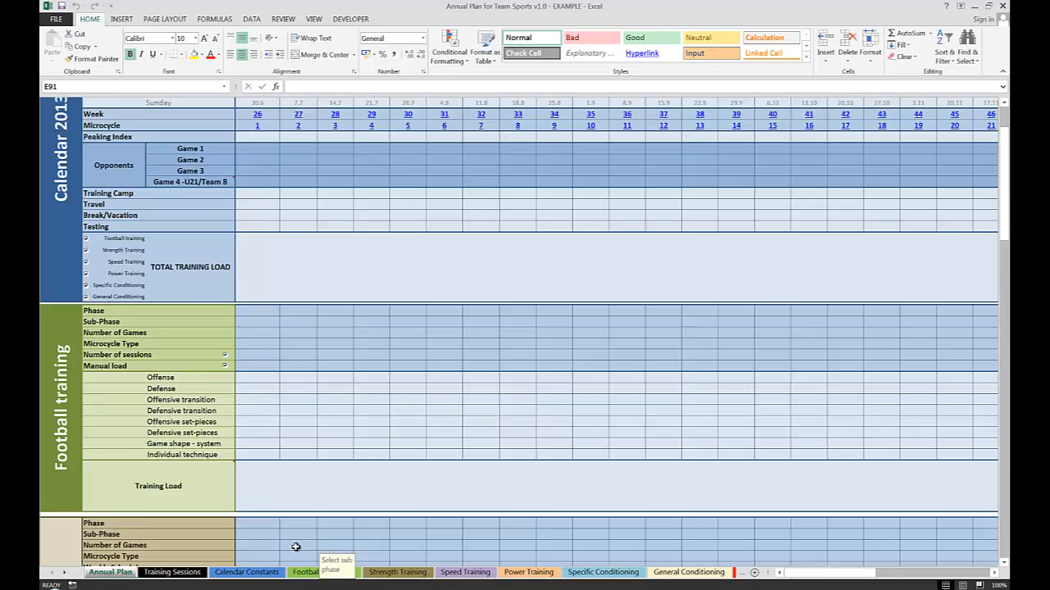
pyautogui.scroll(-3)
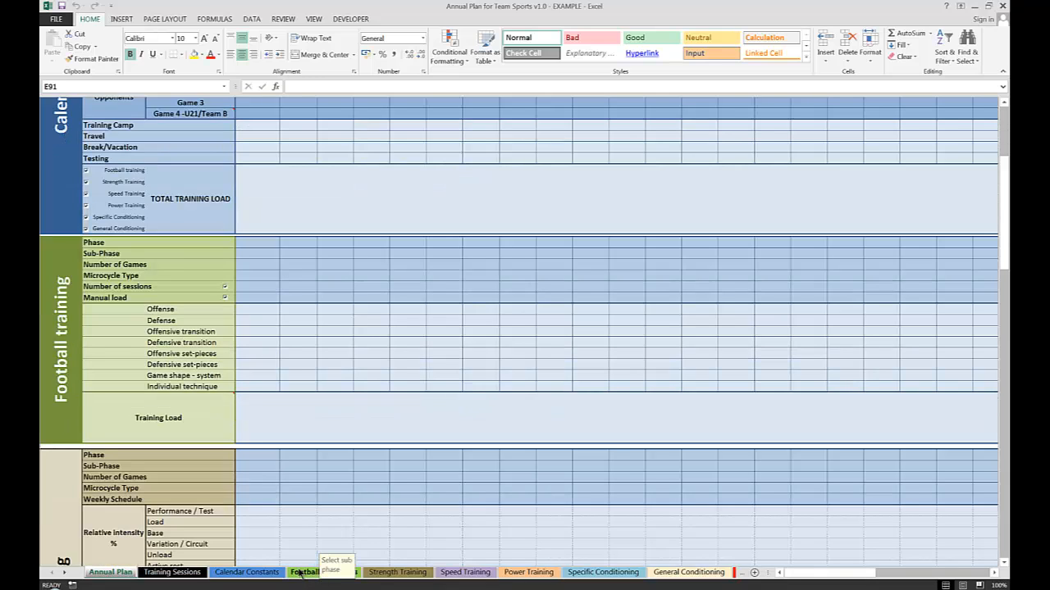
pyautogui.moveTo(299, 571)
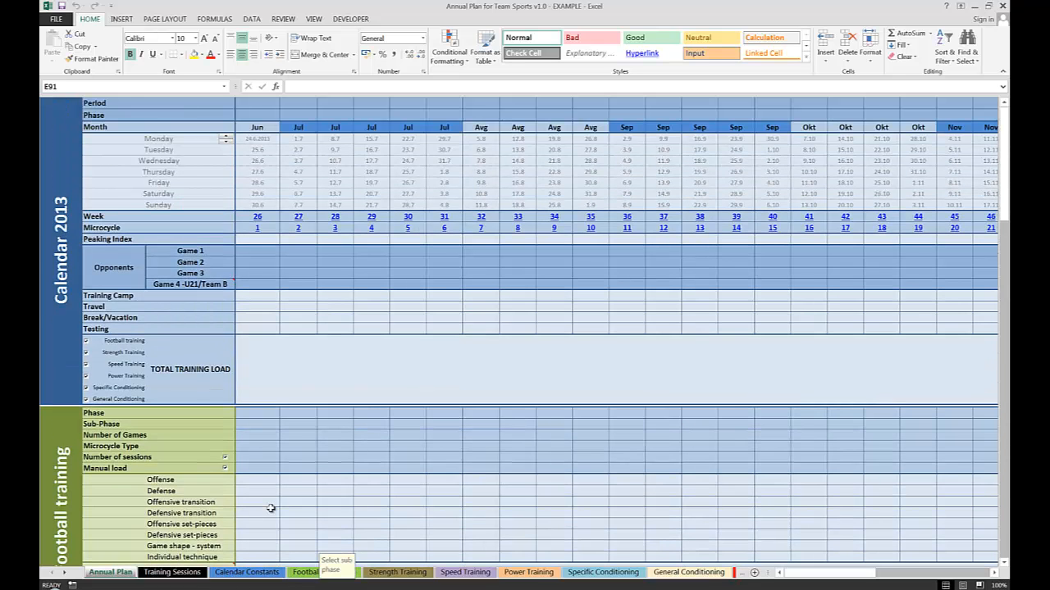
pyautogui.moveTo(246, 557)
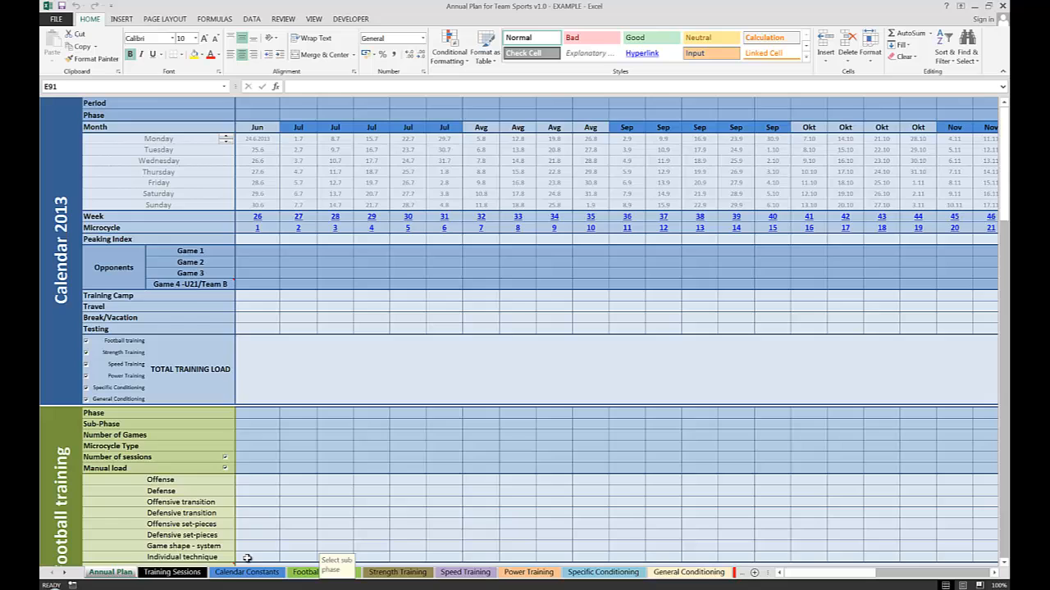
pyautogui.click(171, 571)
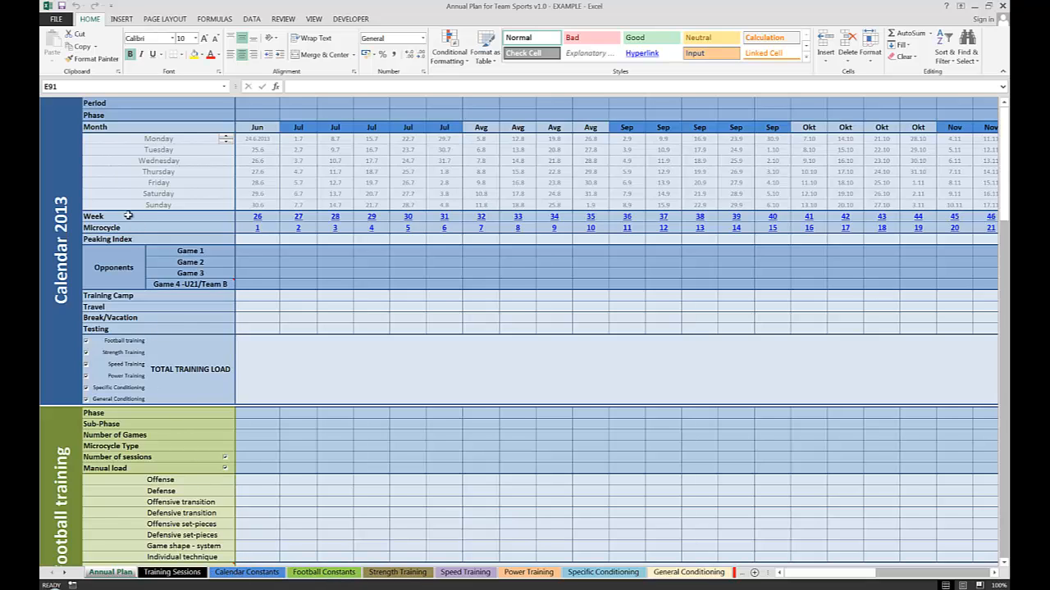
pyautogui.scroll(-3)
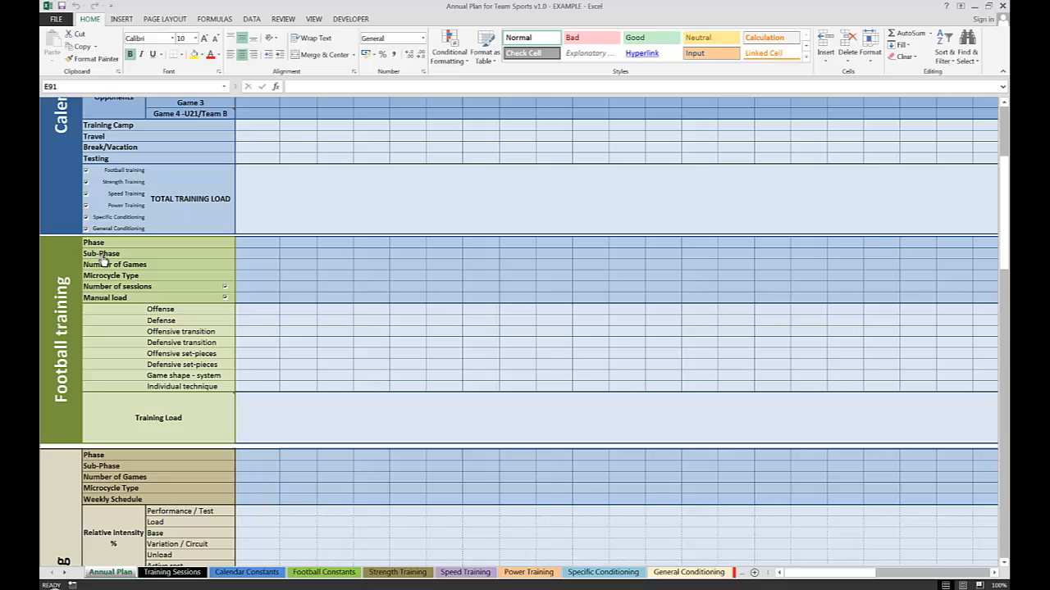
pyautogui.moveTo(141, 295)
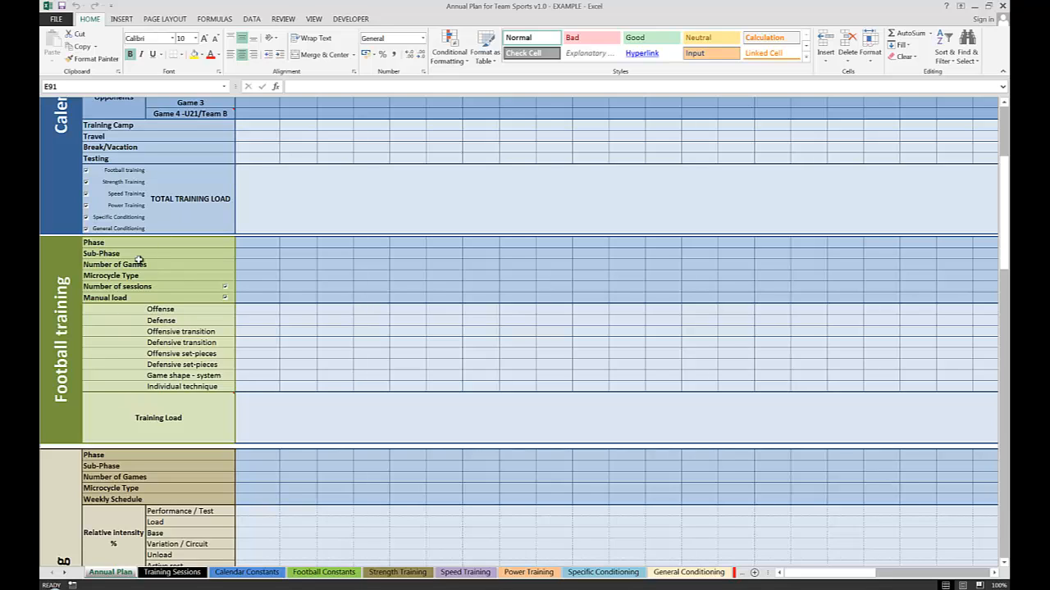
pyautogui.moveTo(94, 243)
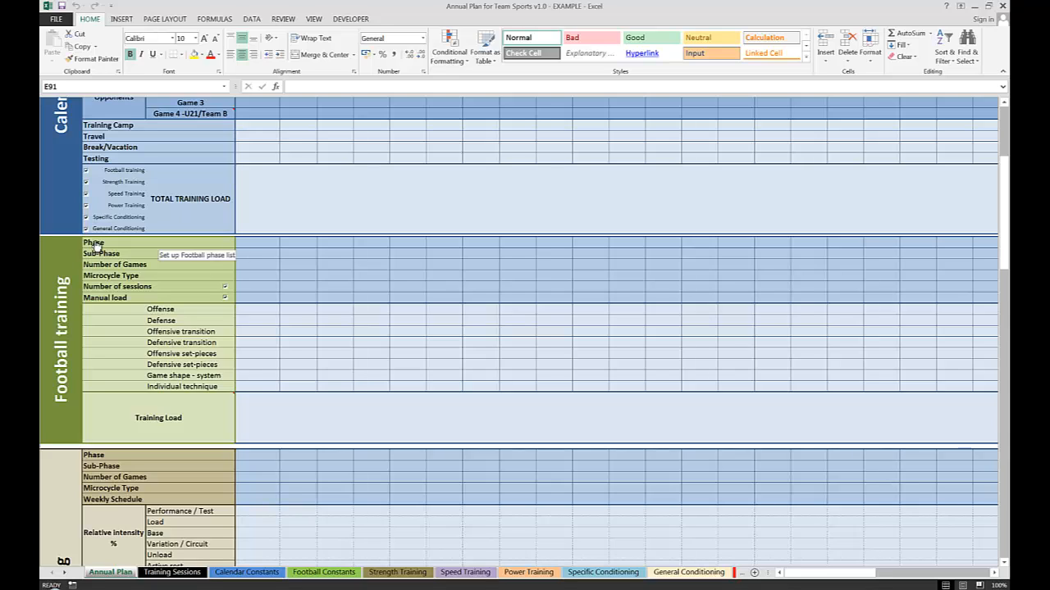
pyautogui.moveTo(102, 253)
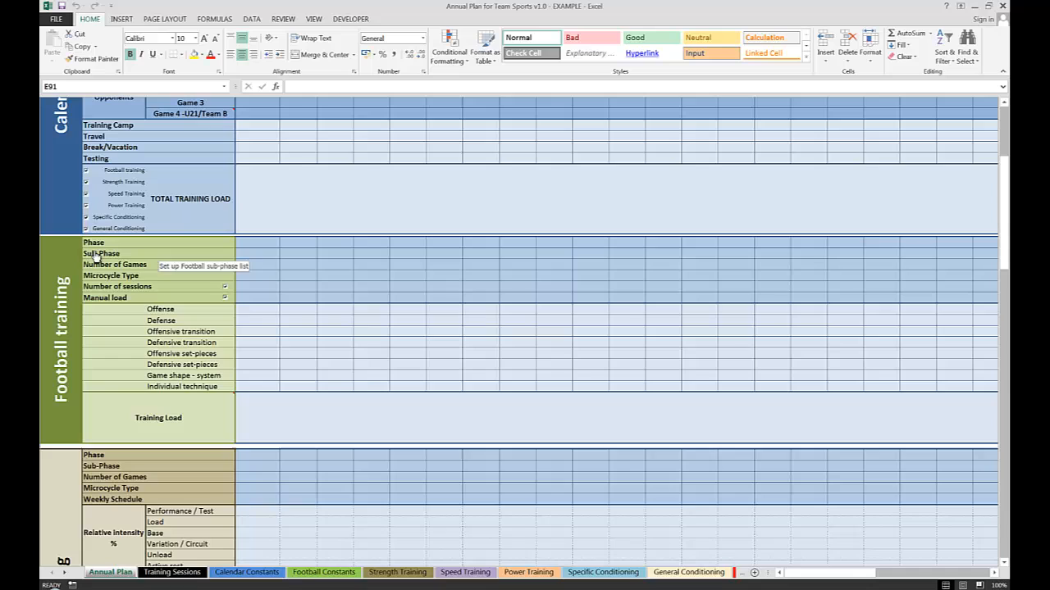
pyautogui.moveTo(91, 243)
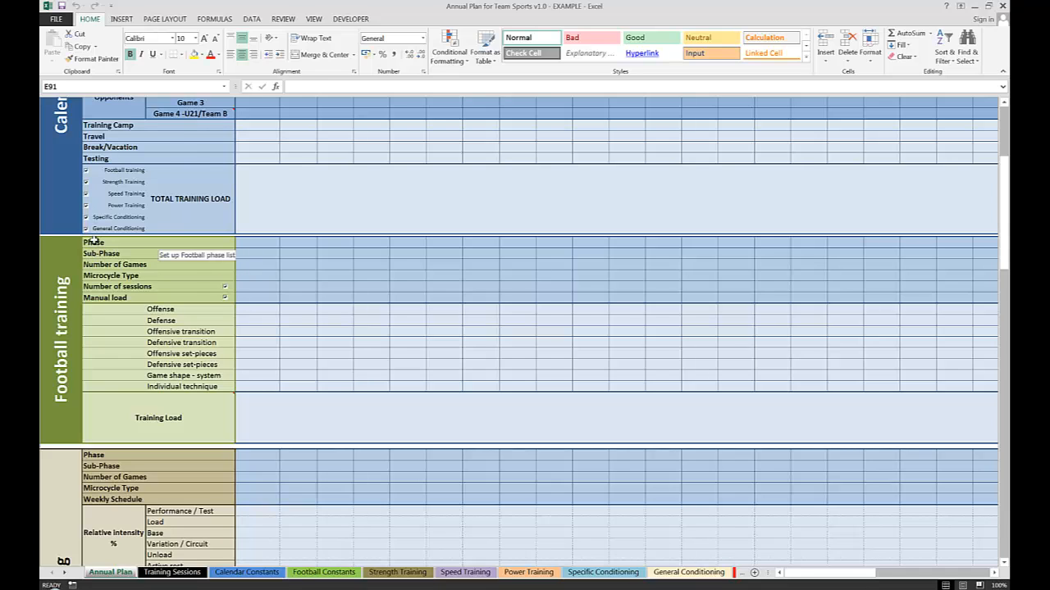
pyautogui.click(323, 571)
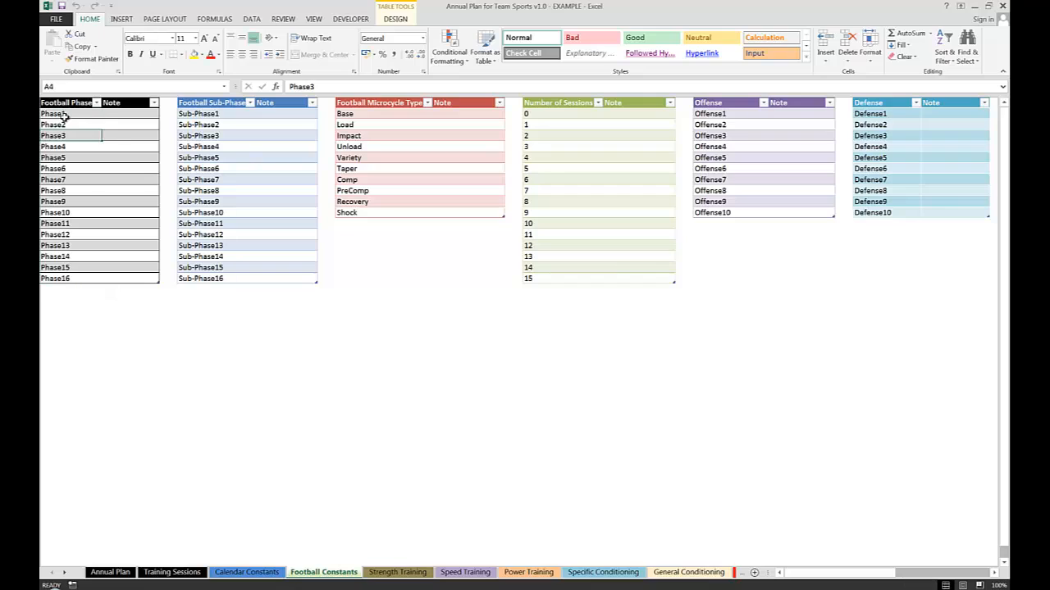
pyautogui.click(56, 213)
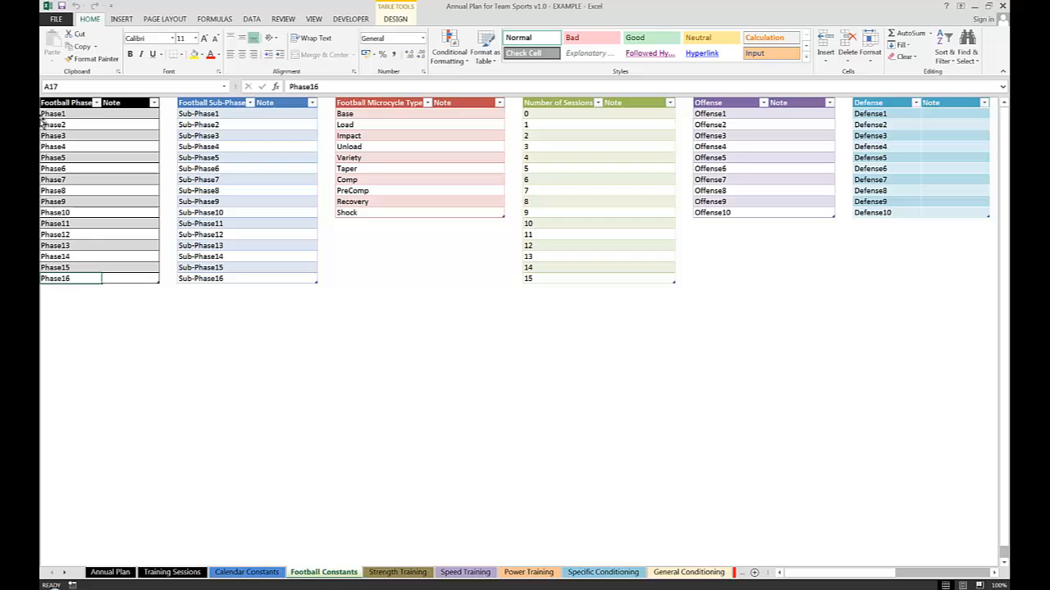
pyautogui.click(110, 571)
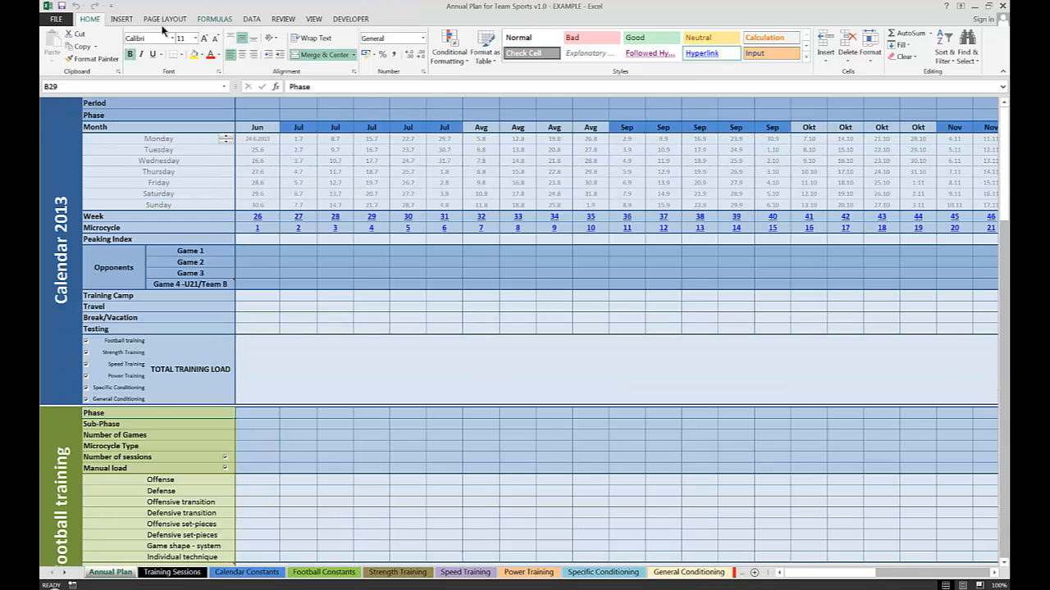
pyautogui.scroll(-3)
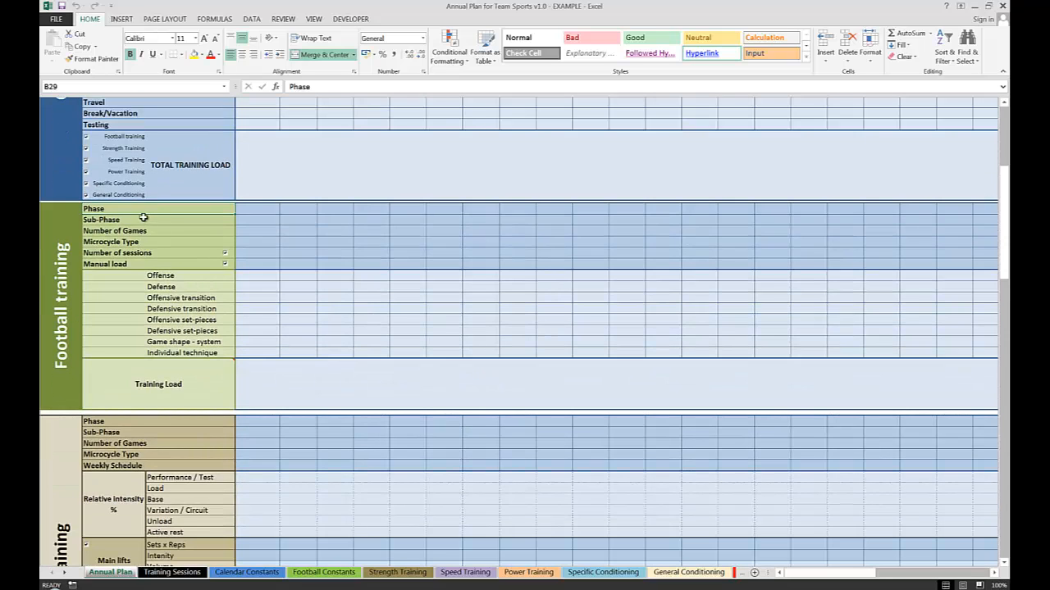
pyautogui.moveTo(145, 210)
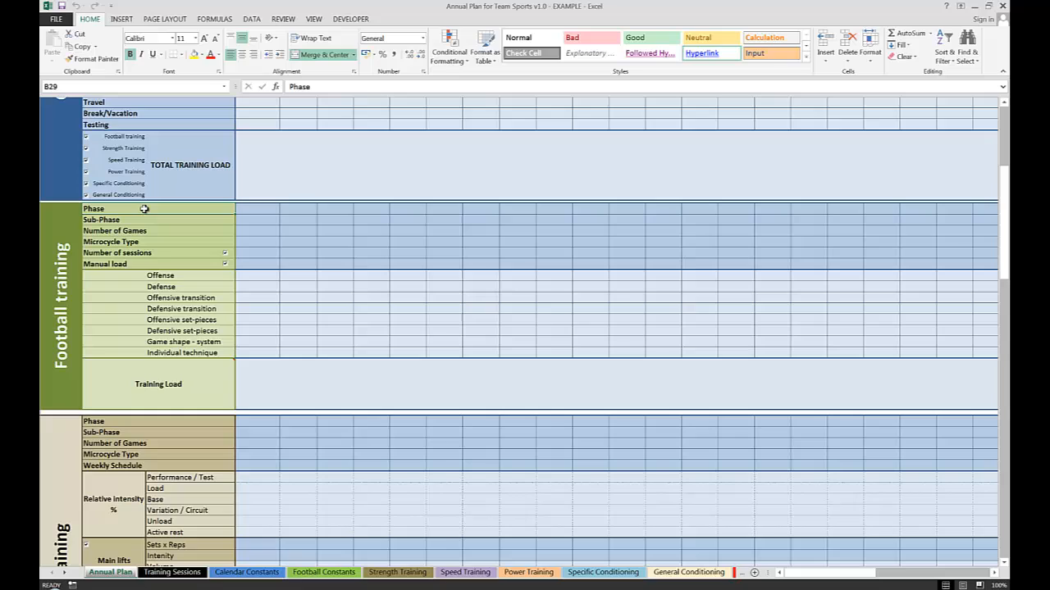
pyautogui.moveTo(143, 210)
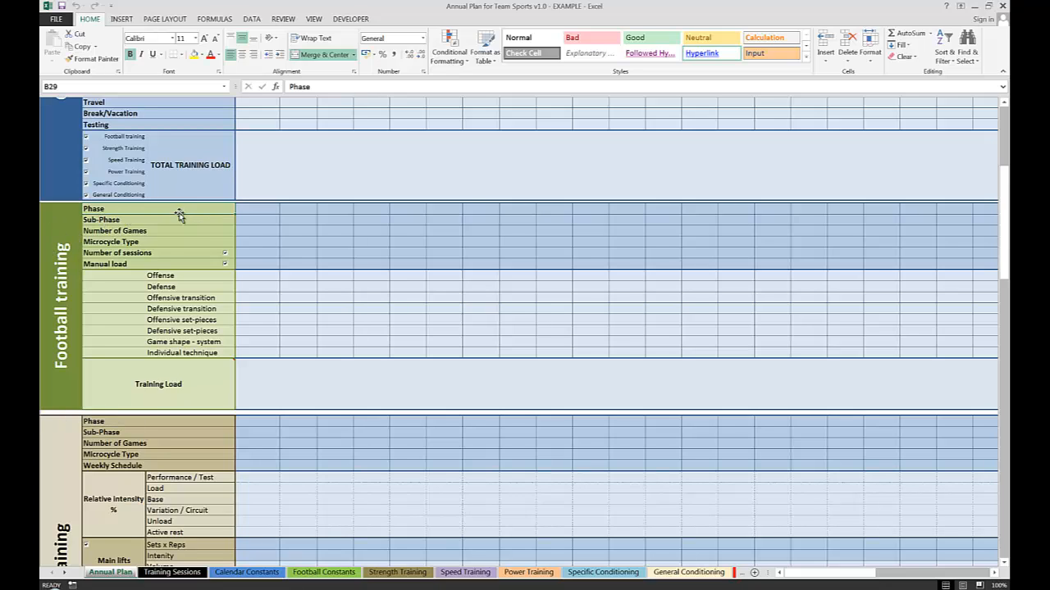
pyautogui.click(255, 229)
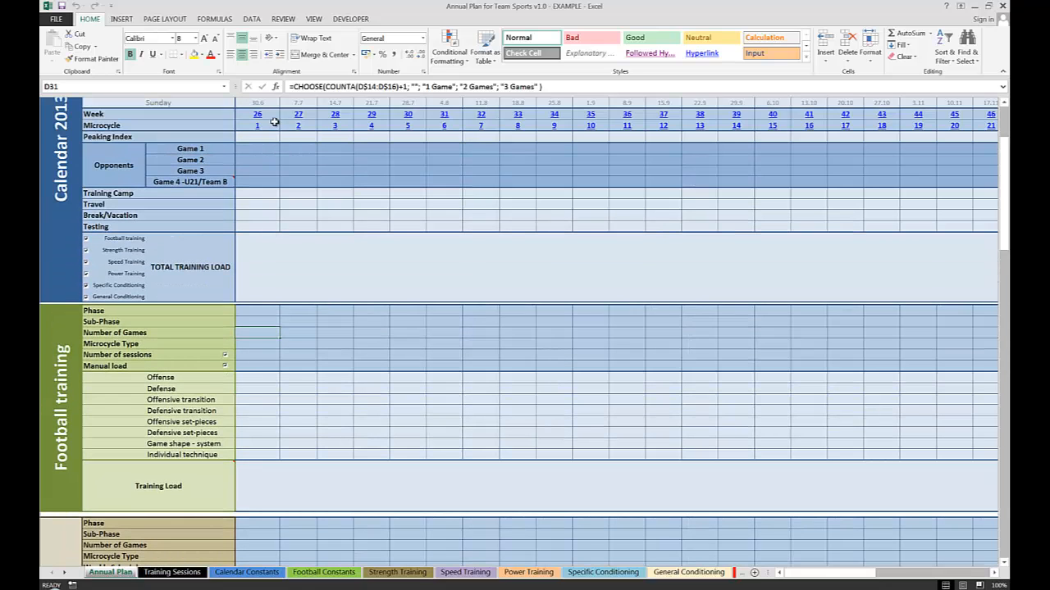
pyautogui.scroll(-3)
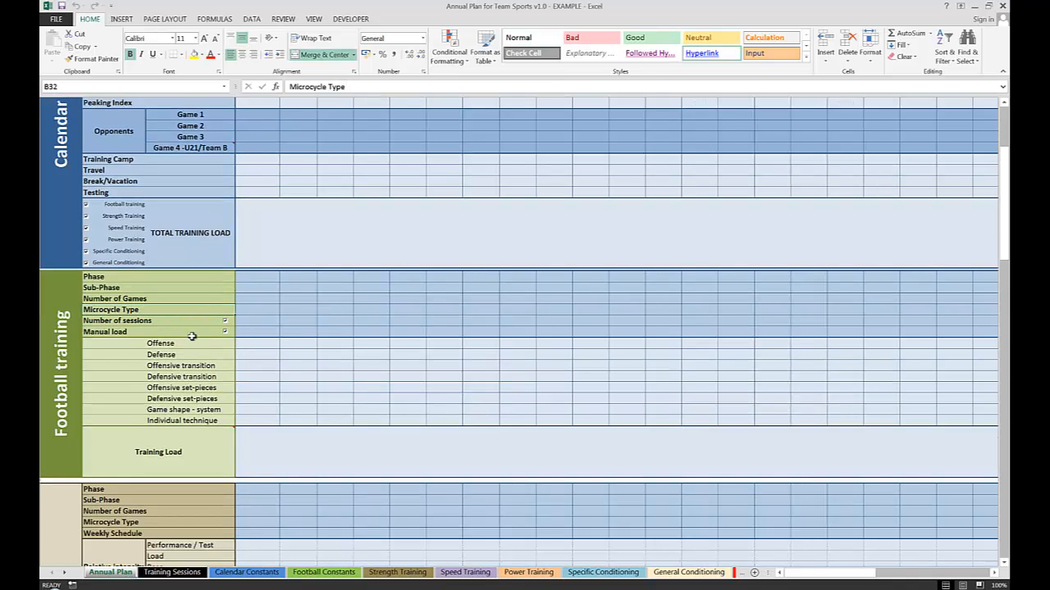
pyautogui.scroll(-3)
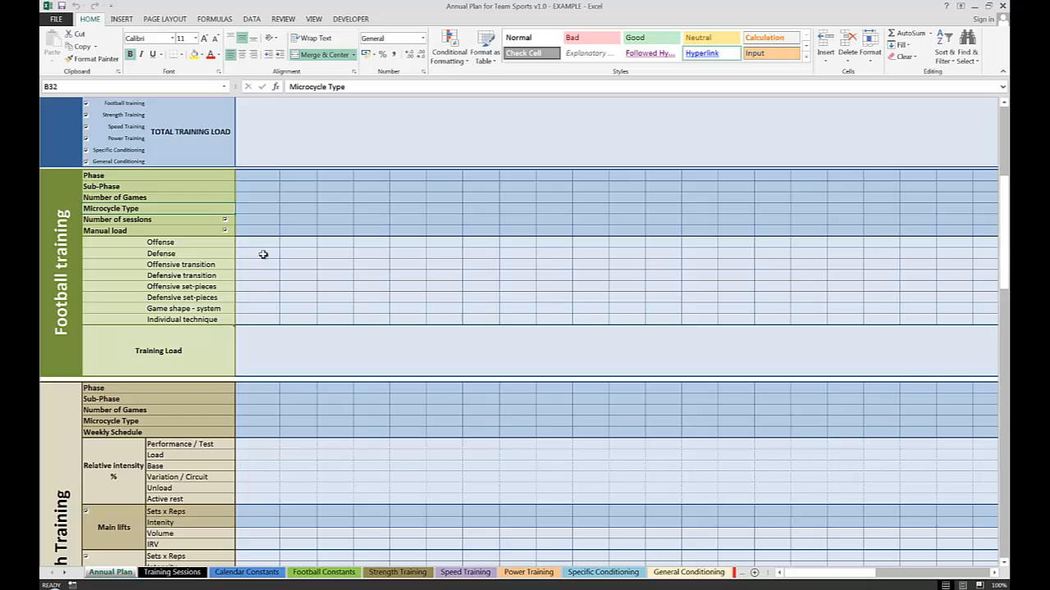
pyautogui.scroll(-3)
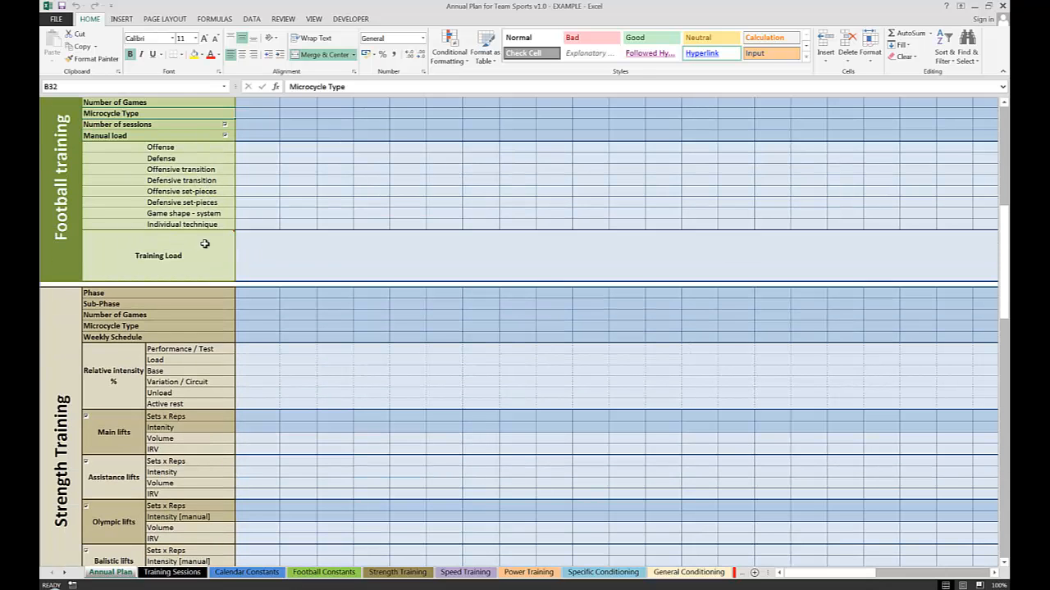
pyautogui.moveTo(161, 151)
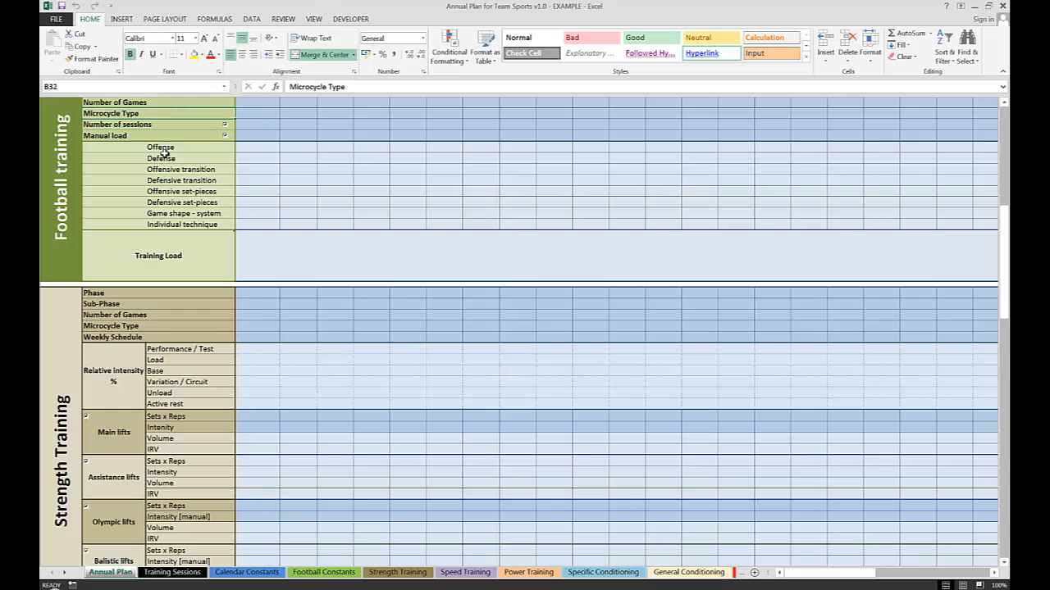
pyautogui.moveTo(166, 157)
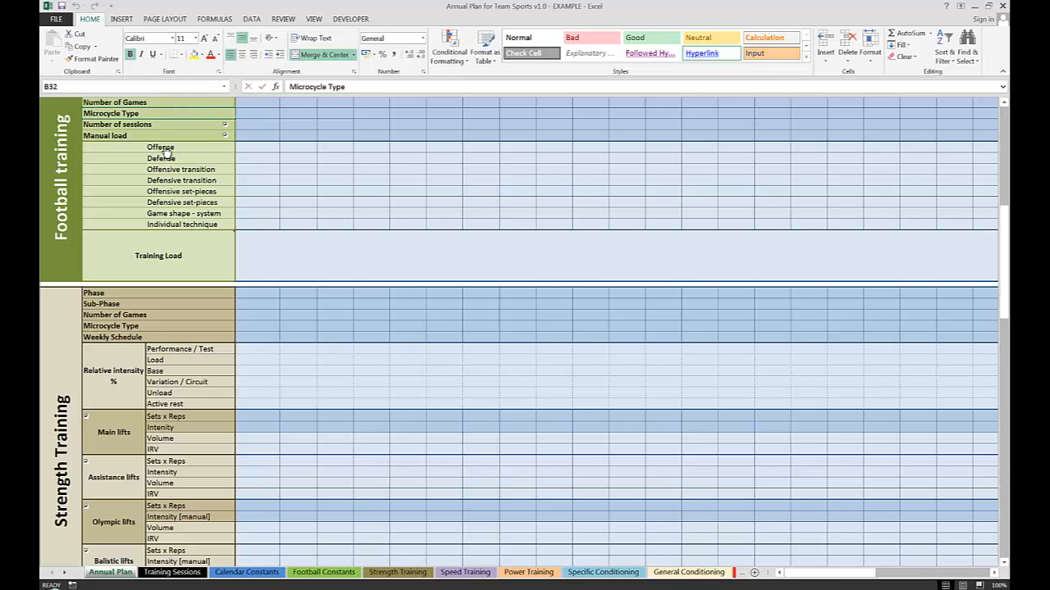
pyautogui.scroll(-3)
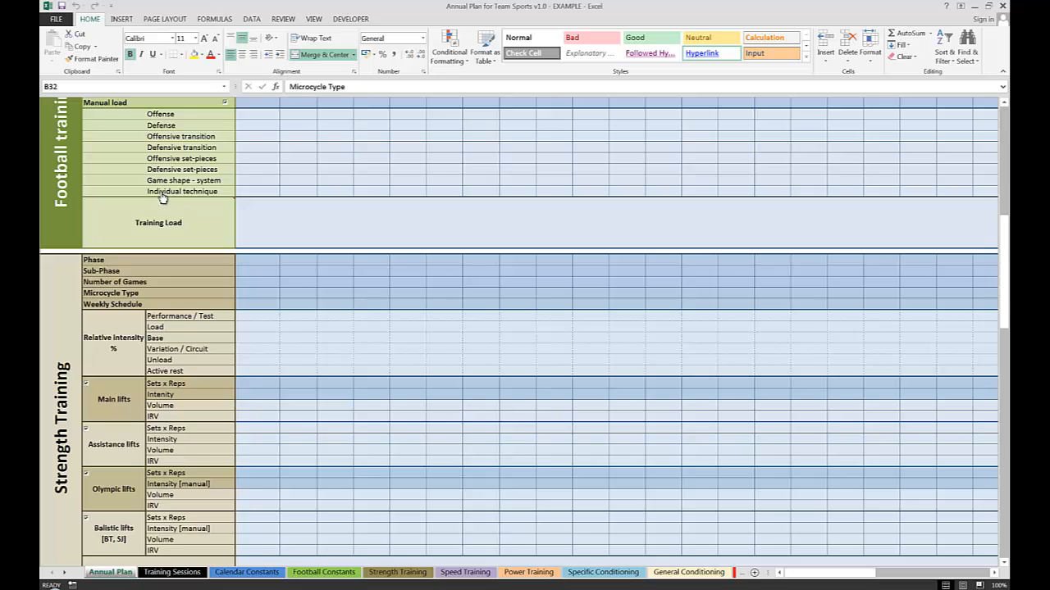
pyautogui.scroll(-3)
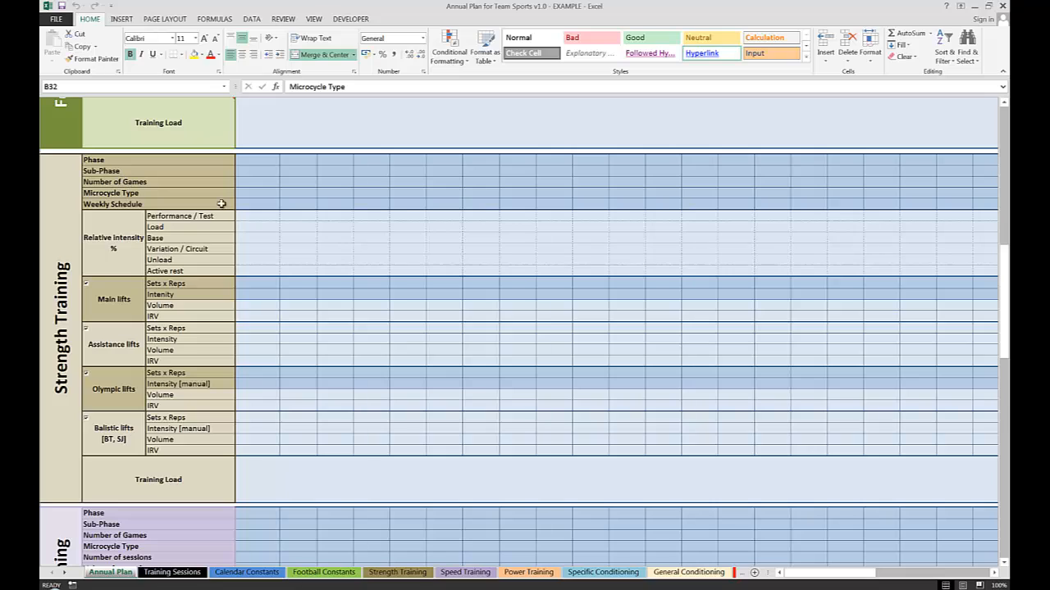
pyautogui.click(255, 181)
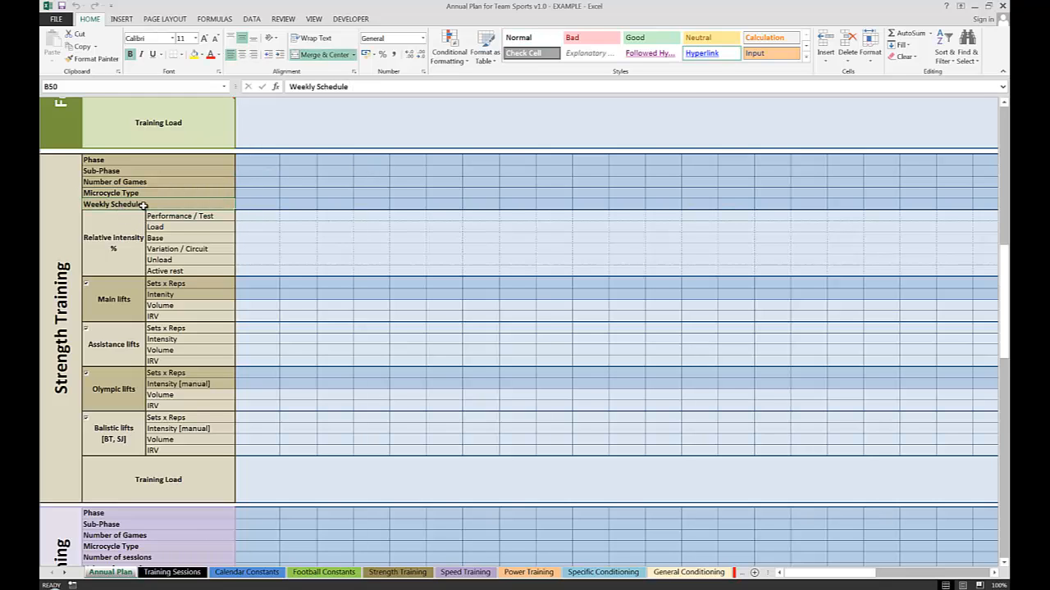
pyautogui.scroll(-3)
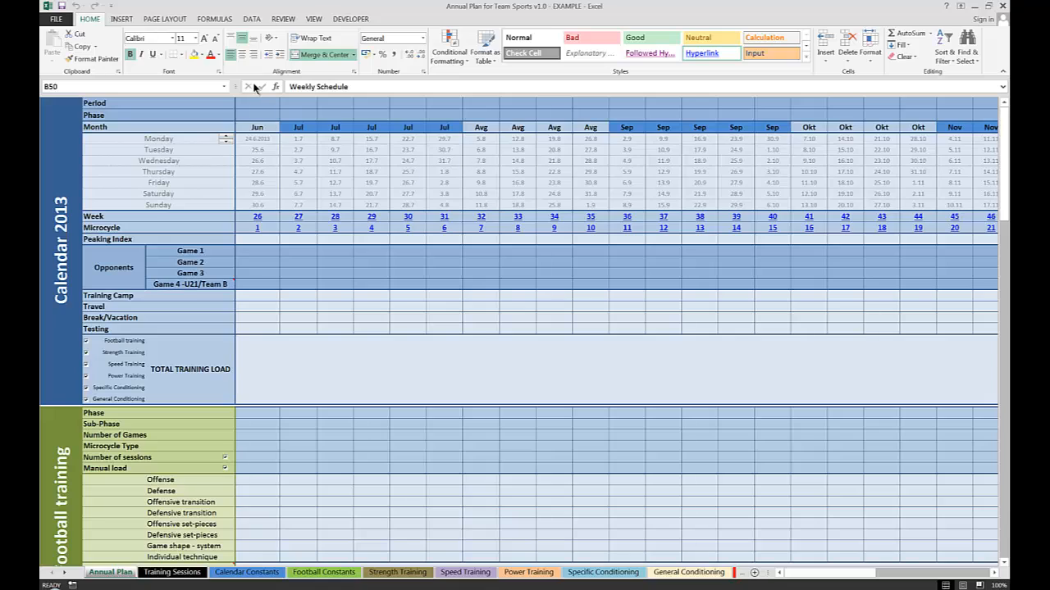
pyautogui.moveTo(256, 91)
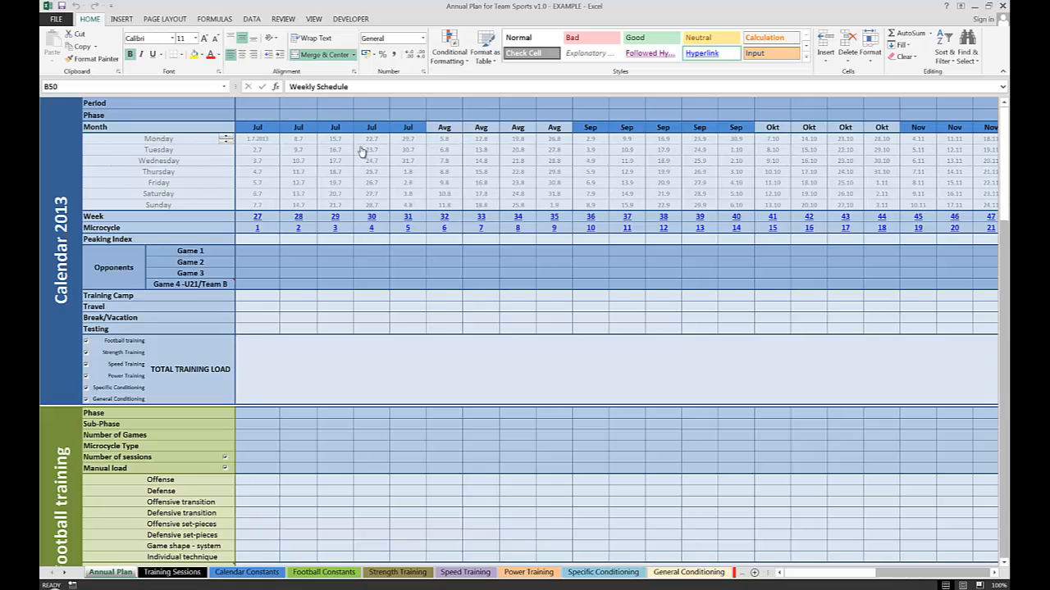
pyautogui.moveTo(299, 131)
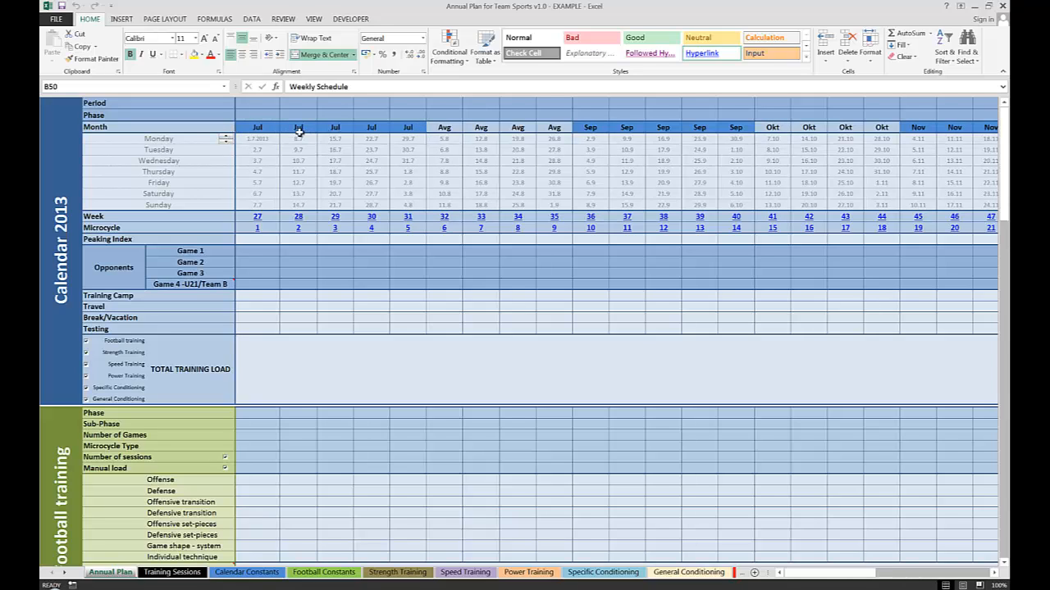
pyautogui.moveTo(246, 226)
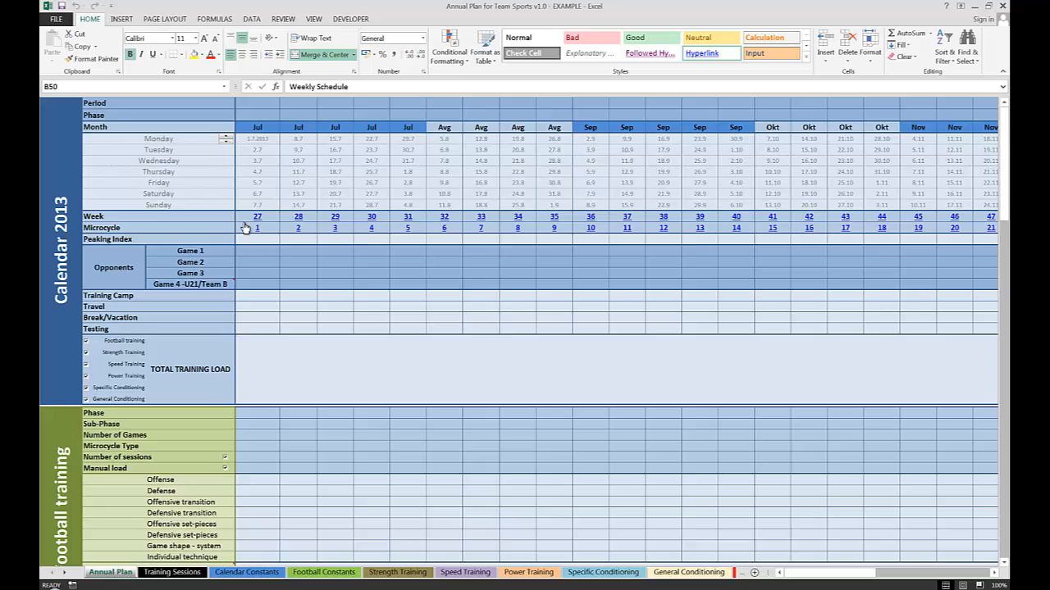
pyautogui.moveTo(151, 215)
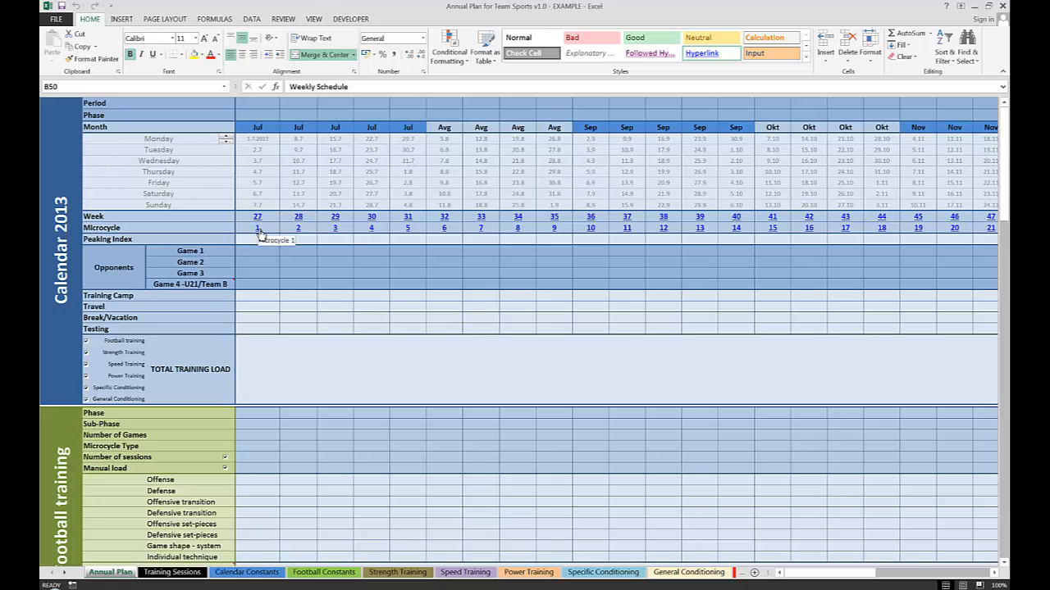
pyautogui.moveTo(305, 228)
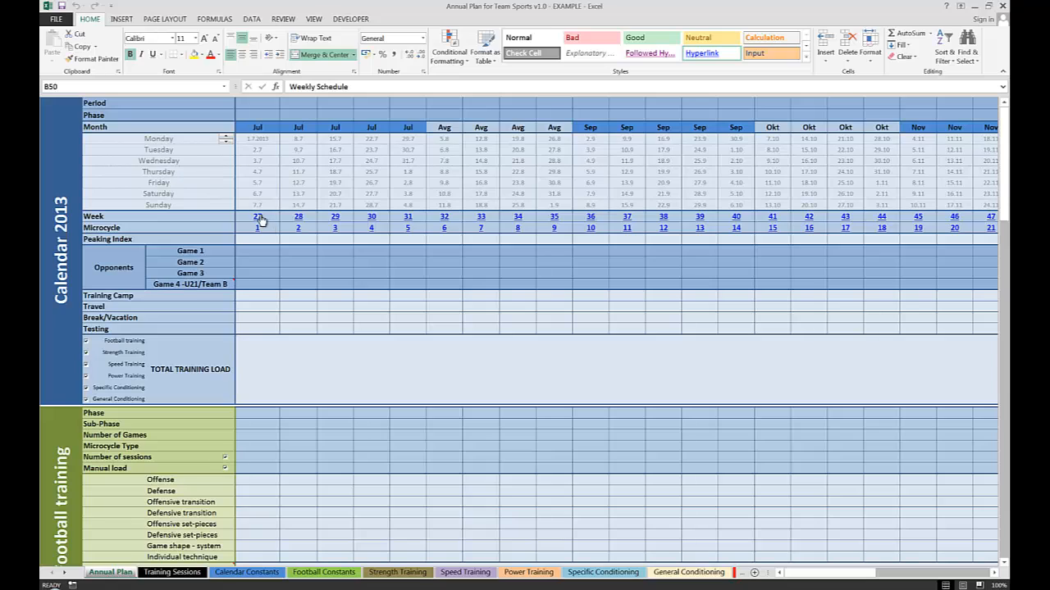
pyautogui.moveTo(261, 221)
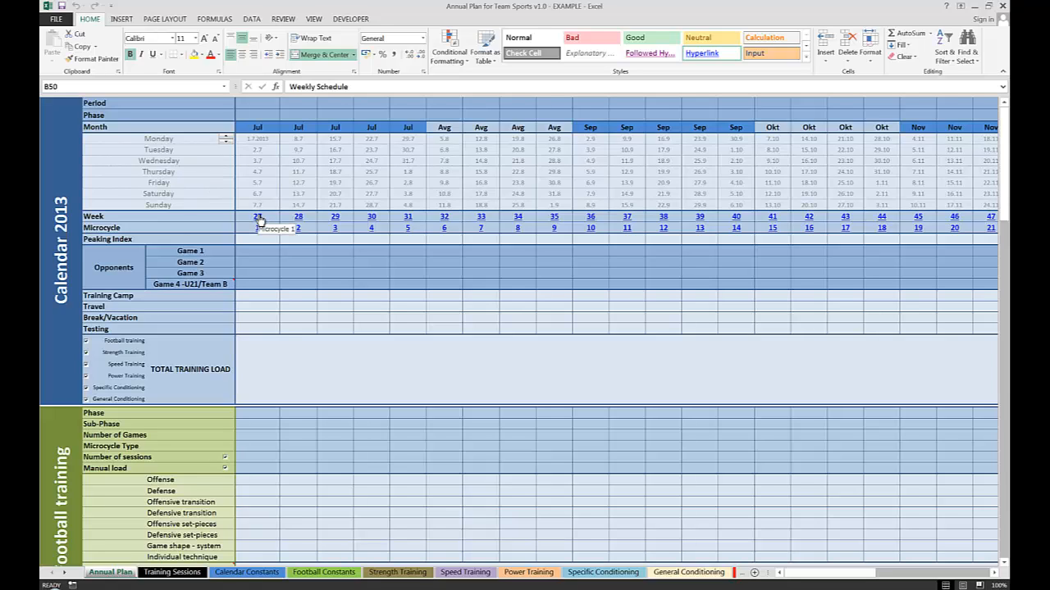
pyautogui.moveTo(259, 220)
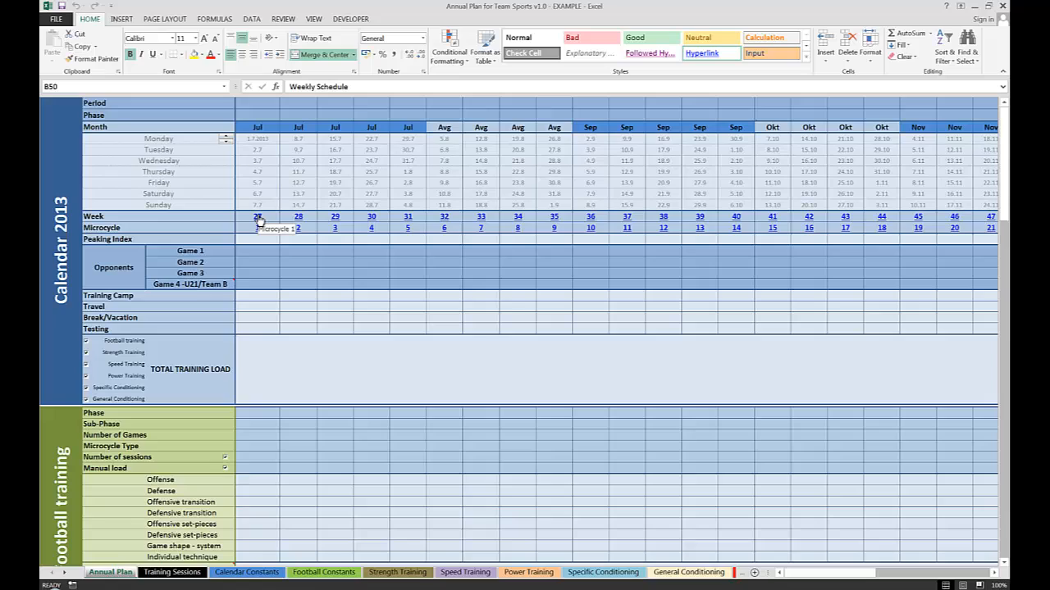
pyautogui.moveTo(262, 221)
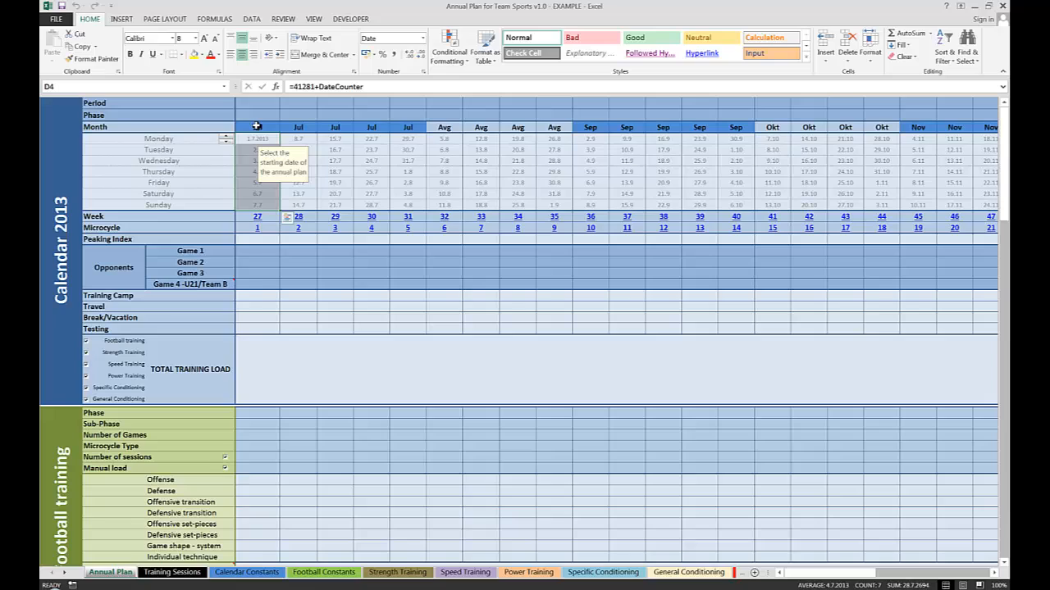
pyautogui.moveTo(276, 120)
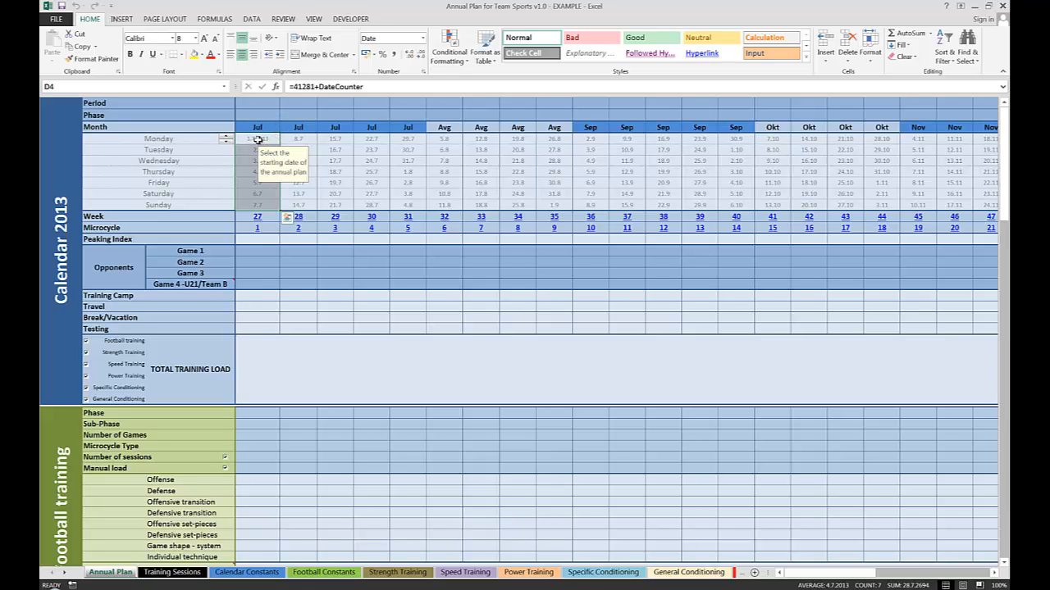
# Fill the week 28 Thursday date yellow and the next week's Friday date red.
pyautogui.click(257, 149)
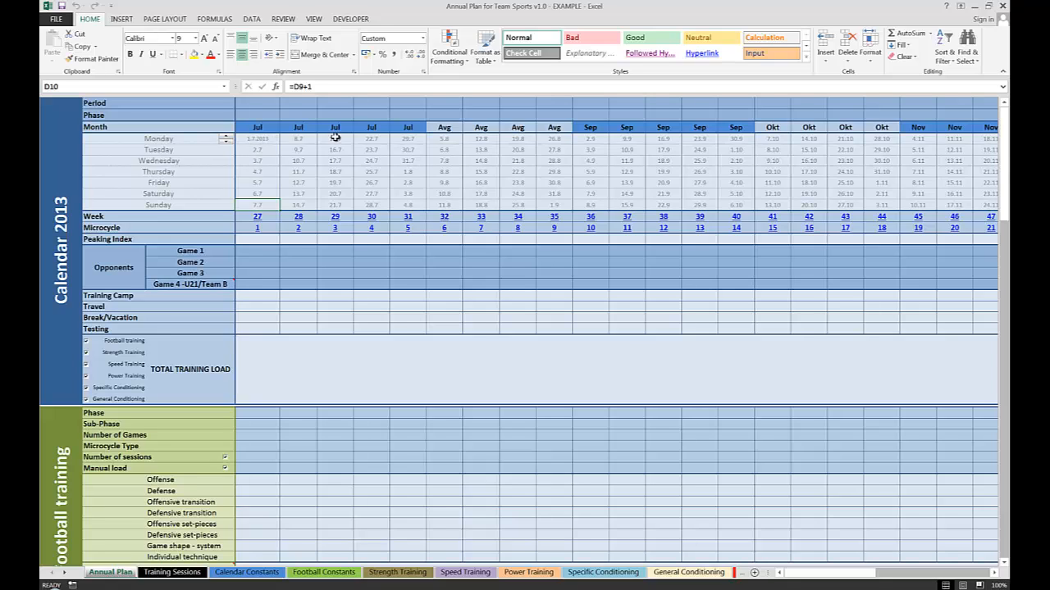
pyautogui.click(298, 115)
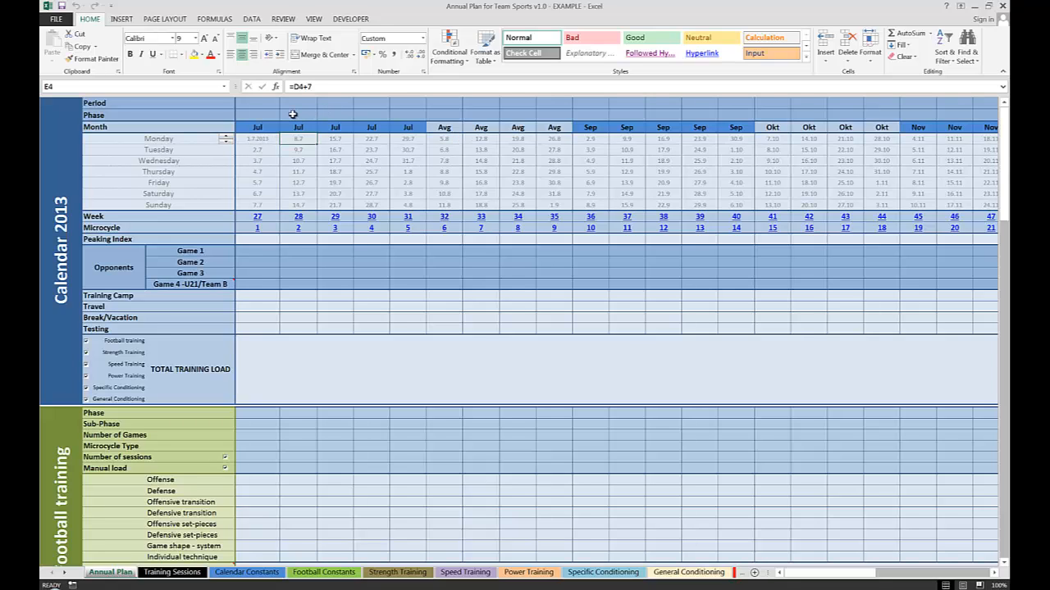
pyautogui.click(299, 173)
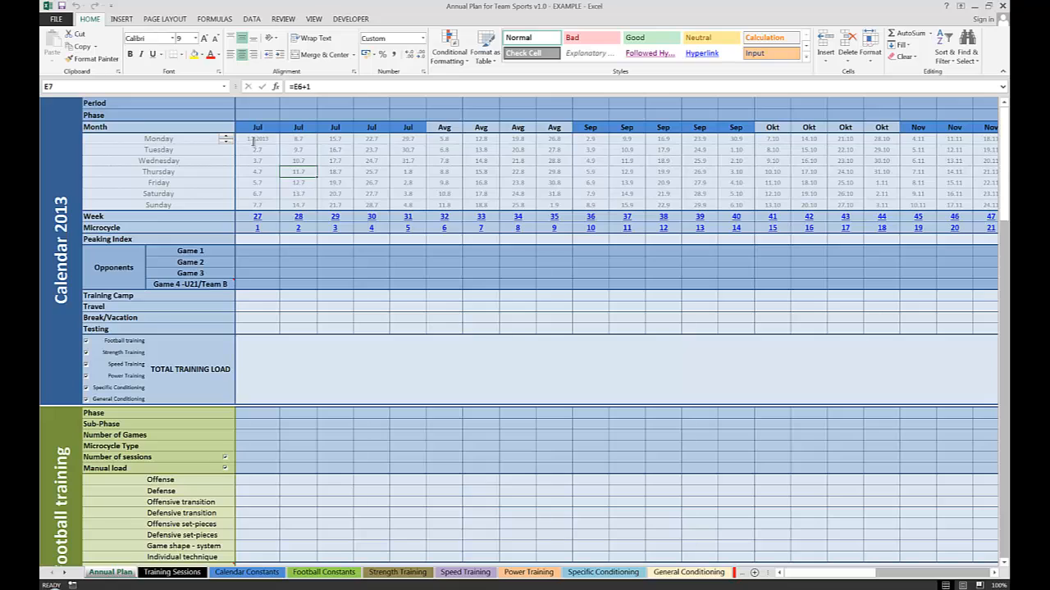
pyautogui.click(299, 173)
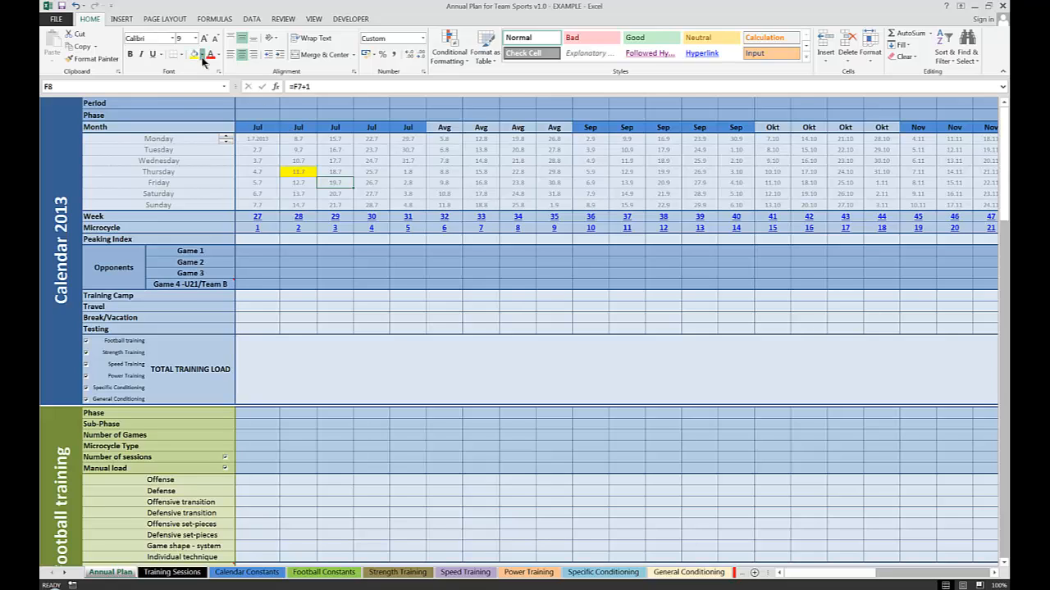
pyautogui.click(218, 56)
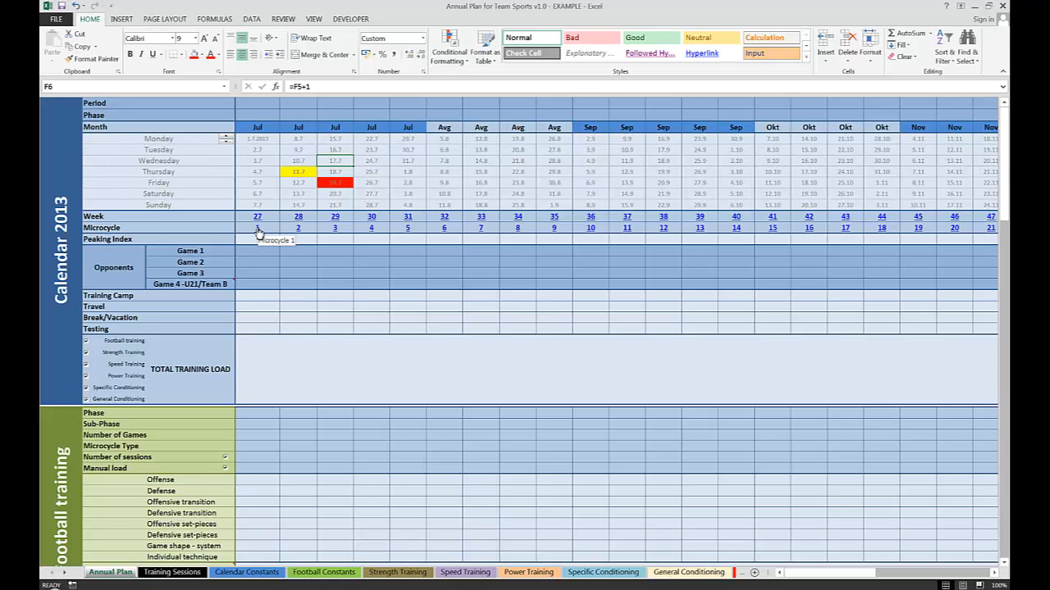
pyautogui.moveTo(360, 229)
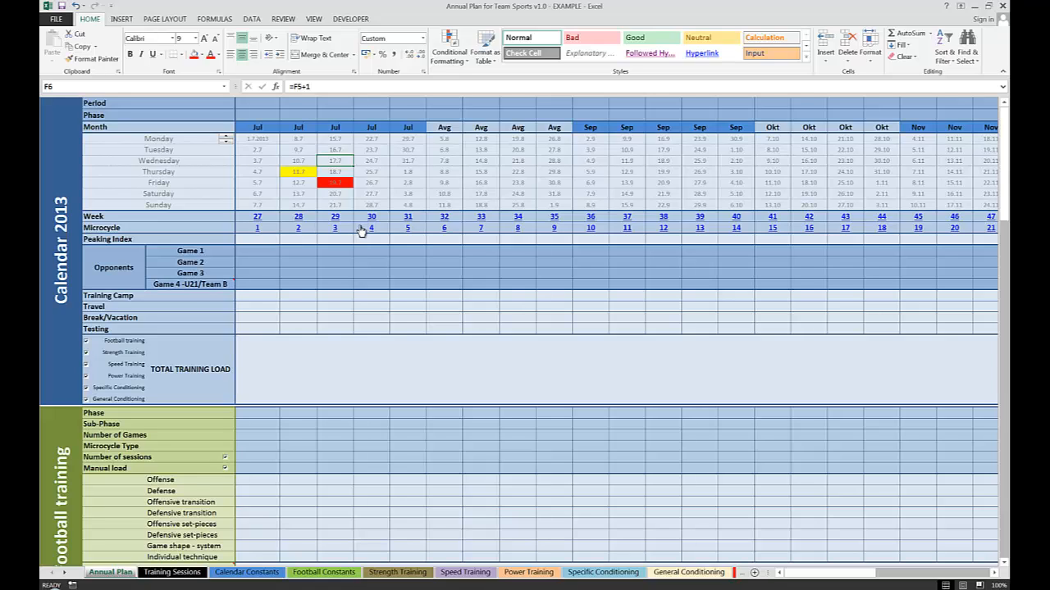
pyautogui.moveTo(373, 229)
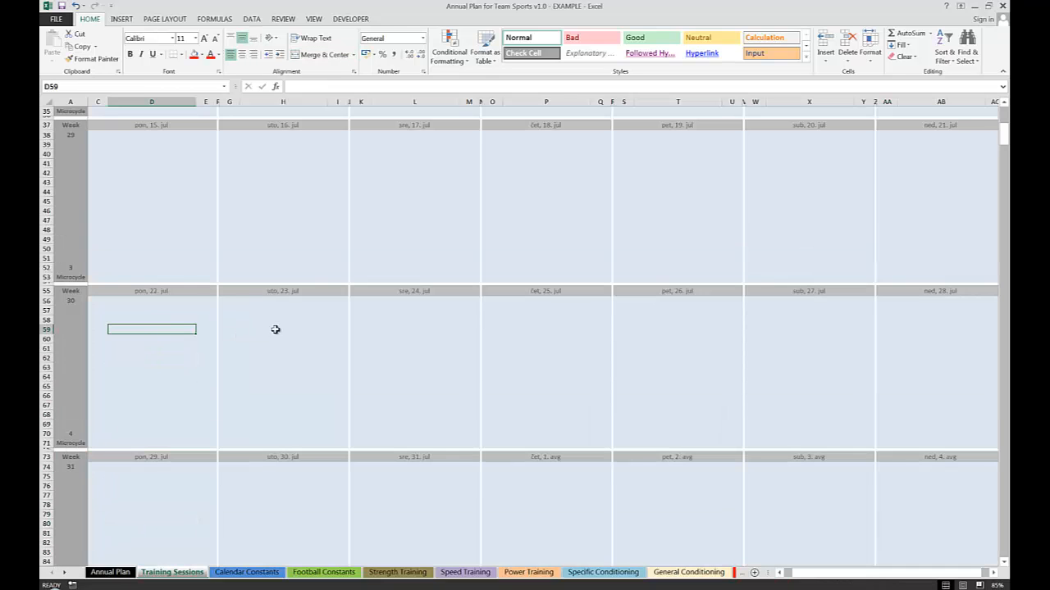
pyautogui.moveTo(226, 330)
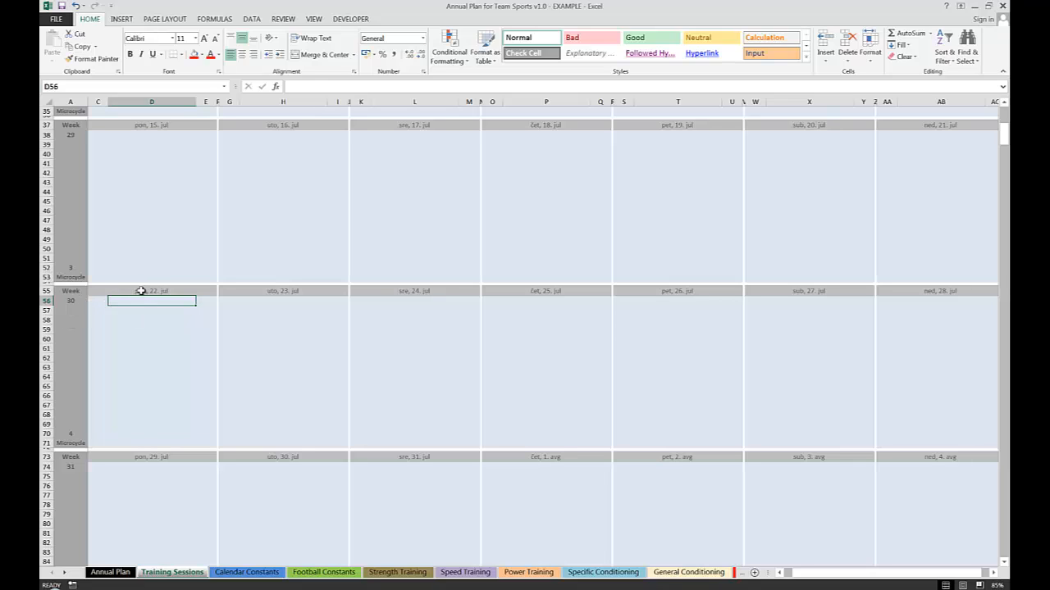
# Select the start-time cell of the Monday 22 July block in week 30.
pyautogui.click(151, 318)
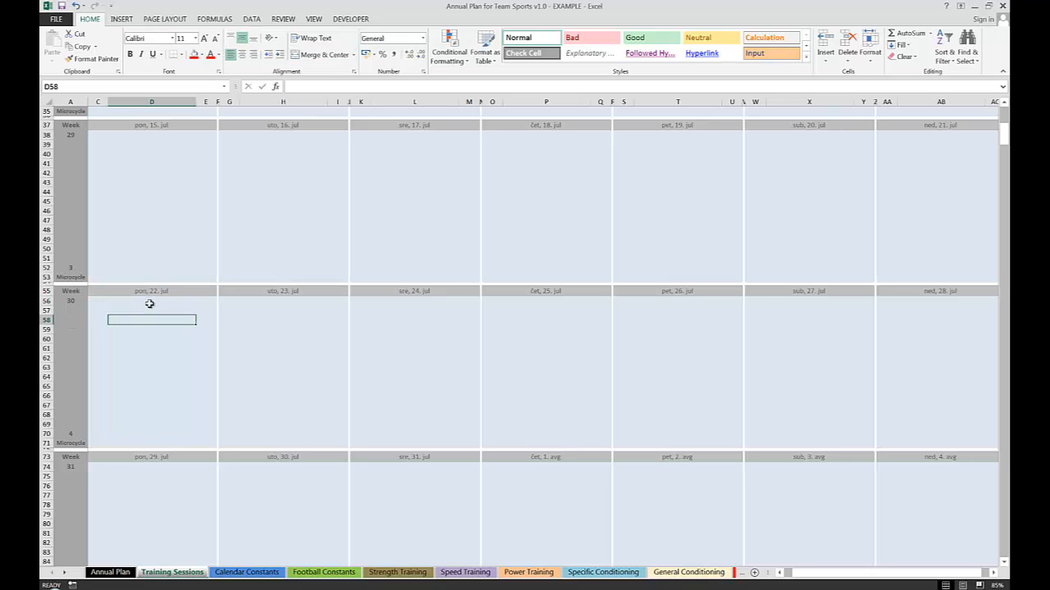
pyautogui.click(151, 291)
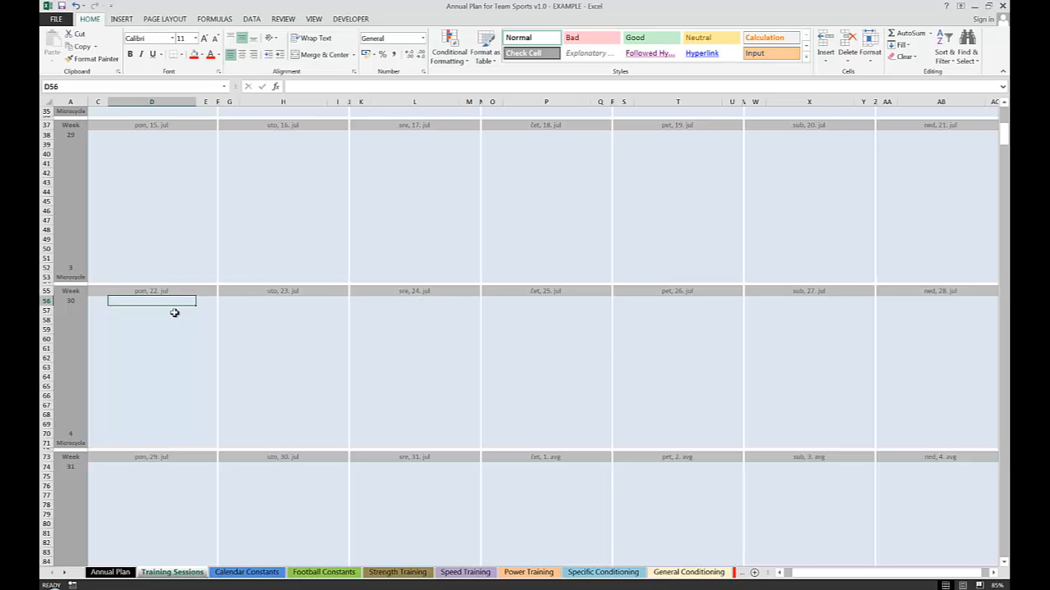
pyautogui.moveTo(148, 302)
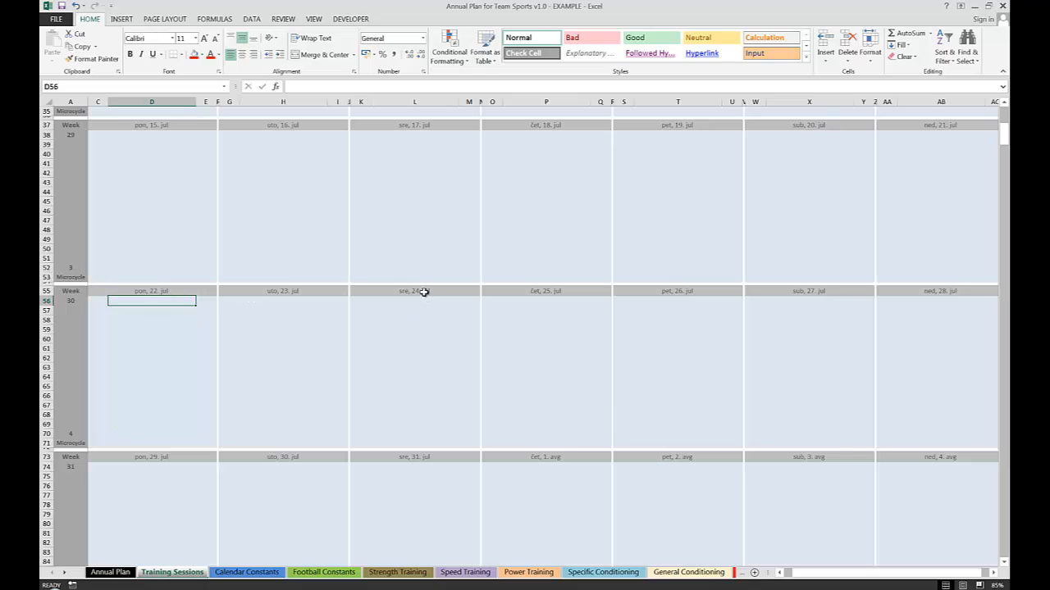
pyautogui.click(151, 310)
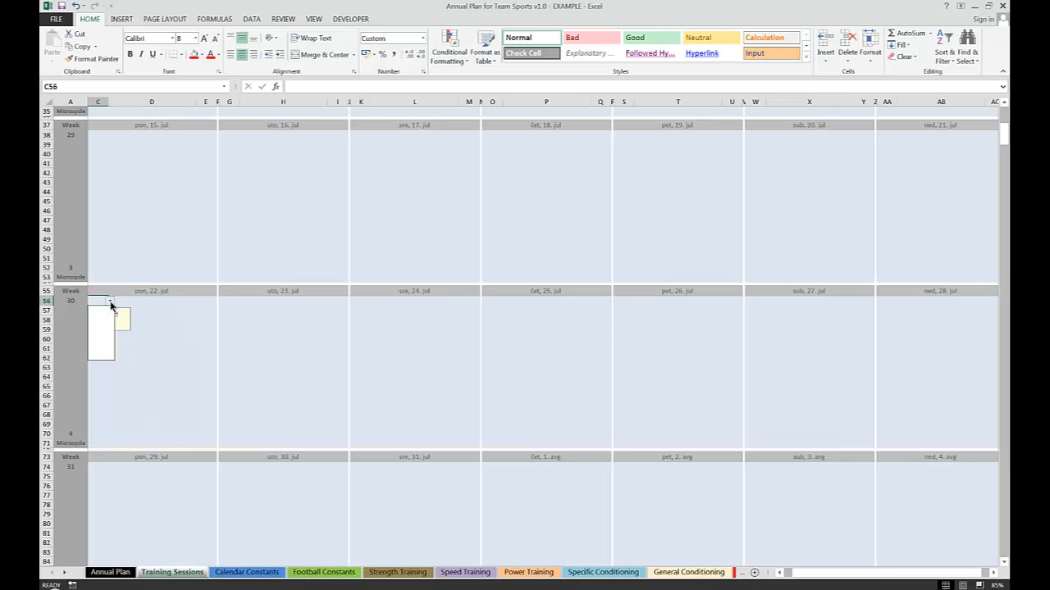
# Enter an 11:00 Team Session with a duration in minutes for Monday 22 July.
pyautogui.click(121, 302)
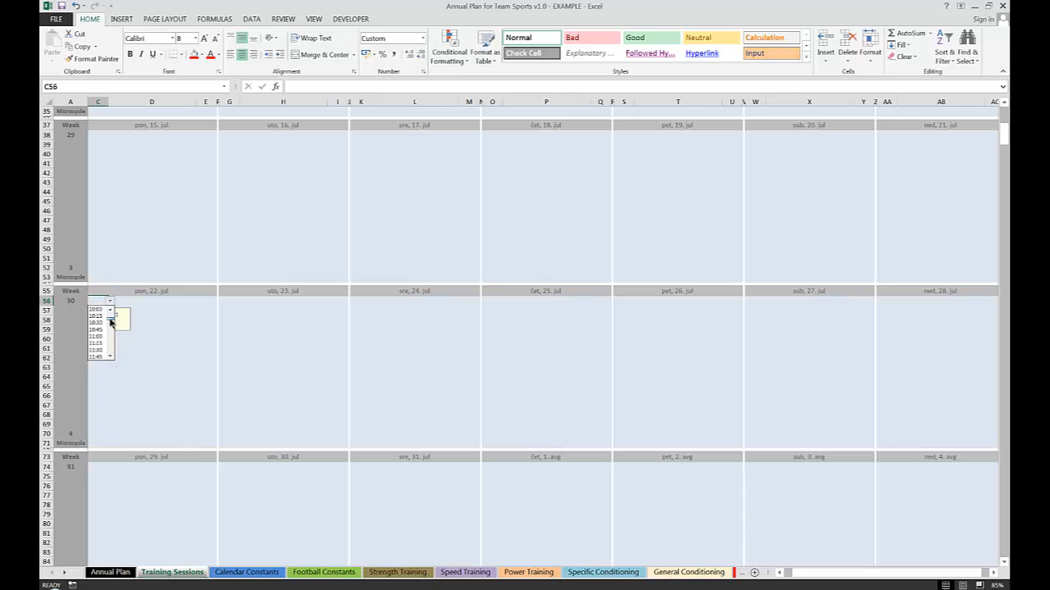
pyautogui.click(96, 337)
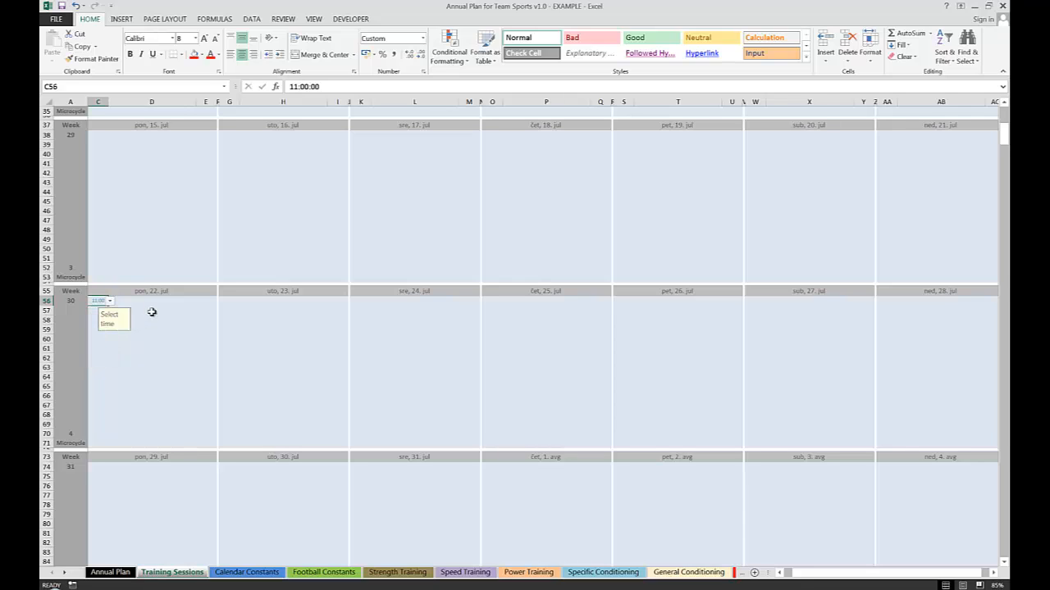
pyautogui.click(151, 300)
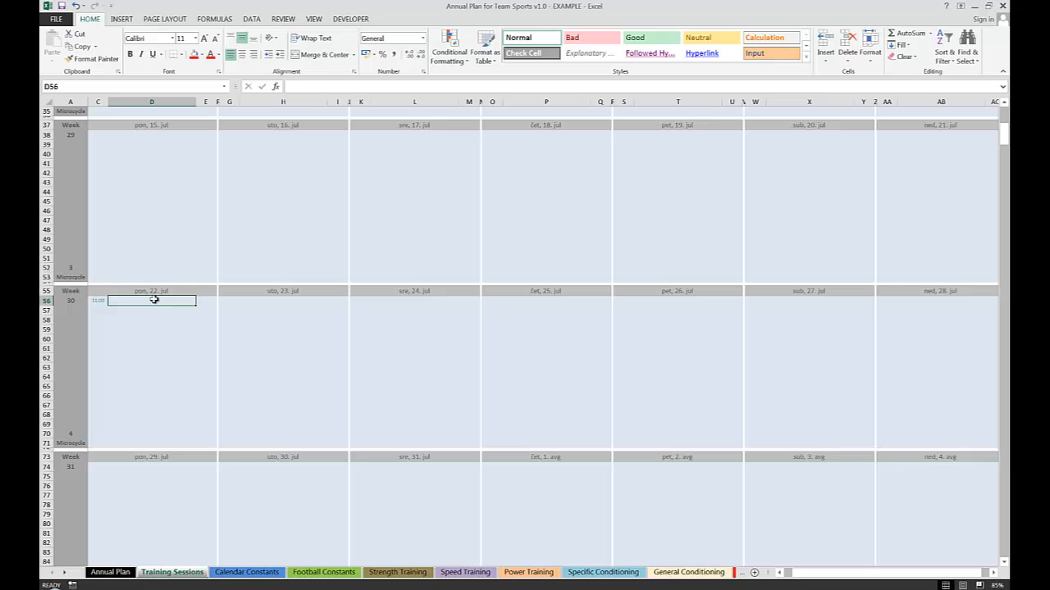
pyautogui.write('Team Session')
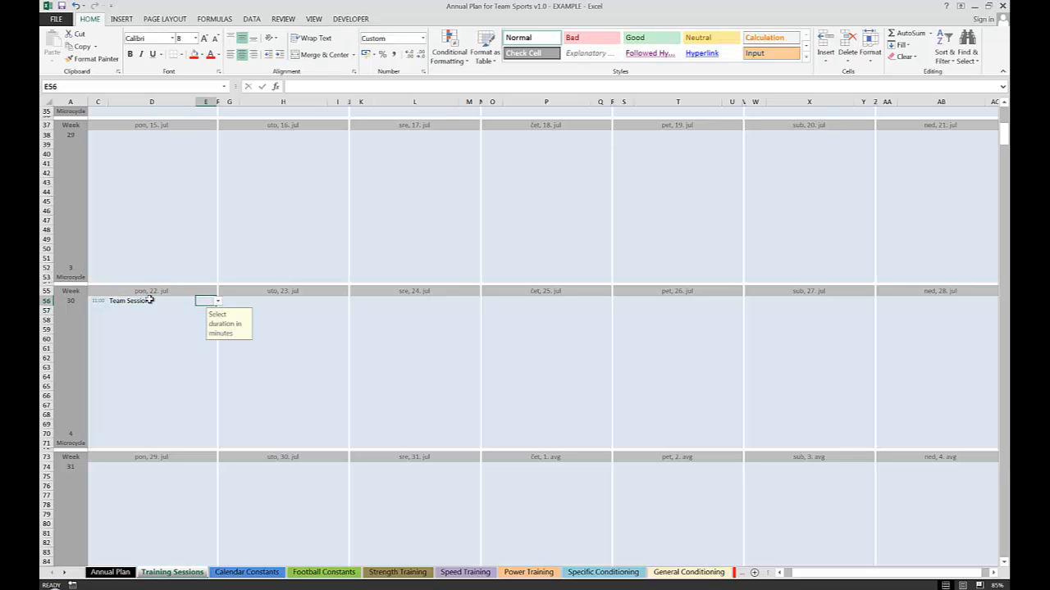
pyautogui.click(217, 302)
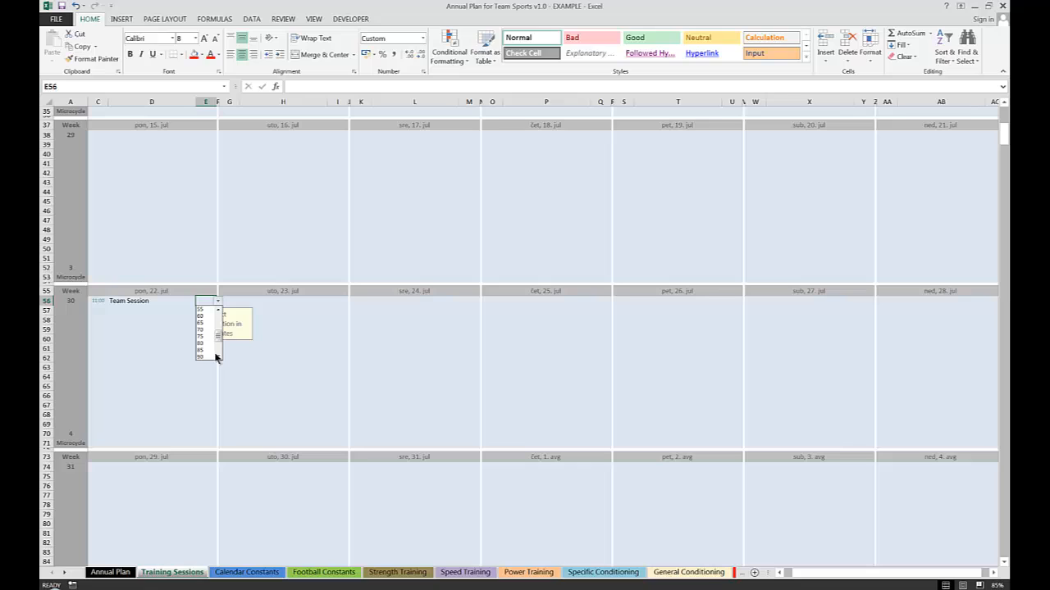
pyautogui.click(200, 358)
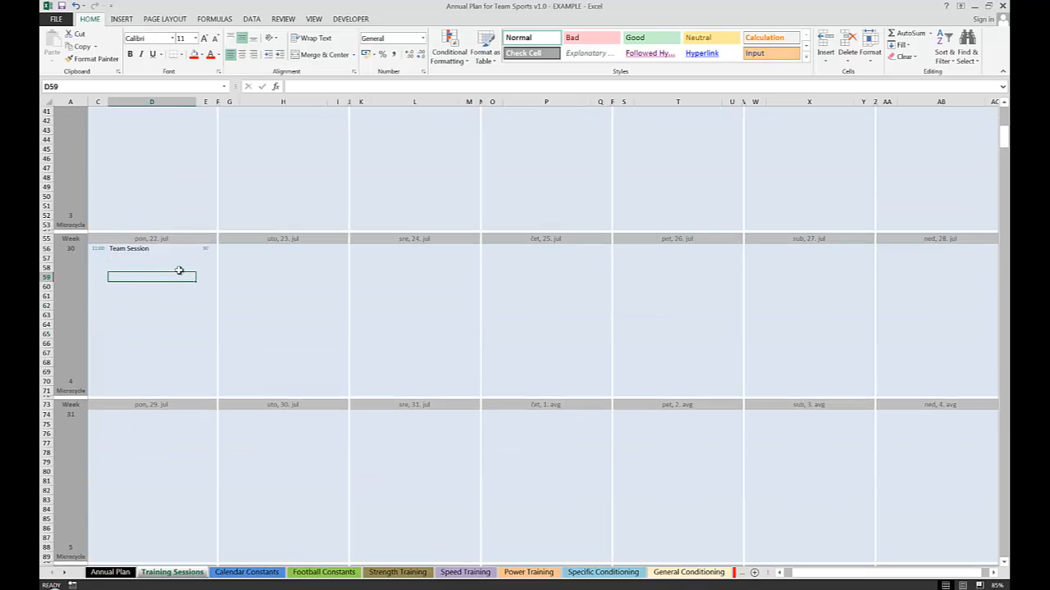
pyautogui.moveTo(305, 343)
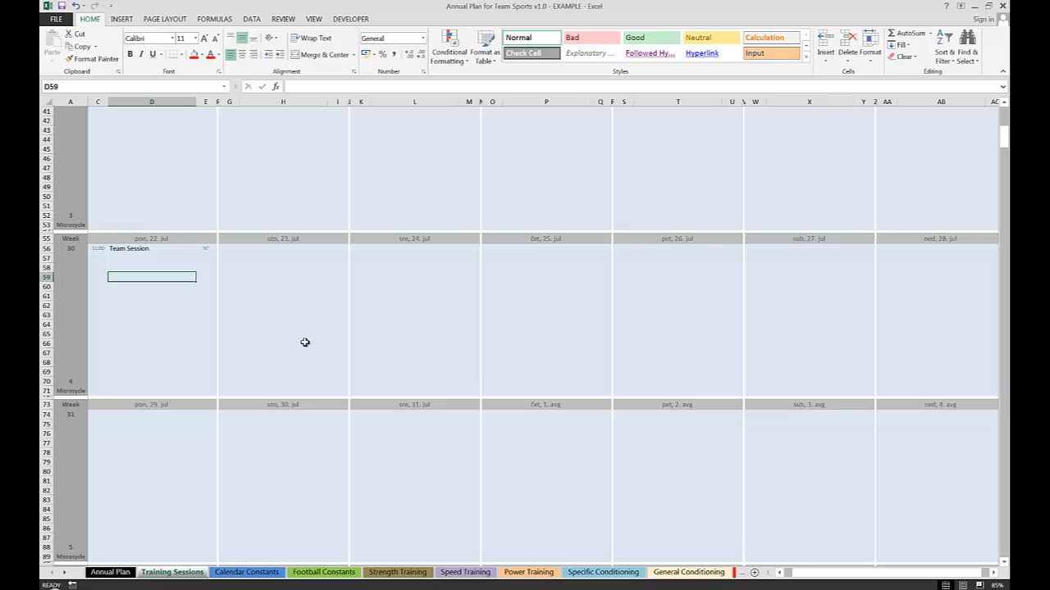
# Scroll the session schedule down to weeks 30 through 32.
pyautogui.scroll(-3)
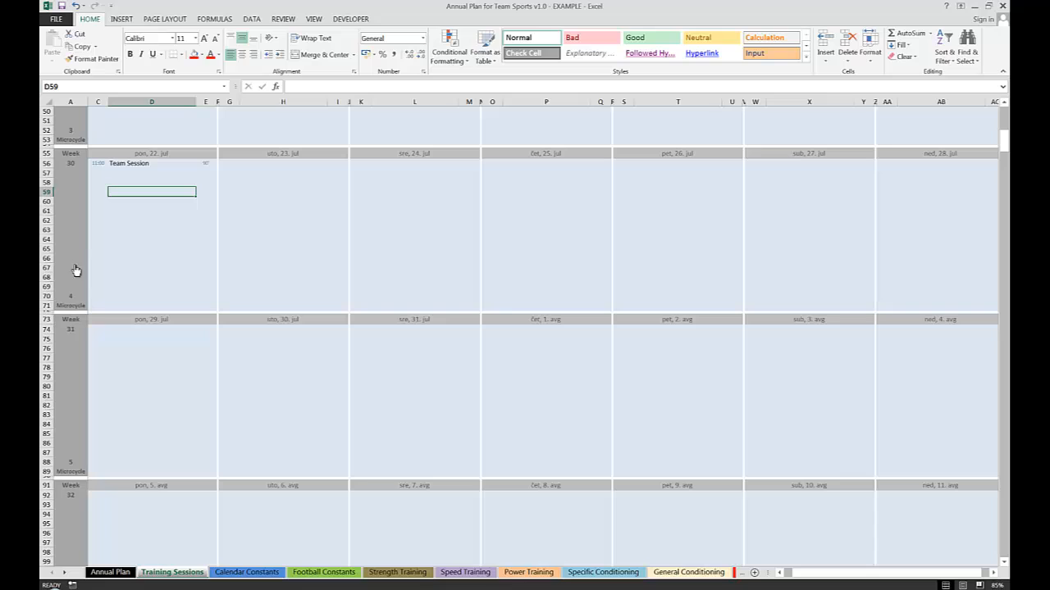
pyautogui.moveTo(67, 182)
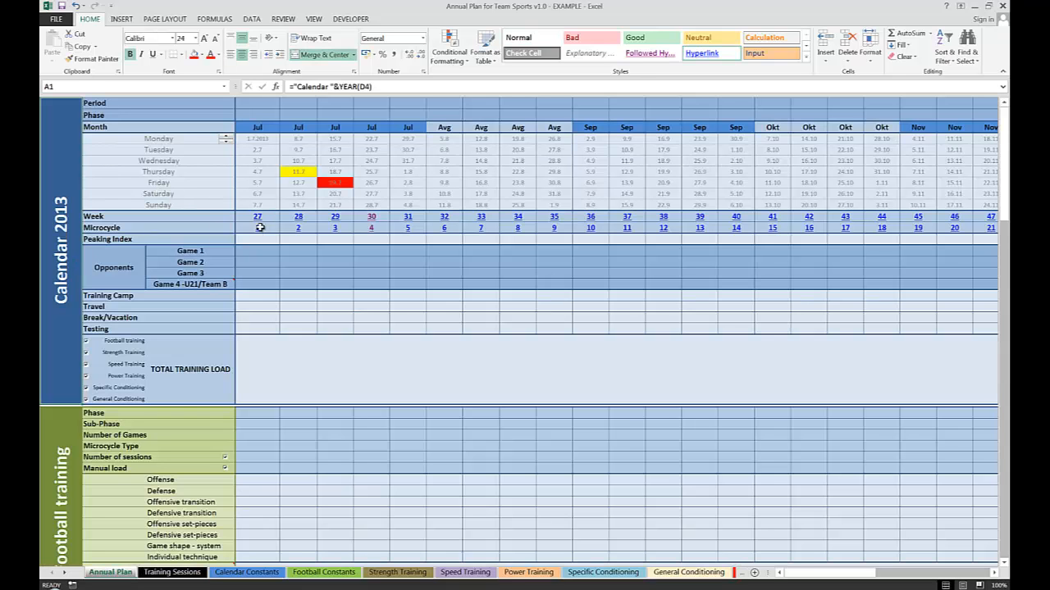
pyautogui.click(256, 251)
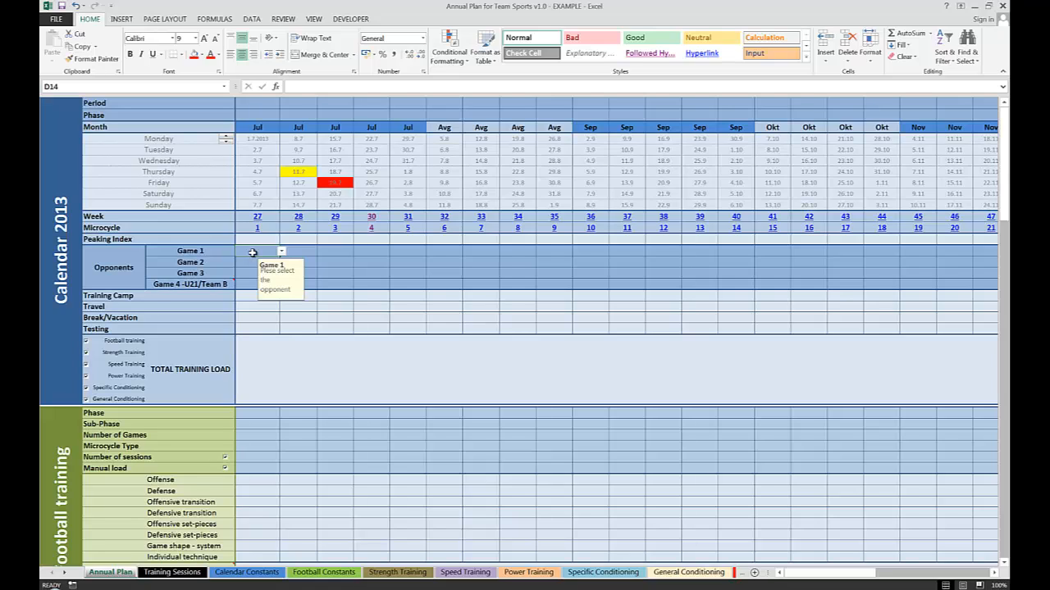
pyautogui.moveTo(113, 273)
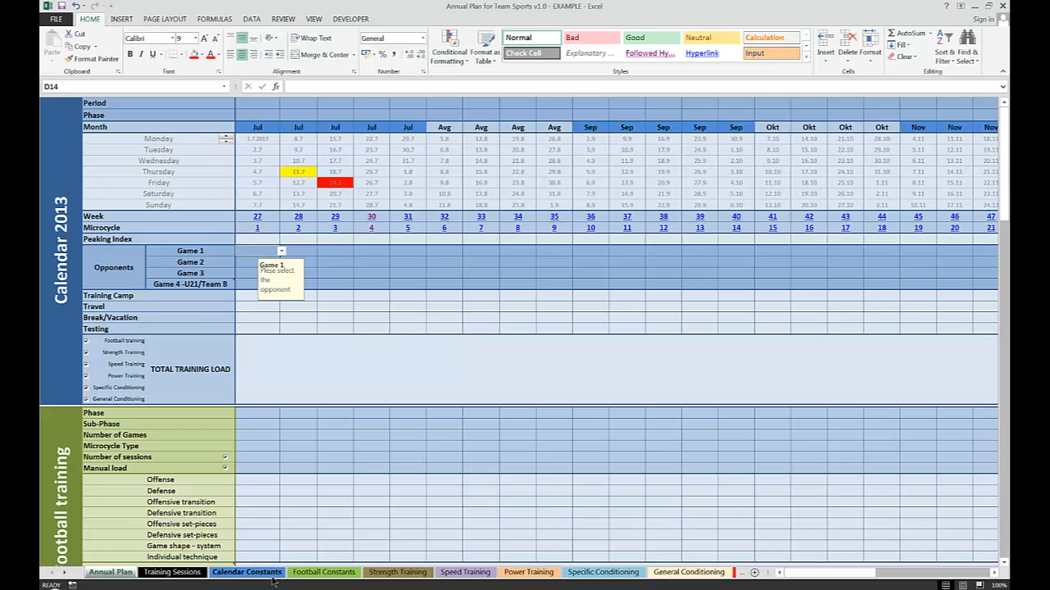
pyautogui.click(246, 571)
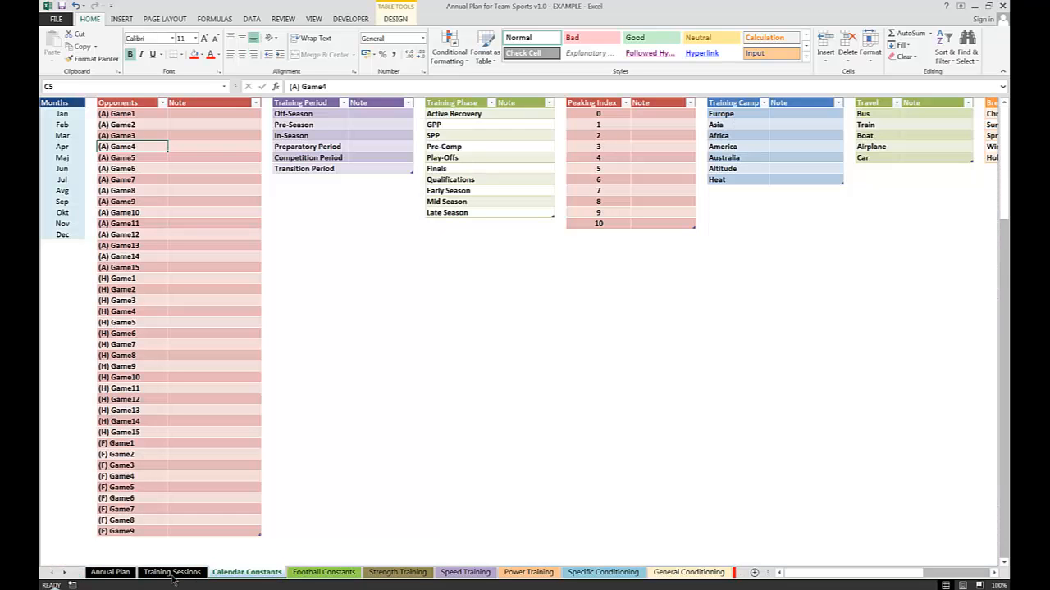
pyautogui.click(110, 571)
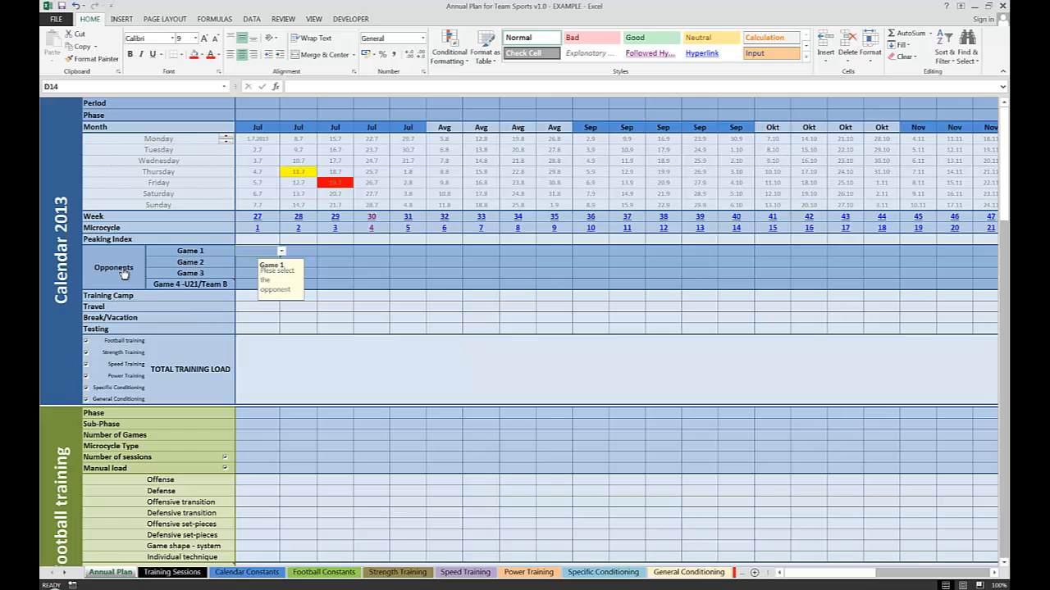
pyautogui.click(246, 571)
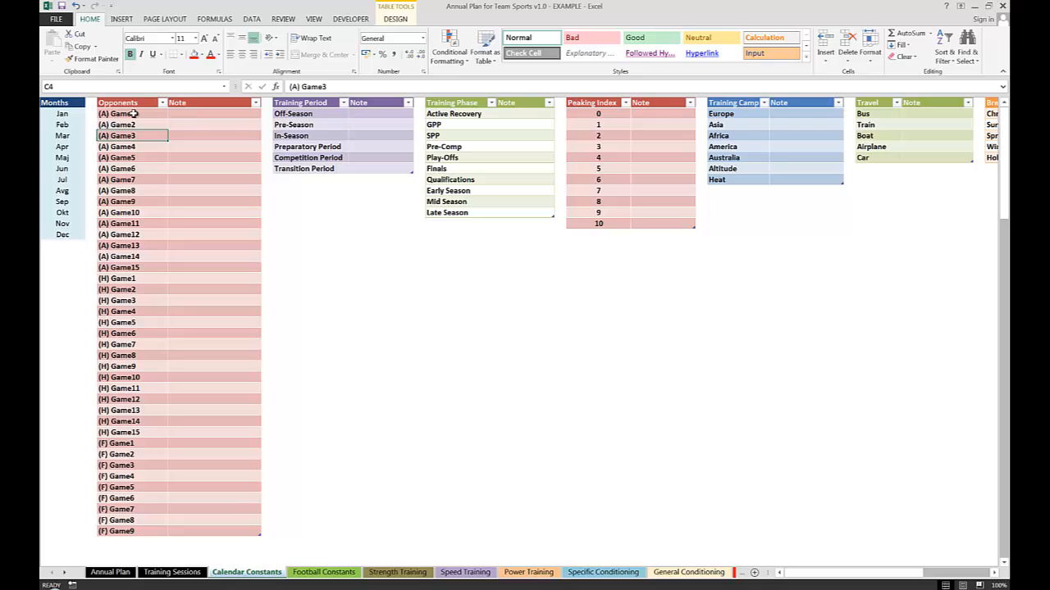
pyautogui.click(121, 113)
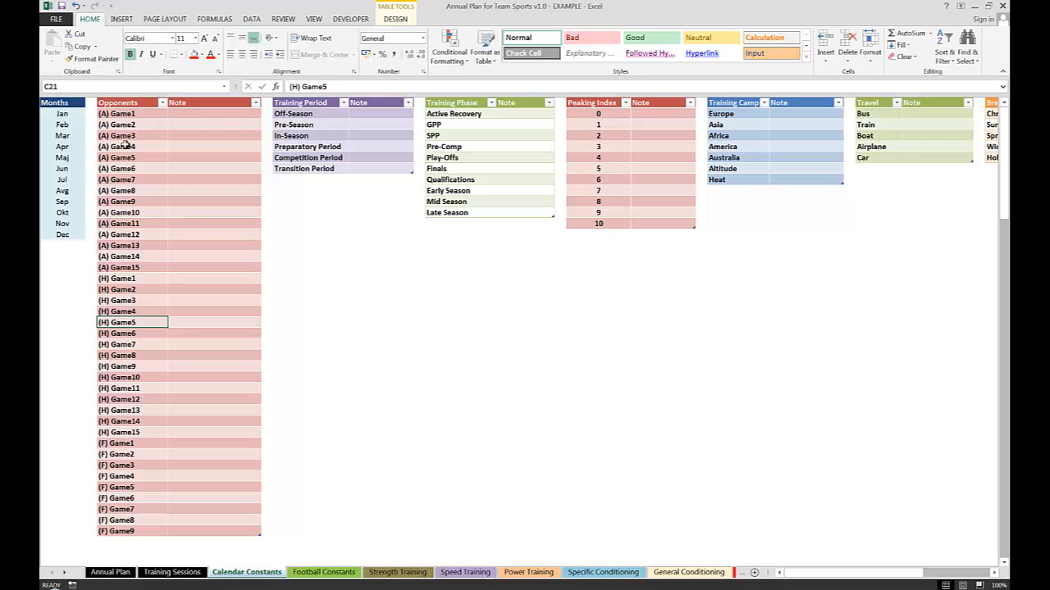
pyautogui.click(118, 114)
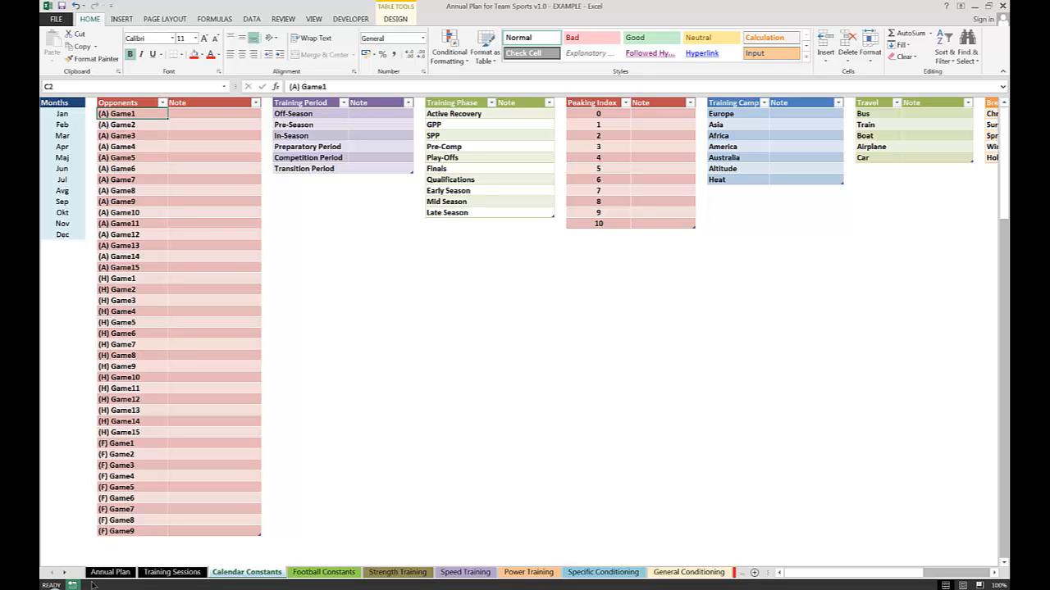
pyautogui.click(108, 571)
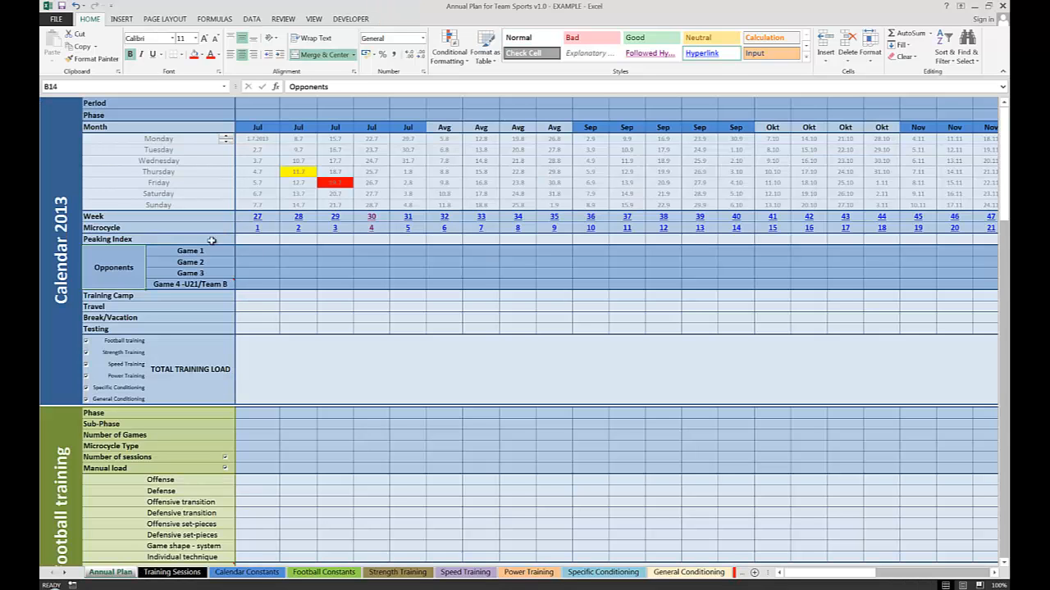
pyautogui.moveTo(380, 134)
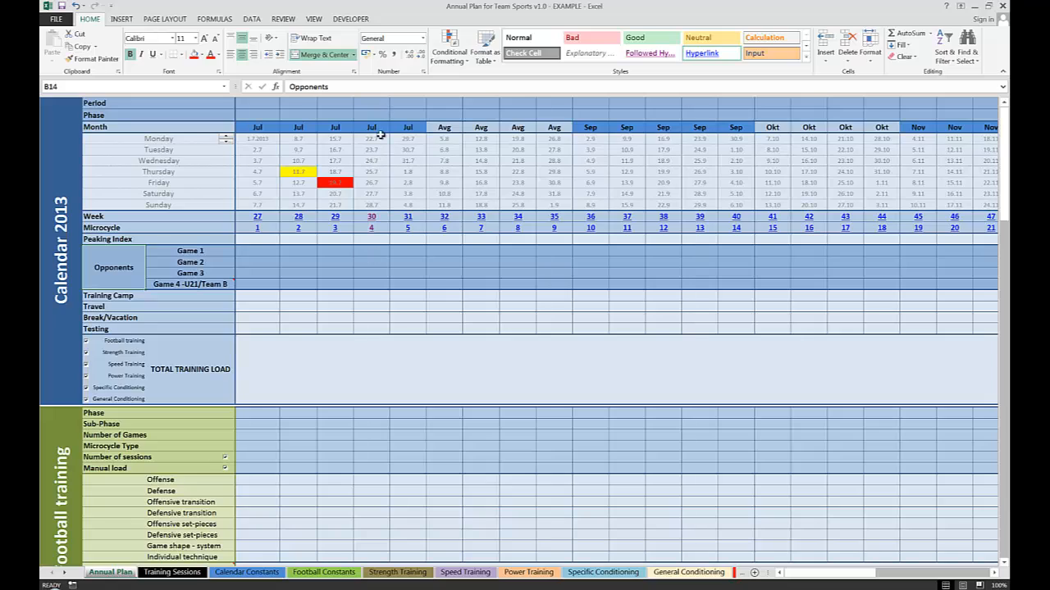
# Pick week 30's four opponents, including (A) Game4, (A) Game2 and a home game for Game 4.
pyautogui.click(370, 251)
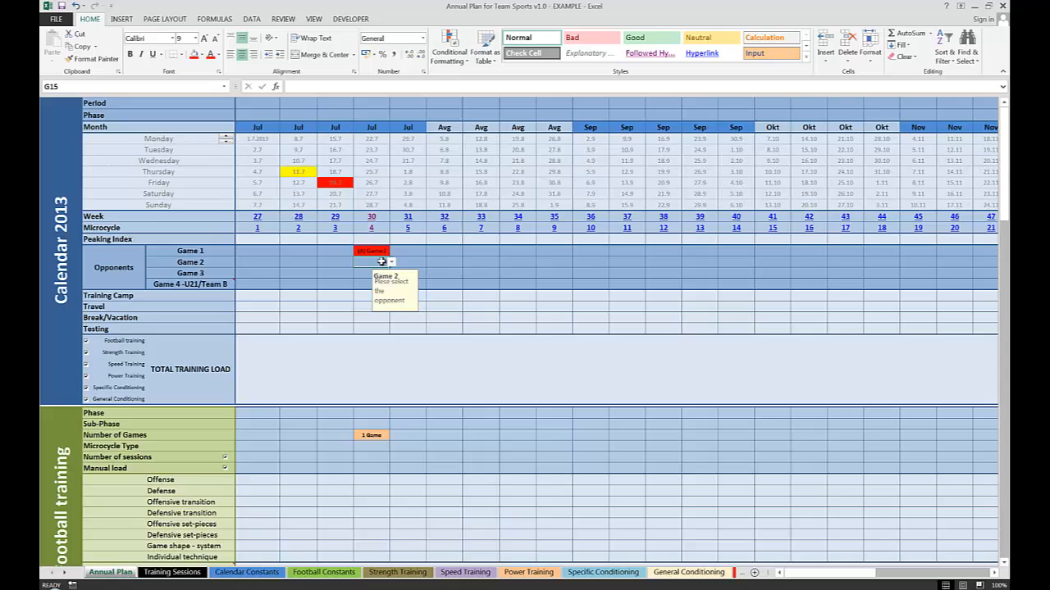
pyautogui.click(390, 263)
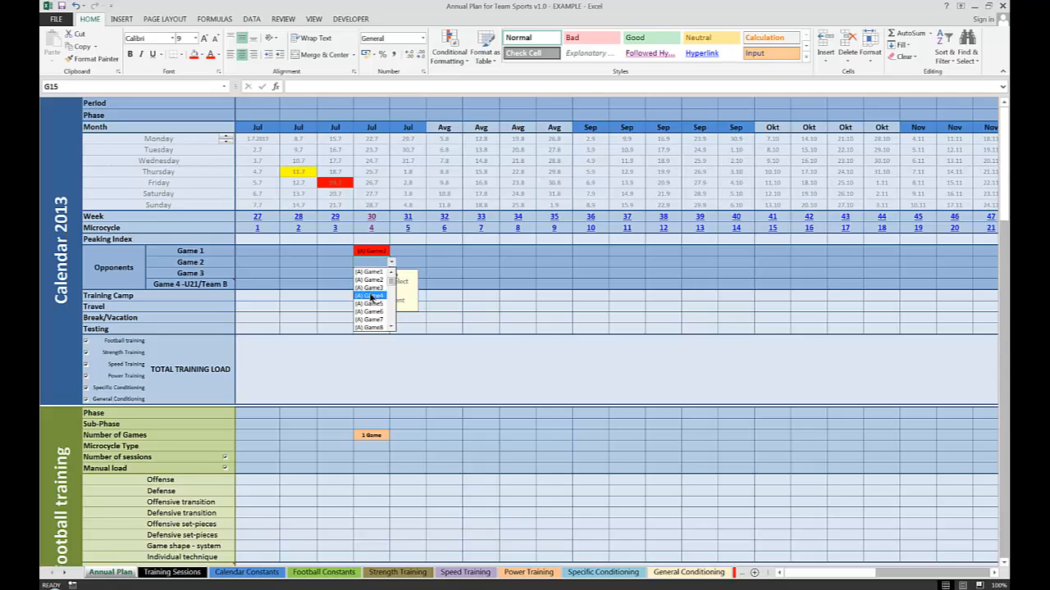
pyautogui.click(371, 296)
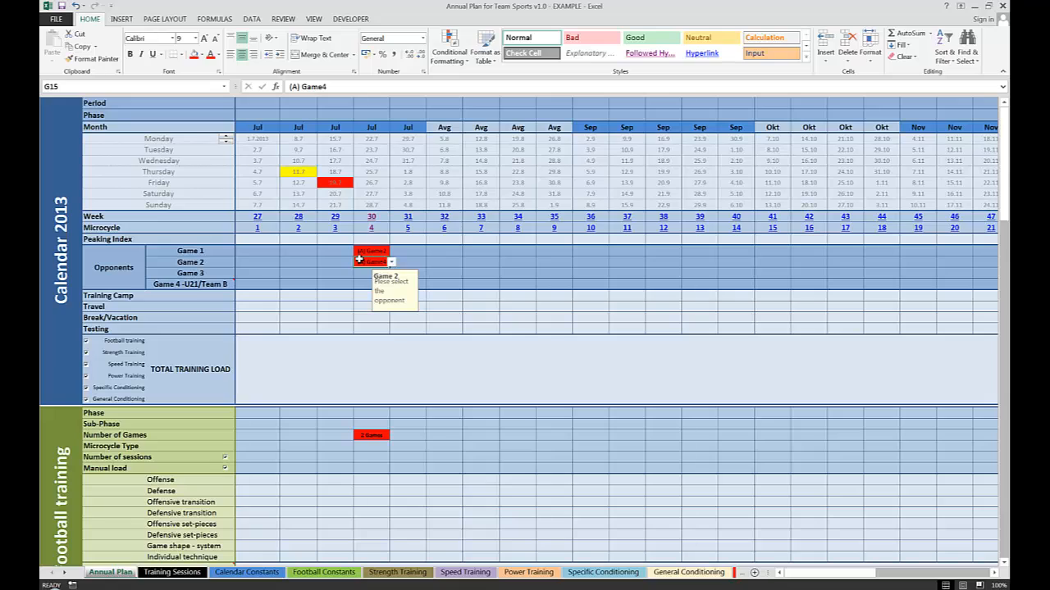
pyautogui.click(371, 272)
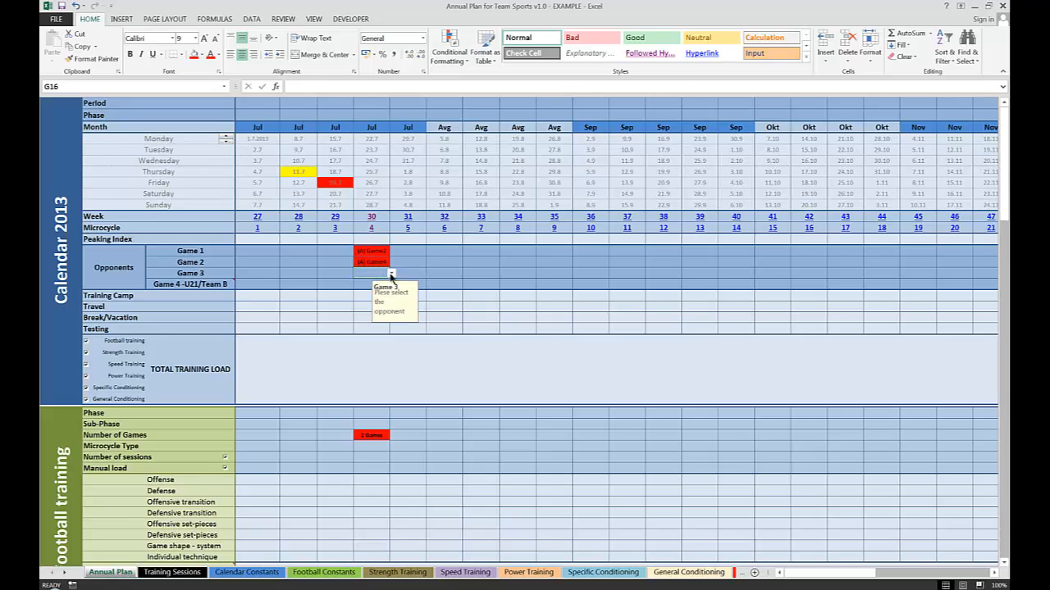
pyautogui.click(370, 273)
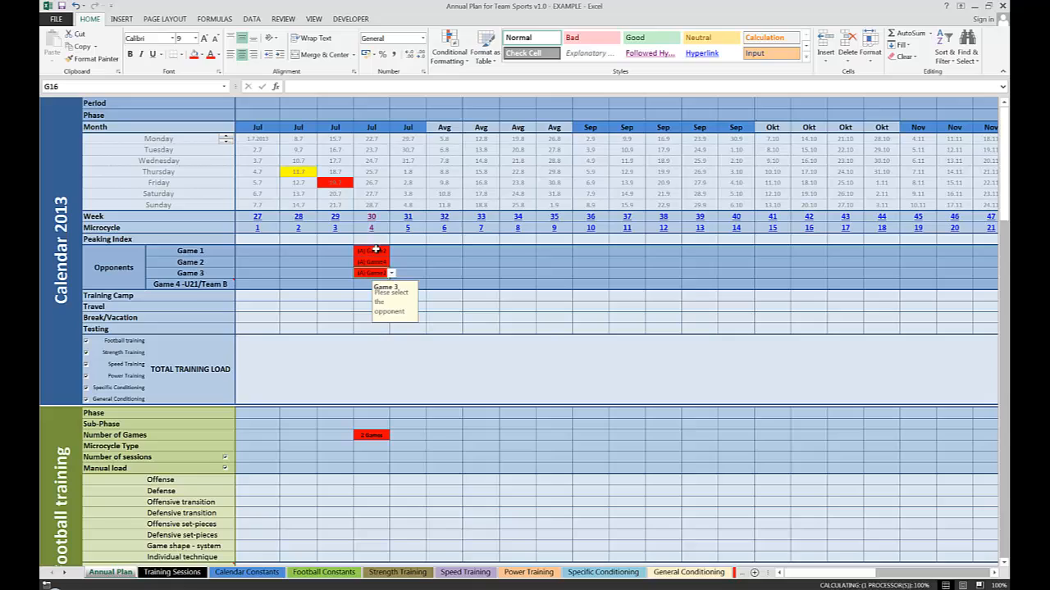
pyautogui.click(371, 250)
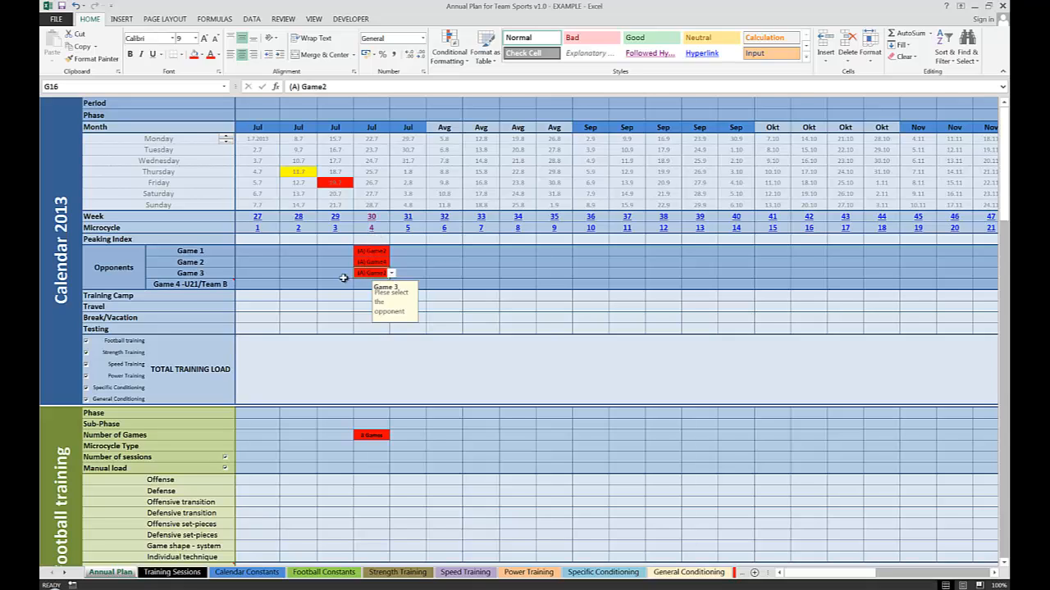
pyautogui.click(191, 284)
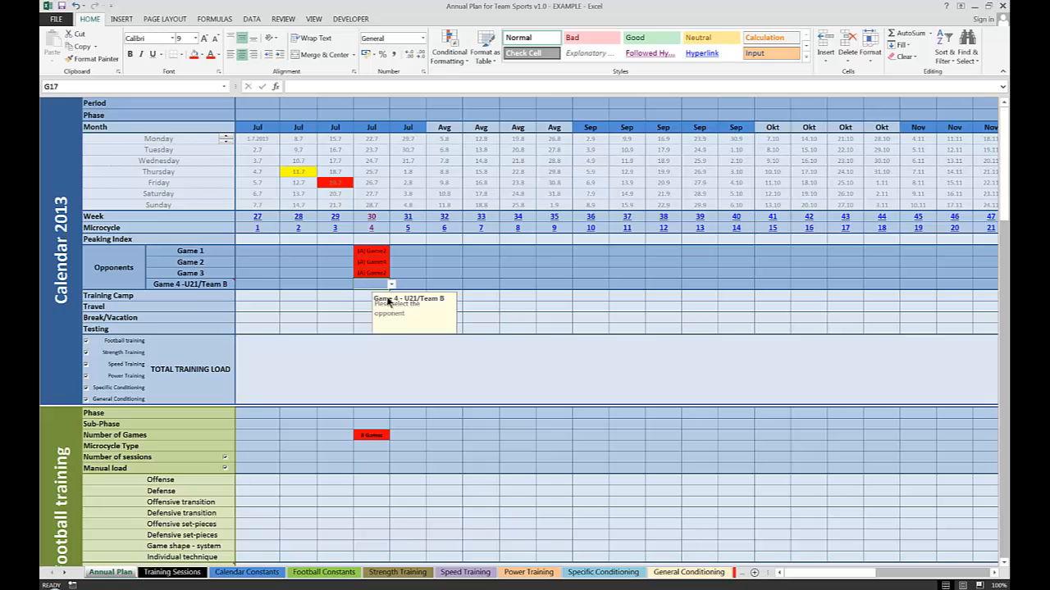
pyautogui.click(391, 286)
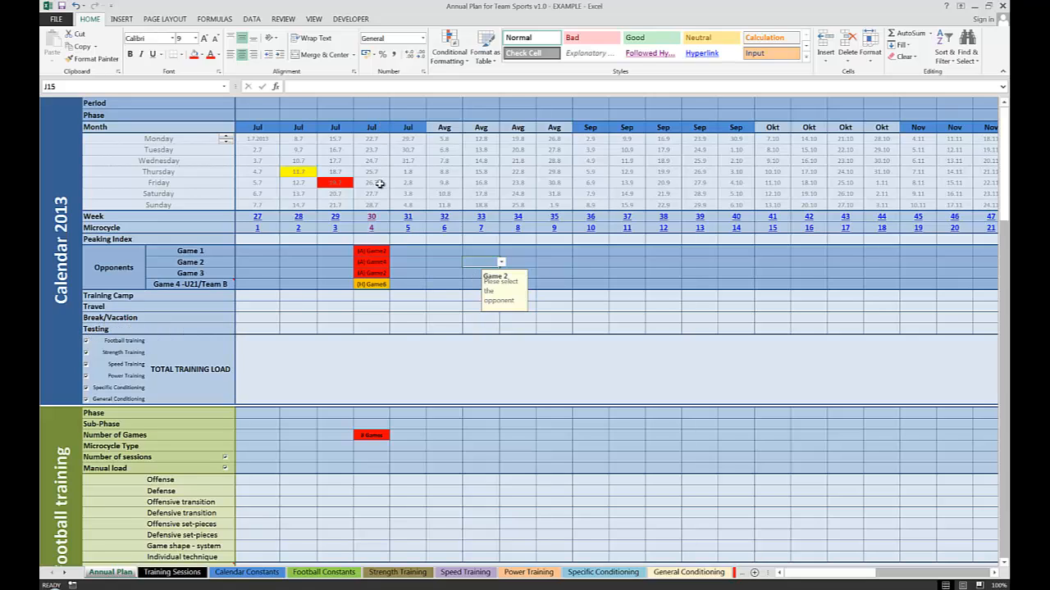
# Choose a testing type for week 30 and set its training camp to Europe.
pyautogui.click(371, 328)
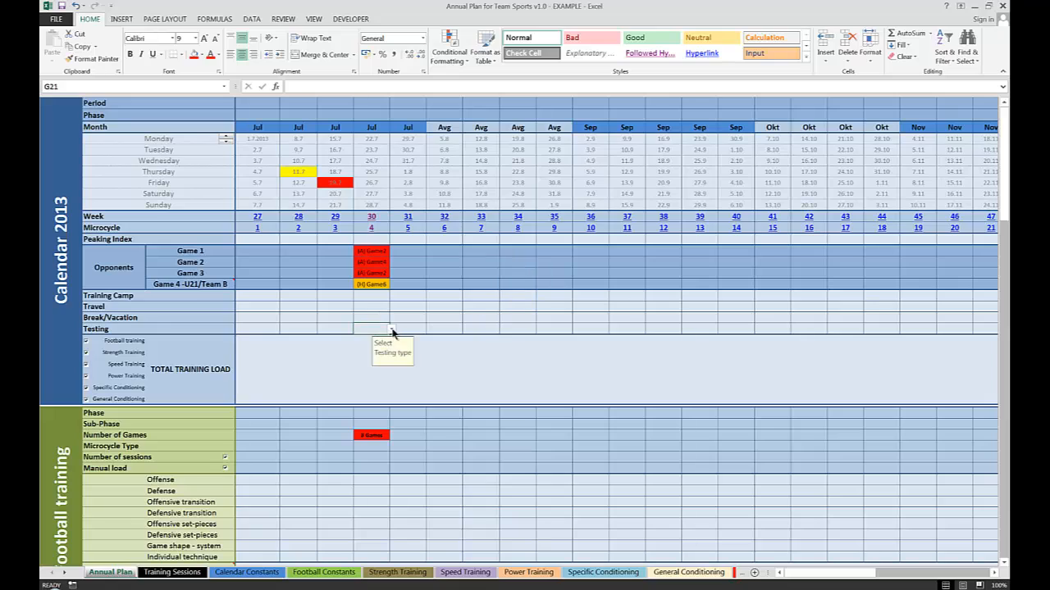
pyautogui.click(390, 328)
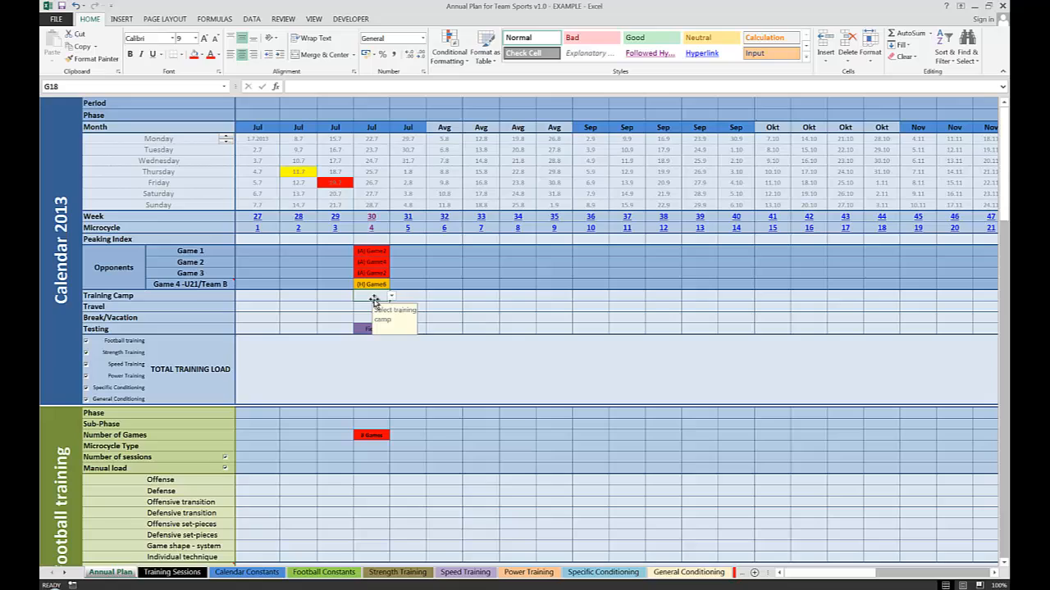
pyautogui.click(390, 295)
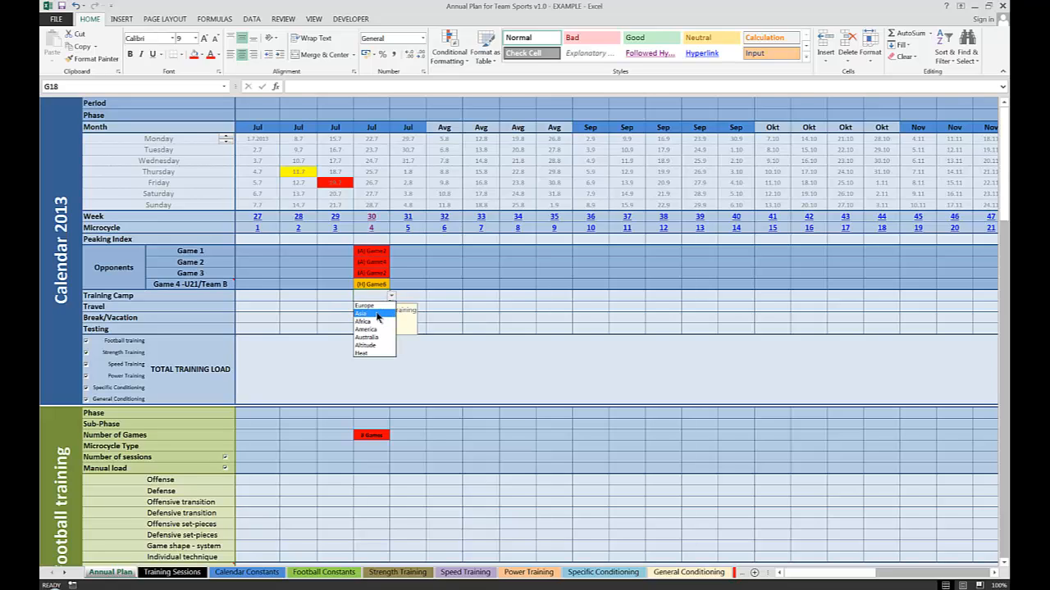
pyautogui.click(364, 305)
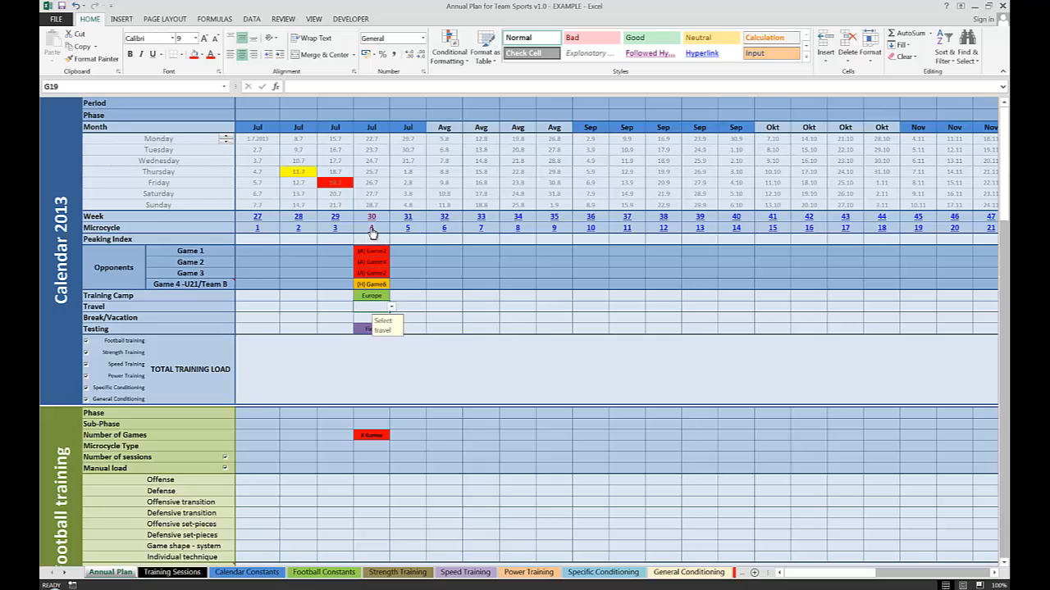
pyautogui.moveTo(371, 230)
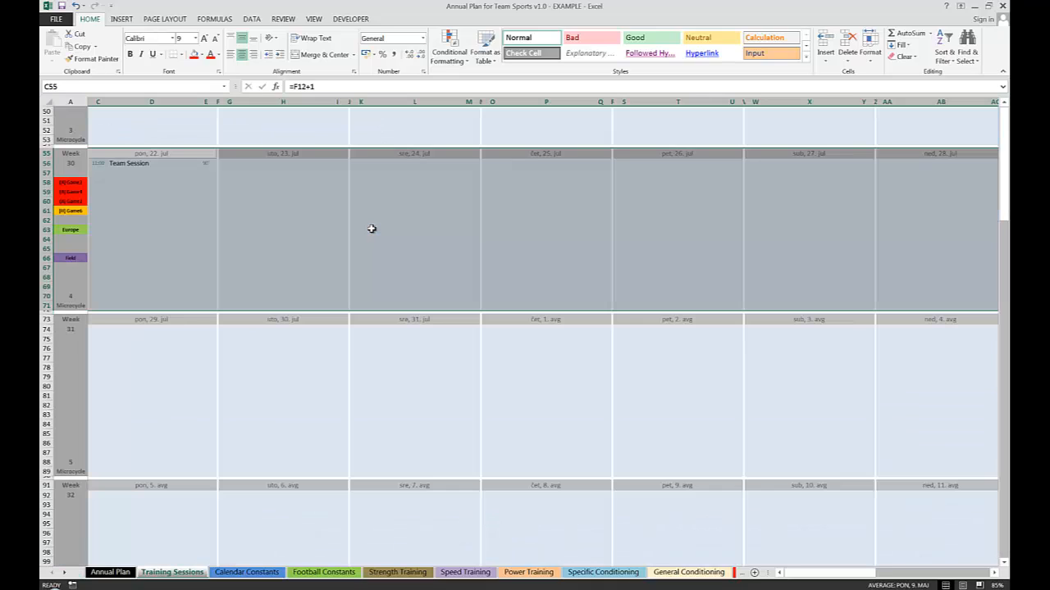
pyautogui.click(151, 182)
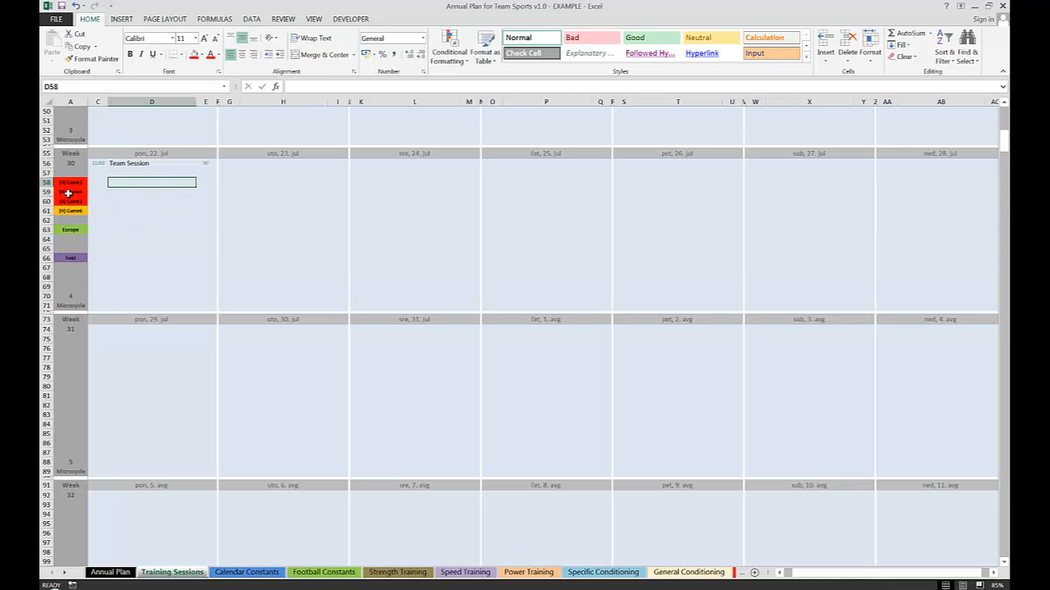
pyautogui.moveTo(71, 193)
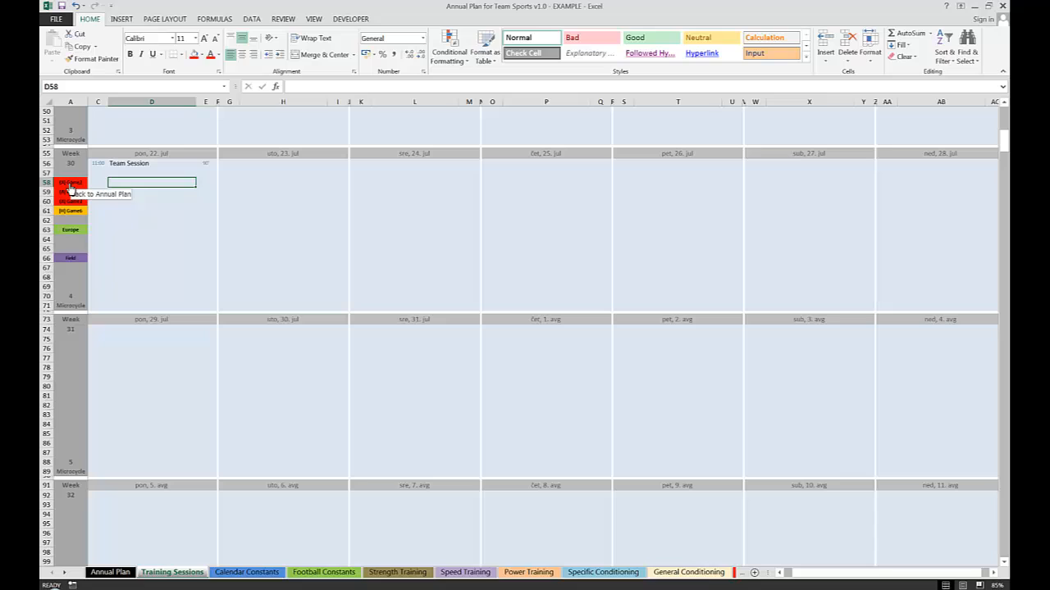
pyautogui.moveTo(320, 167)
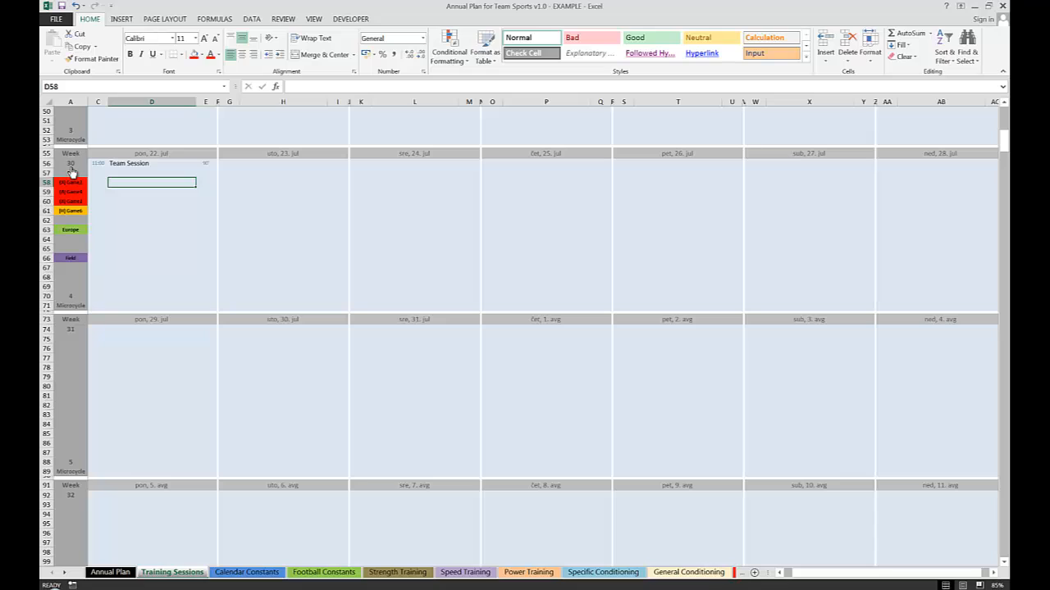
pyautogui.moveTo(70, 305)
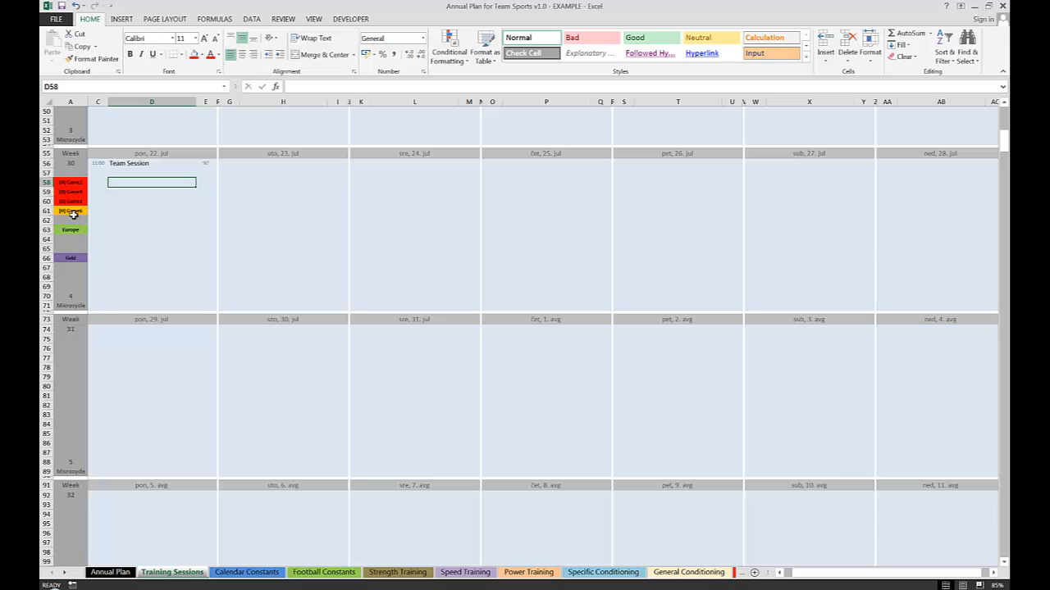
pyautogui.moveTo(72, 220)
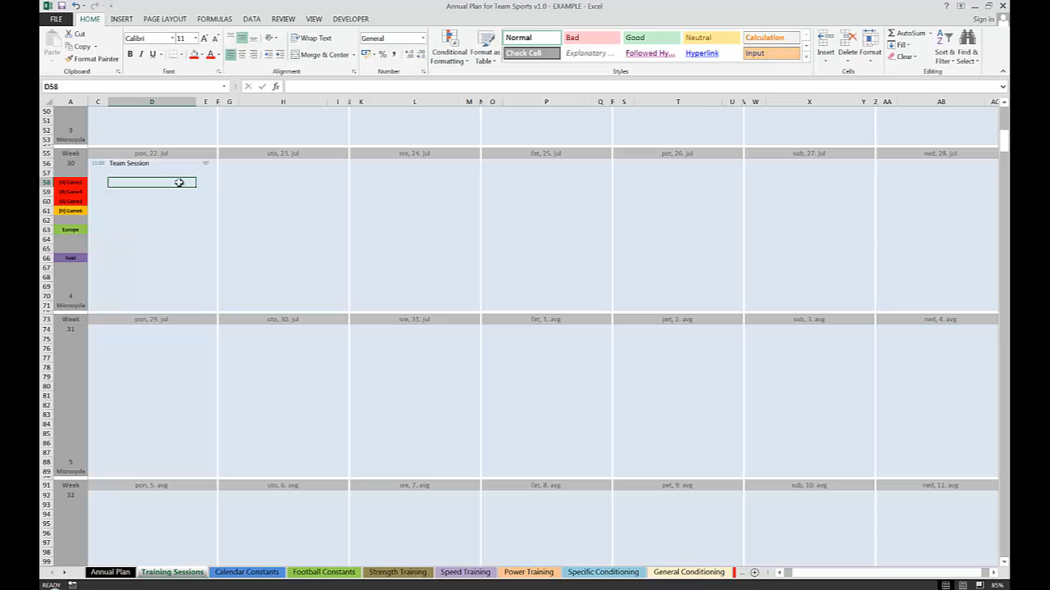
pyautogui.moveTo(241, 191)
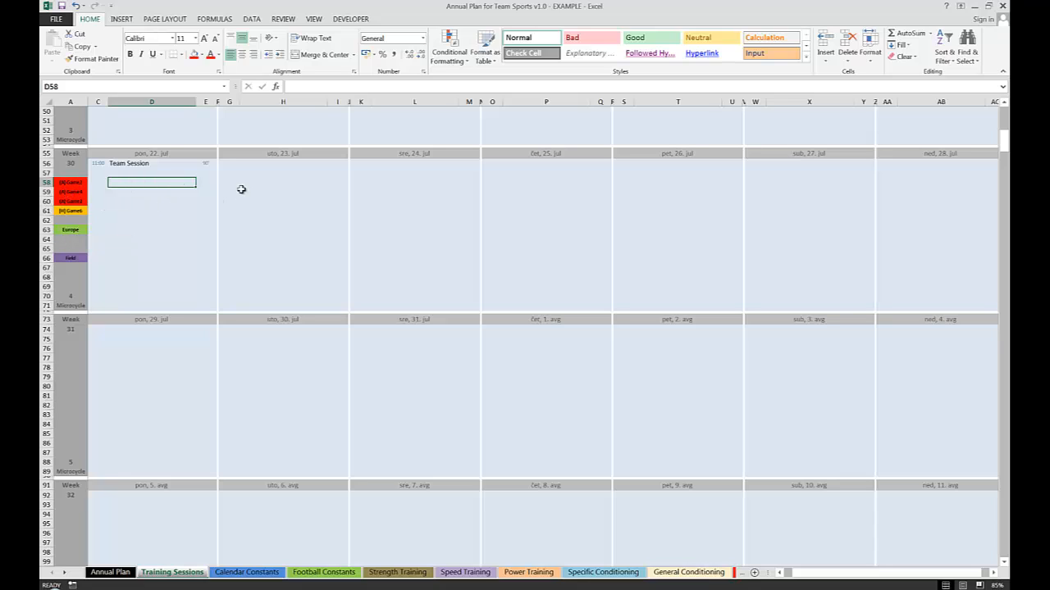
# Enter Game on Tuesday 23, Wednesday 24 and Friday 26 July of week 30.
pyautogui.click(282, 182)
pyautogui.write('Game')
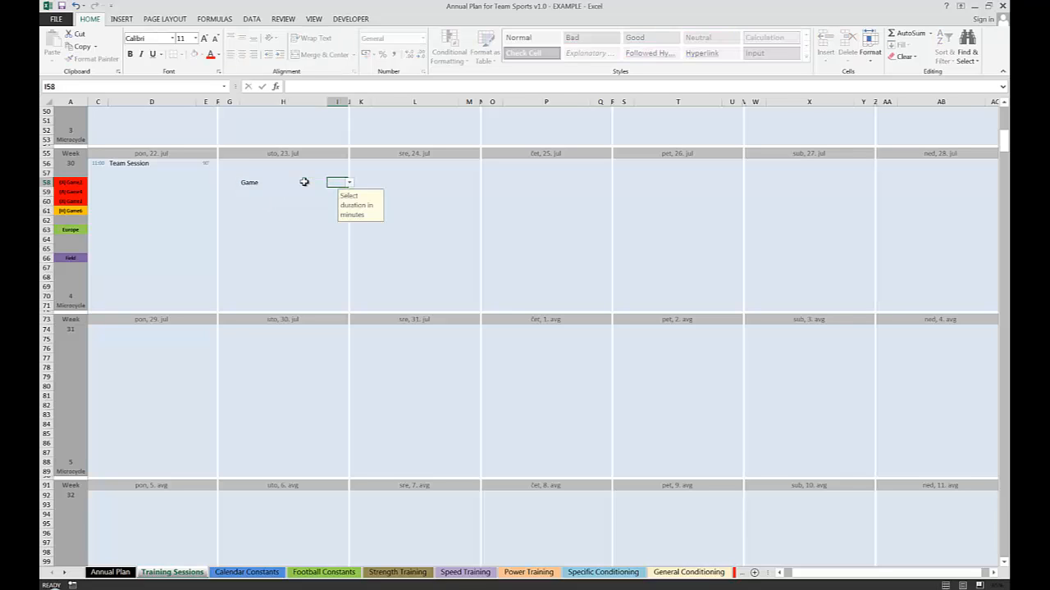
pyautogui.click(413, 182)
pyautogui.write('Game')
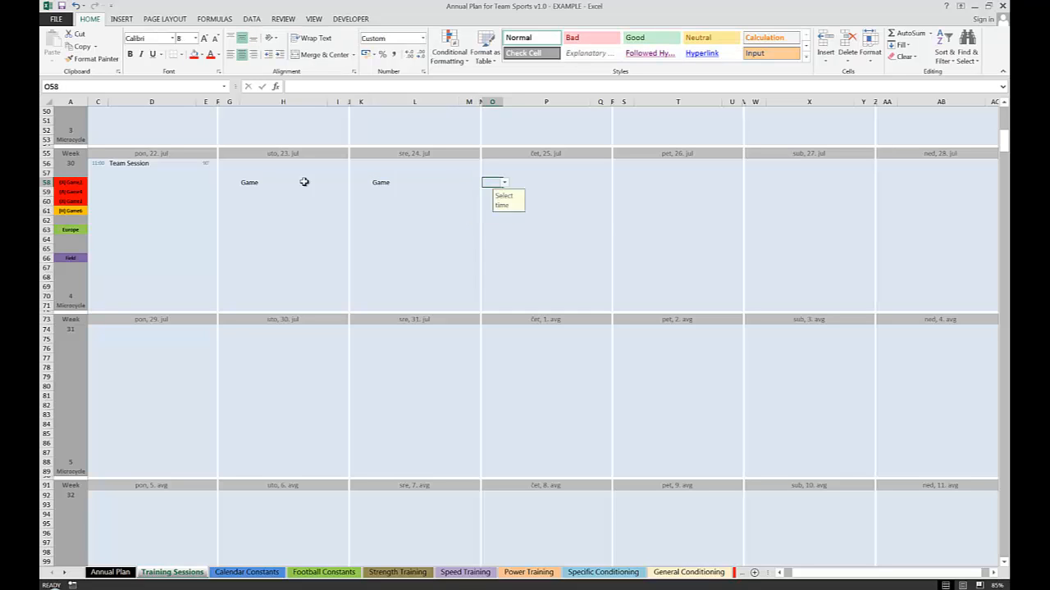
pyautogui.click(677, 182)
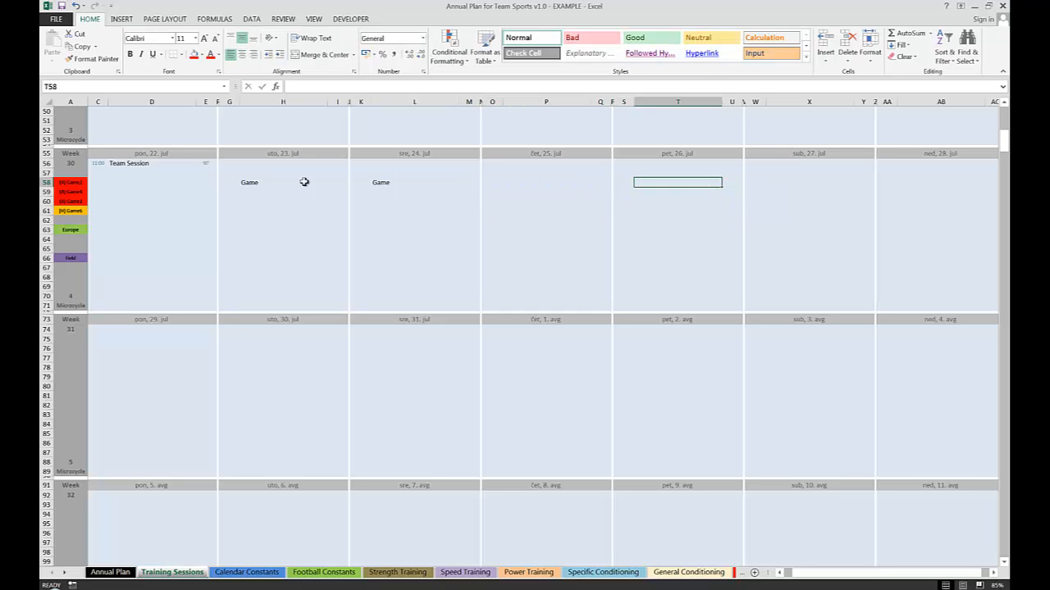
pyautogui.write('Game')
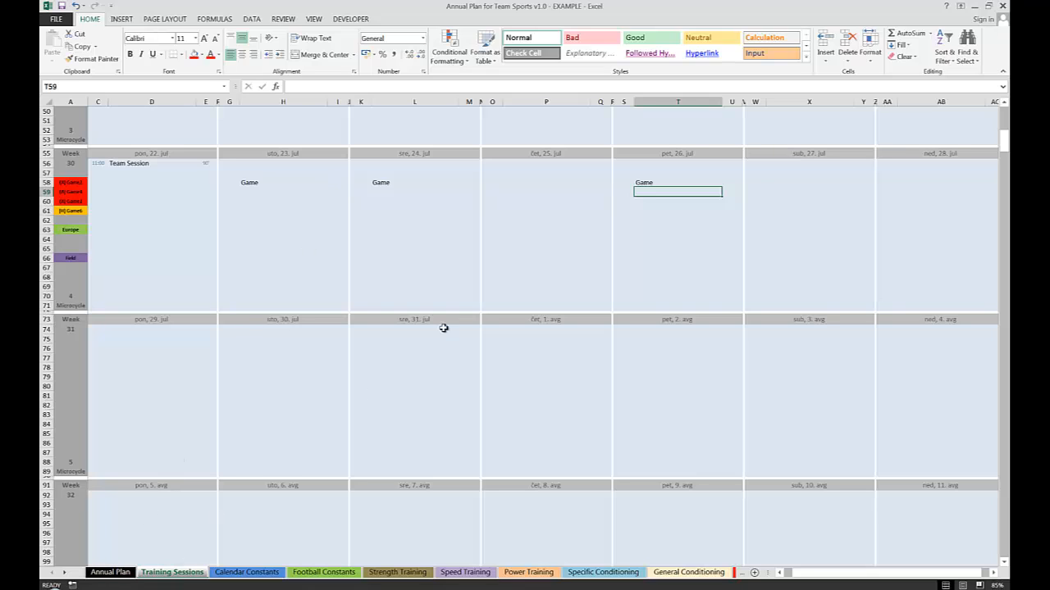
pyautogui.moveTo(197, 184)
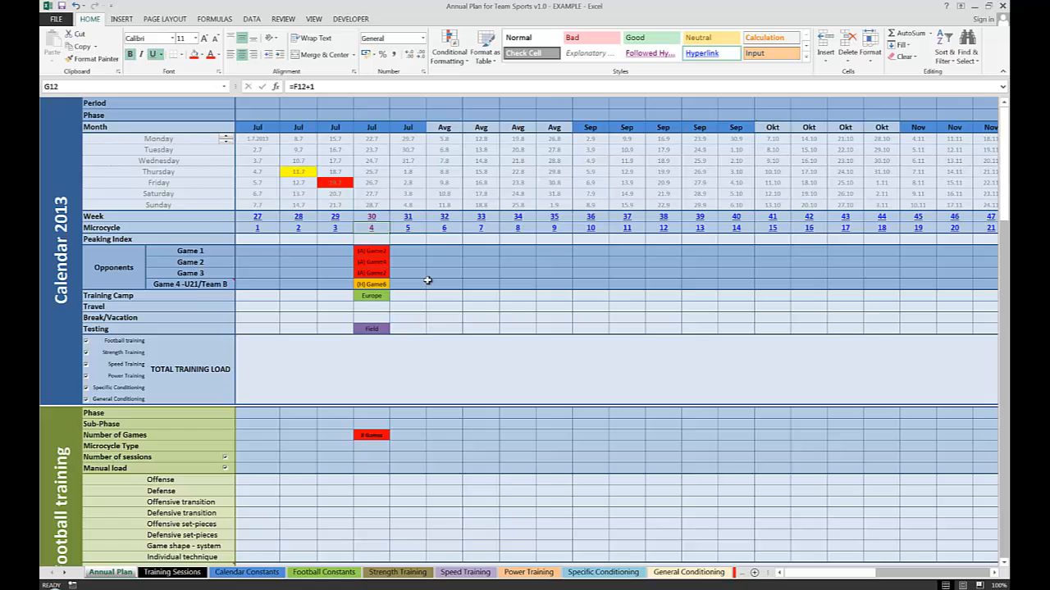
pyautogui.moveTo(423, 305)
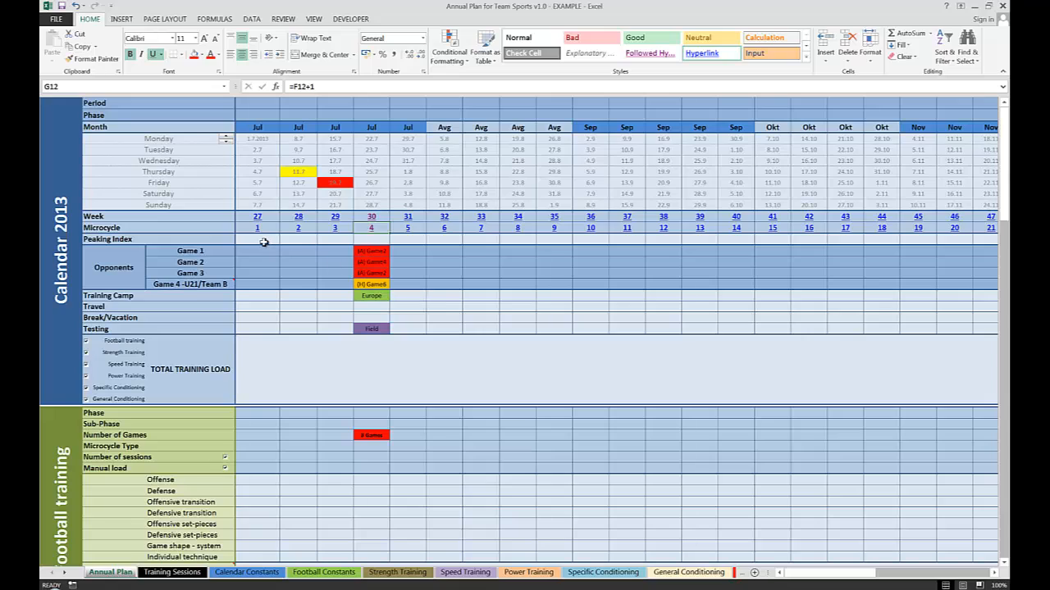
# Set peaking index 10 for week 34 and 1 for week 31, alongside 2 and 6 for weeks 32–33.
pyautogui.click(256, 239)
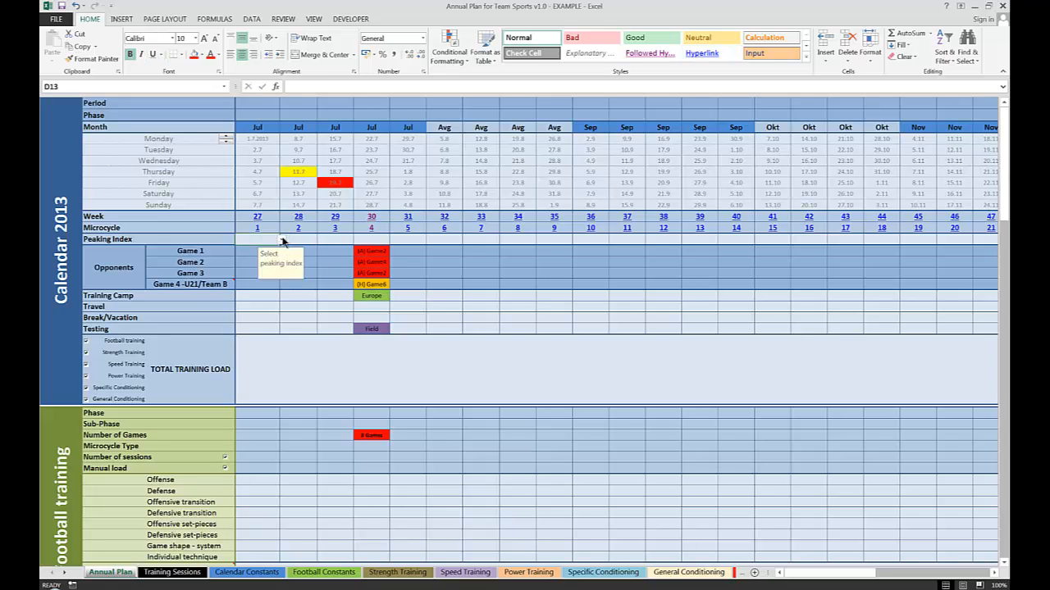
pyautogui.click(282, 240)
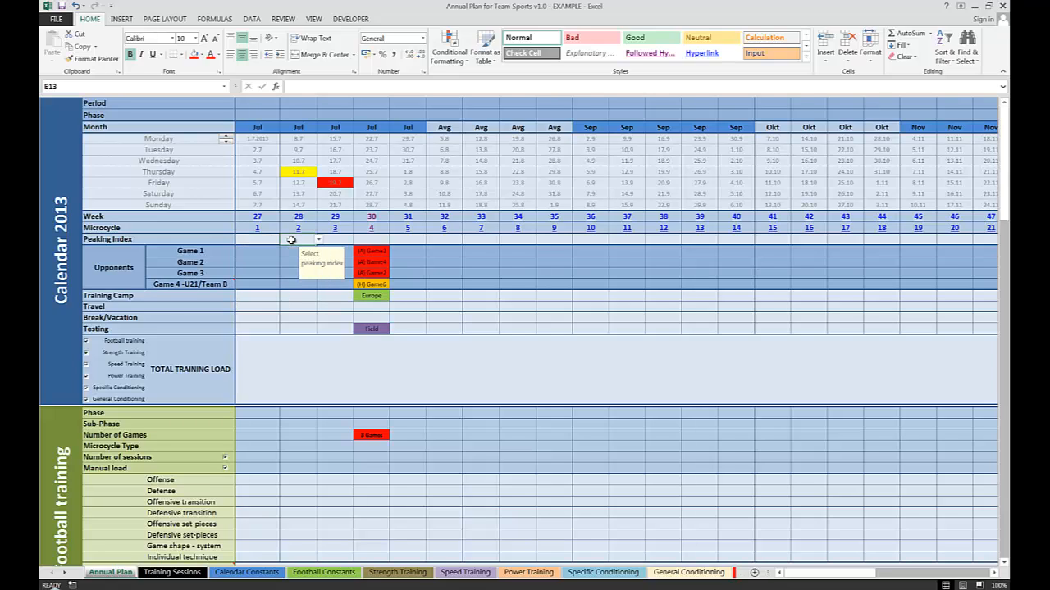
pyautogui.moveTo(135, 249)
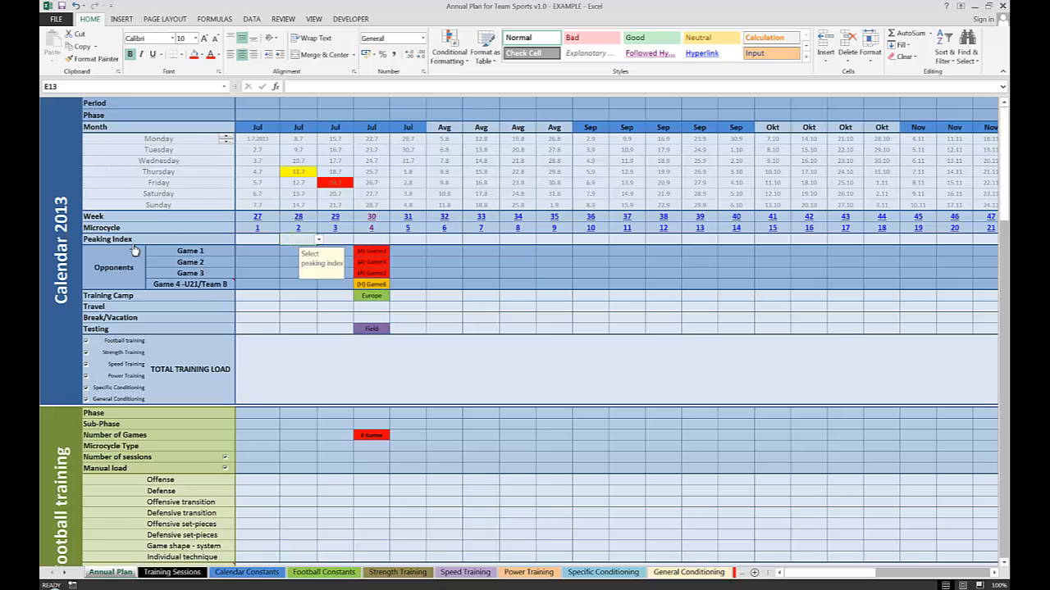
pyautogui.moveTo(420, 249)
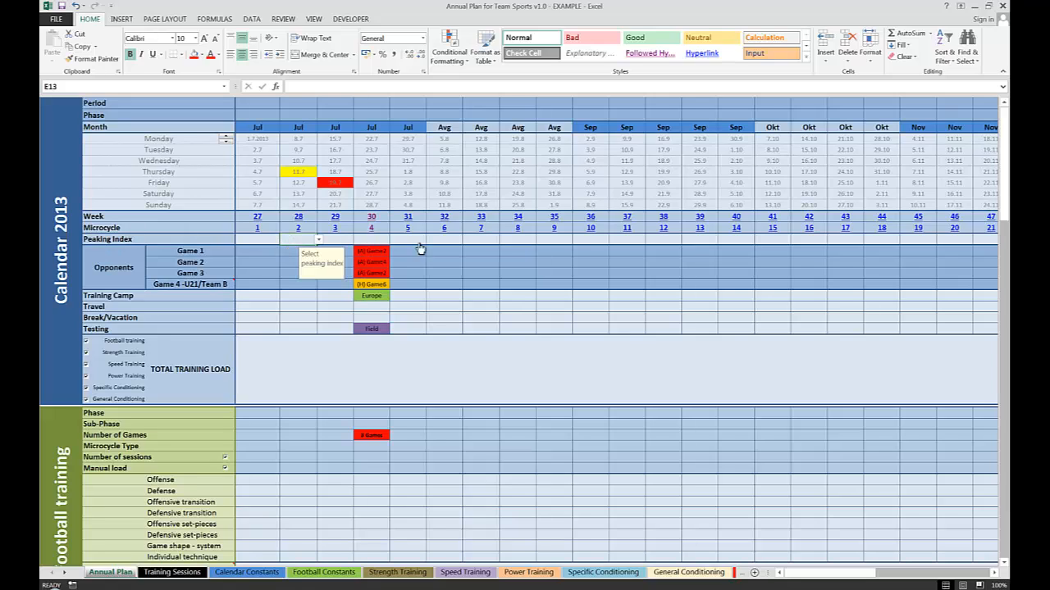
pyautogui.click(516, 239)
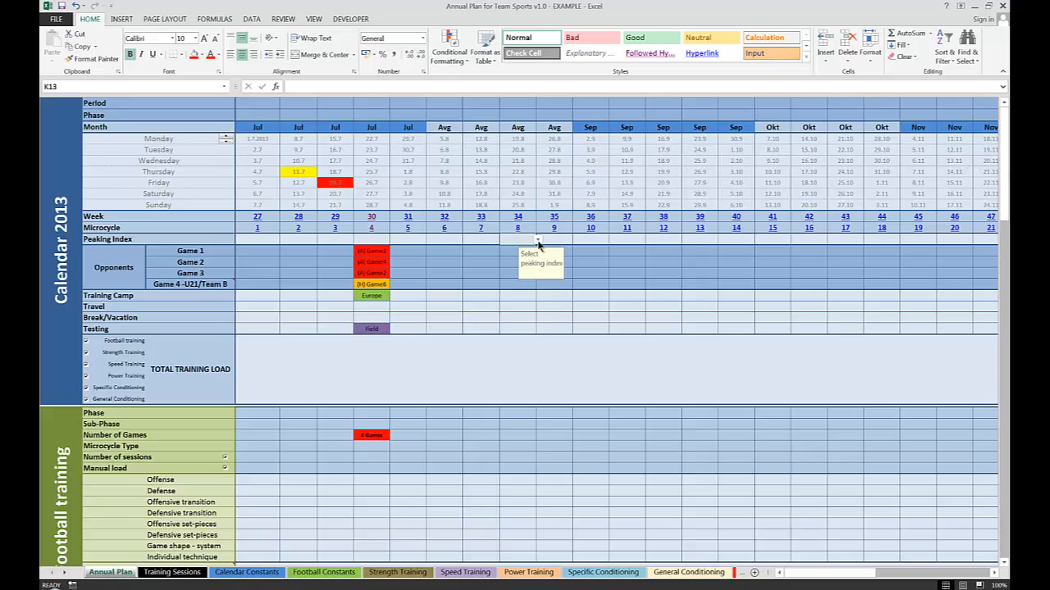
pyautogui.click(538, 240)
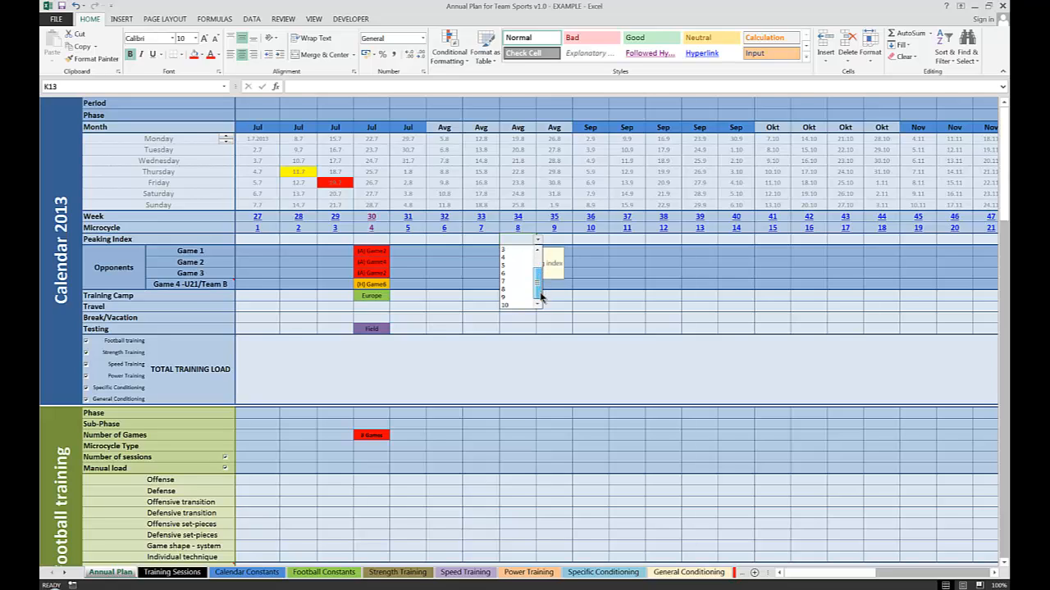
pyautogui.click(505, 304)
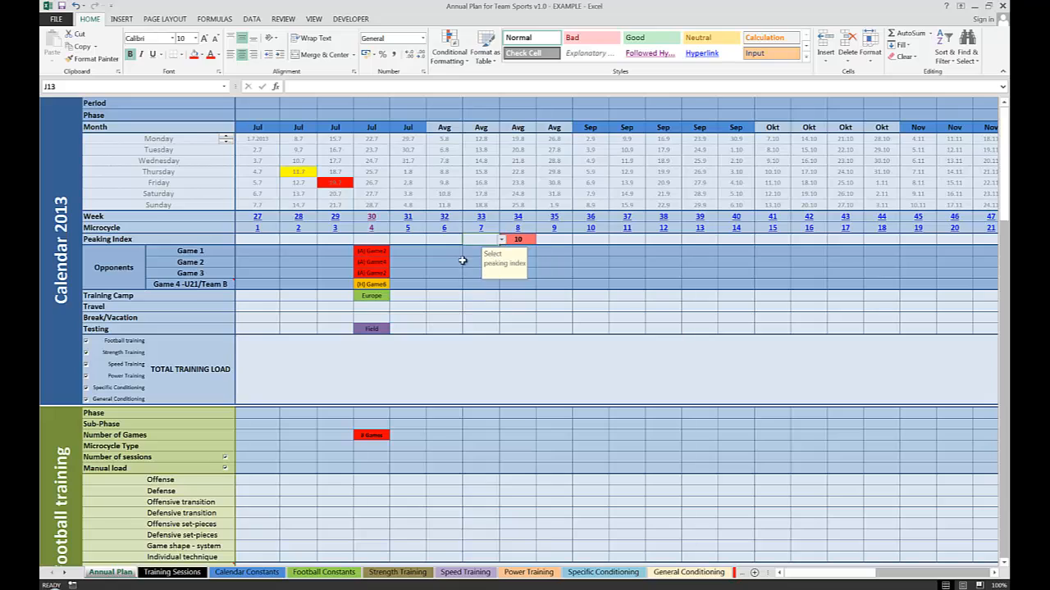
pyautogui.click(463, 240)
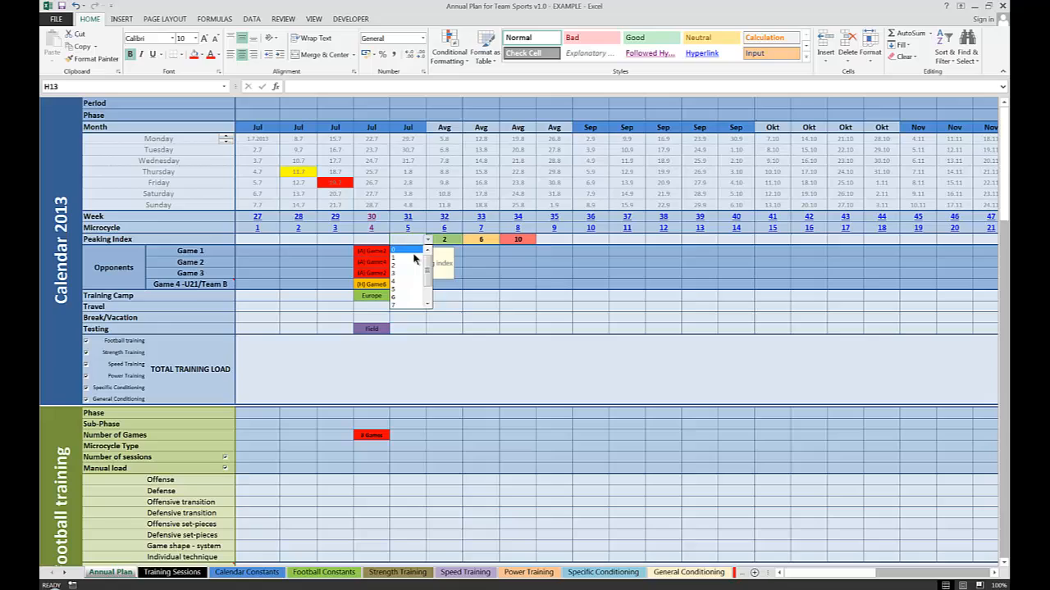
pyautogui.click(406, 250)
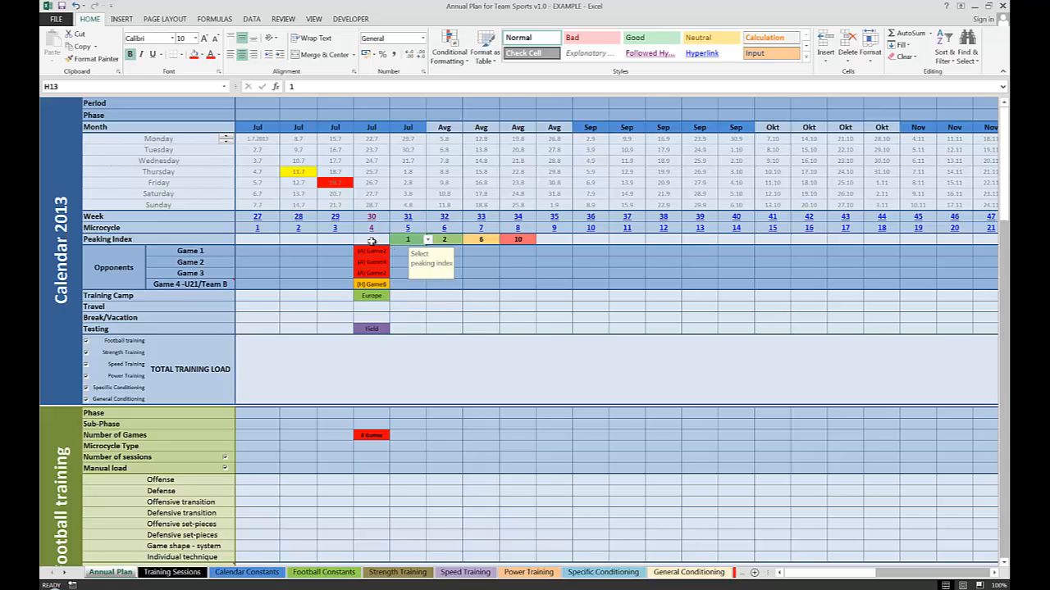
pyautogui.moveTo(479, 256)
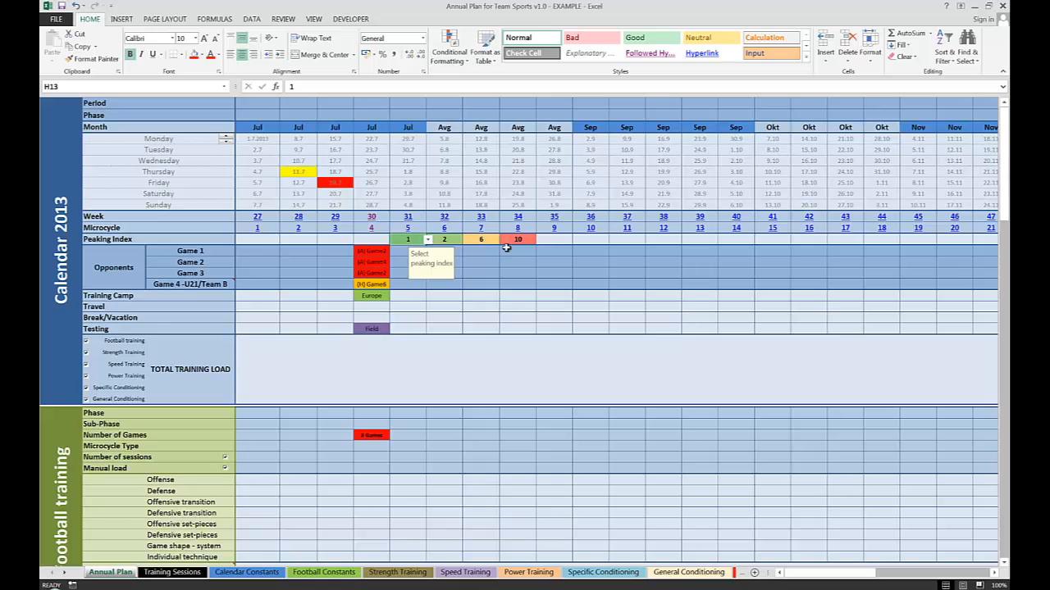
pyautogui.click(518, 239)
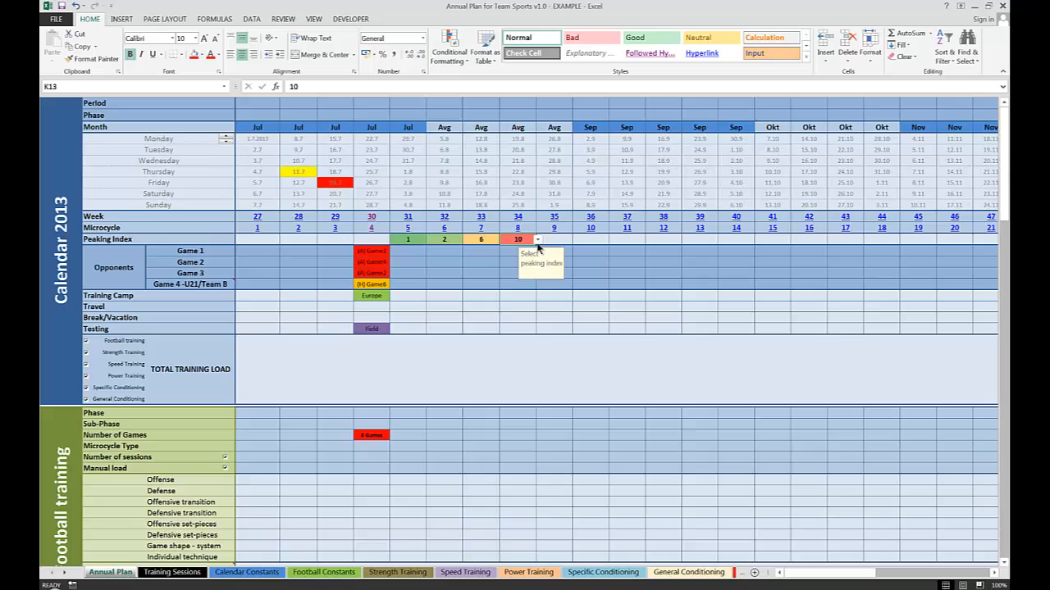
pyautogui.moveTo(538, 246)
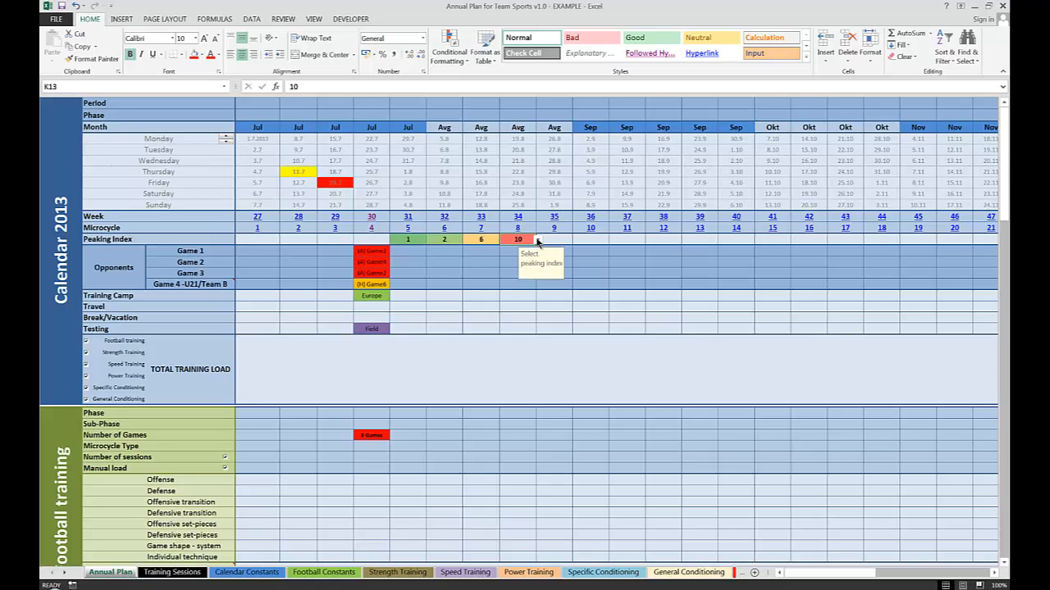
pyautogui.click(554, 239)
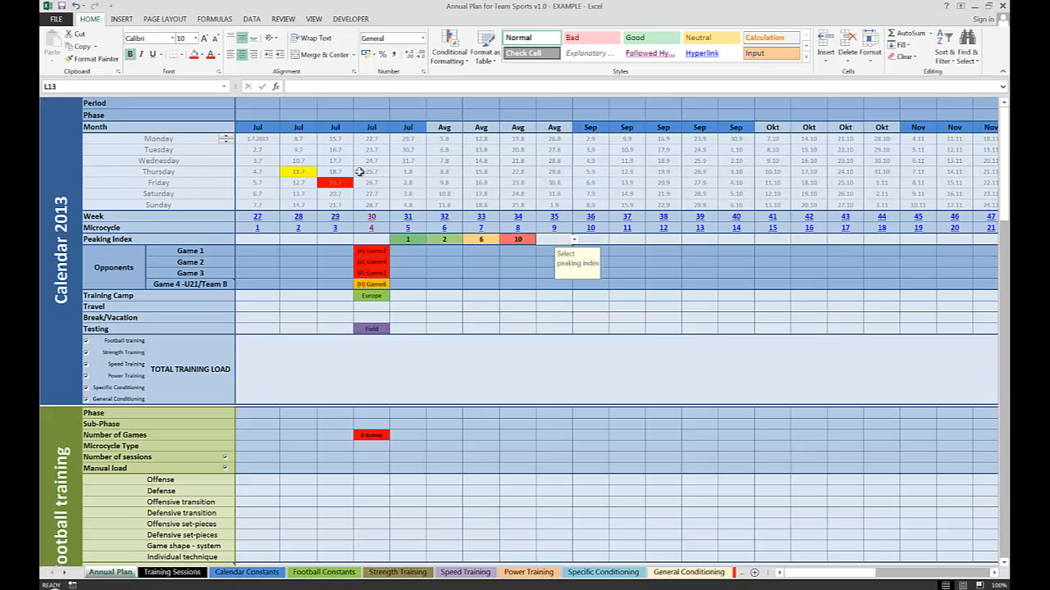
pyautogui.moveTo(223, 151)
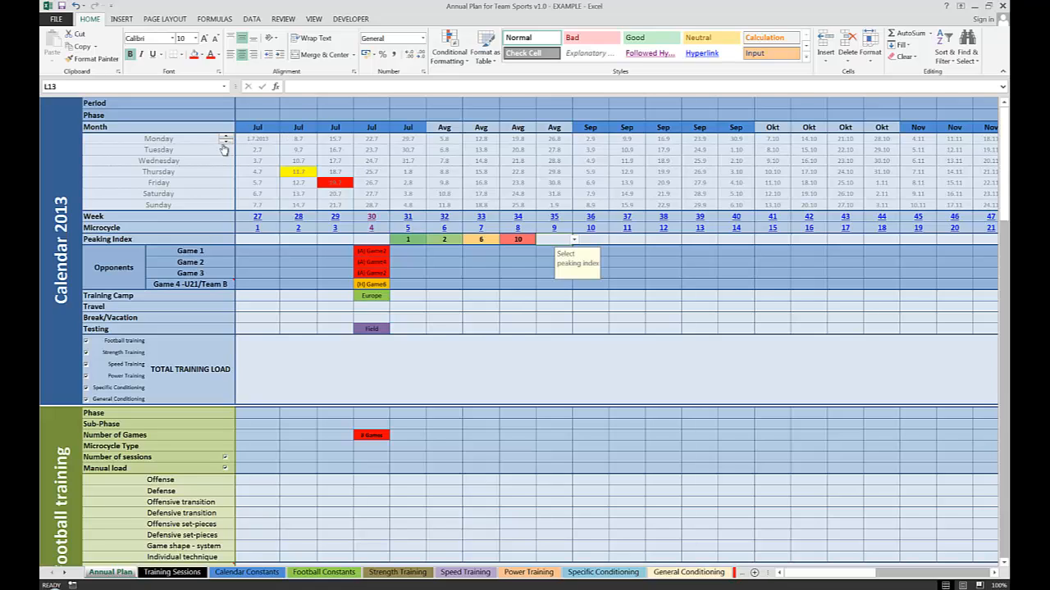
pyautogui.moveTo(393, 282)
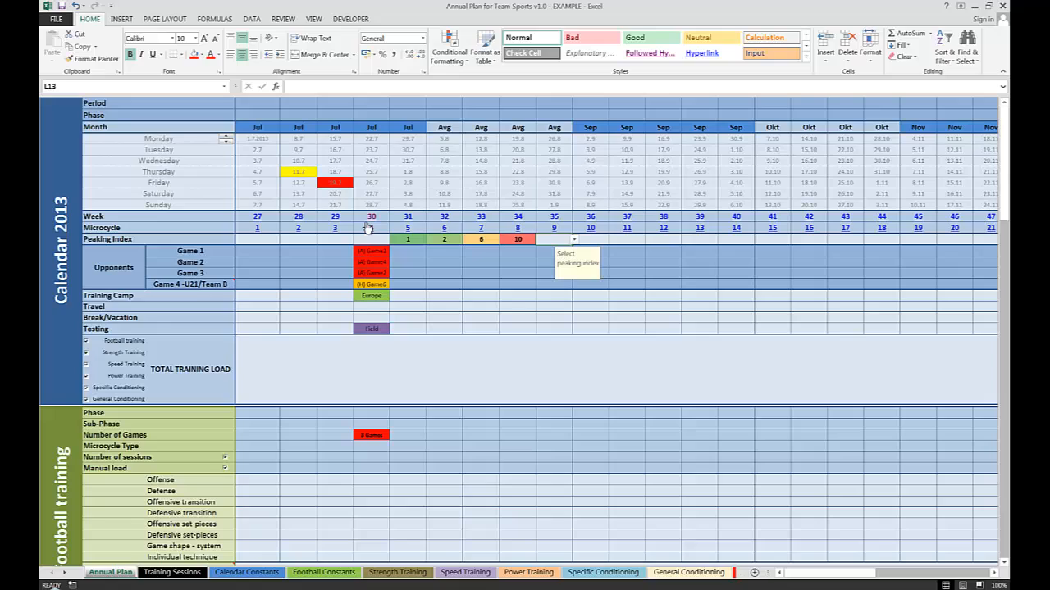
pyautogui.moveTo(379, 266)
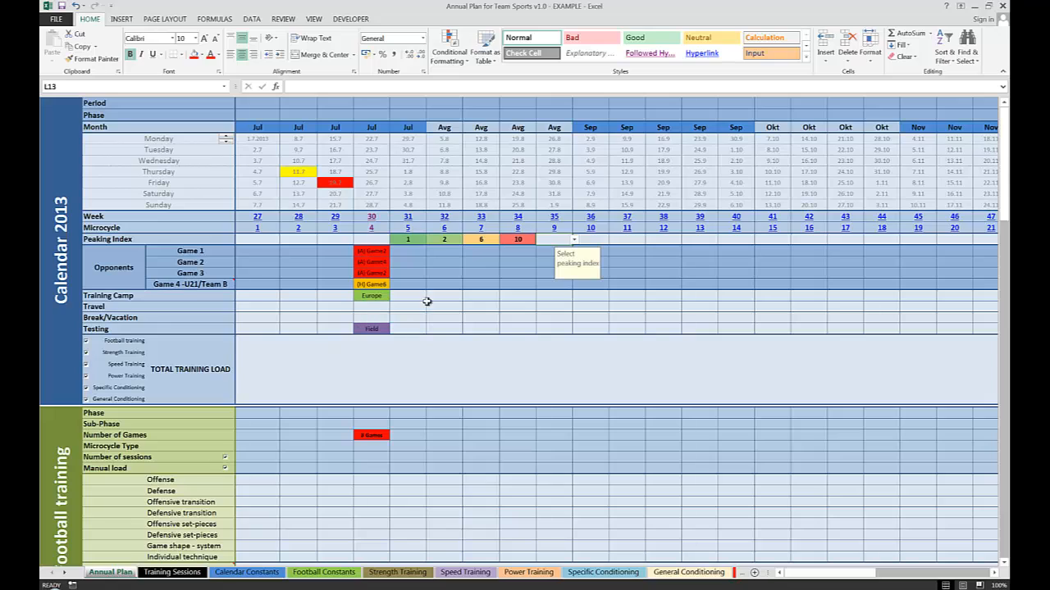
pyautogui.moveTo(466, 318)
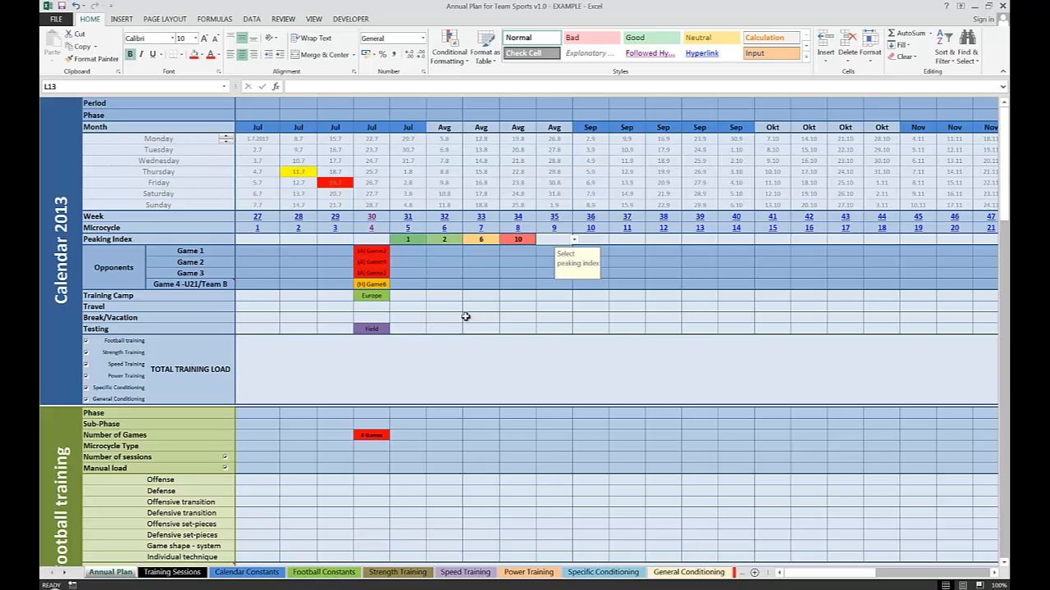
pyautogui.moveTo(287, 253)
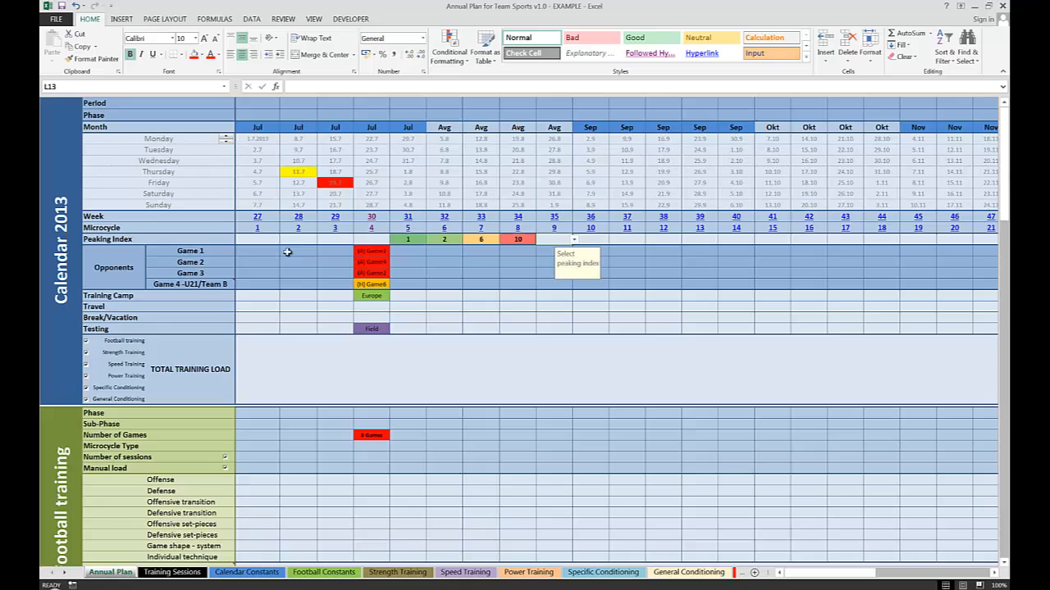
pyautogui.moveTo(297, 275)
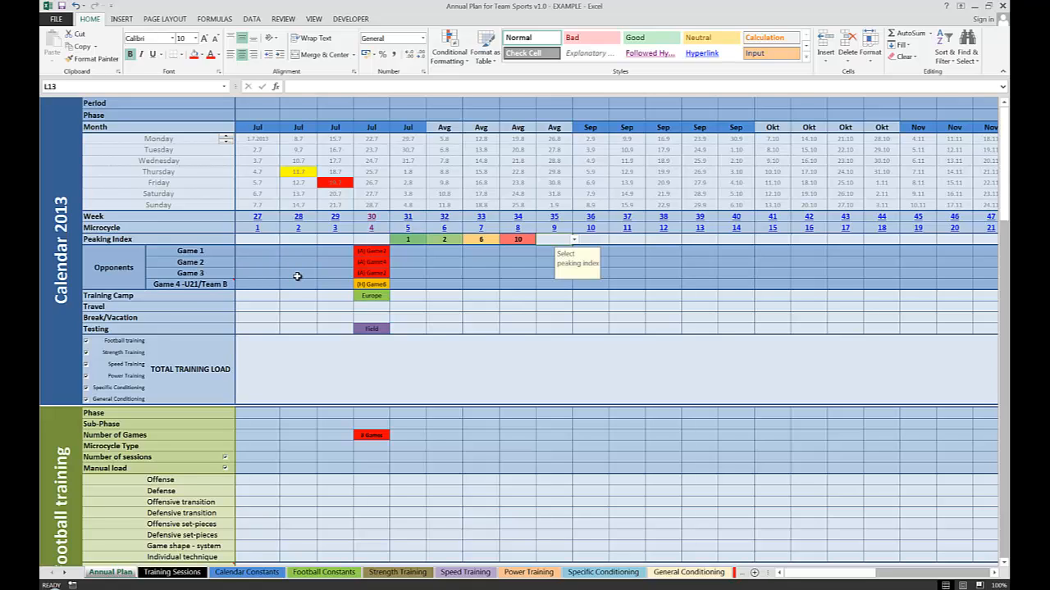
pyautogui.moveTo(276, 321)
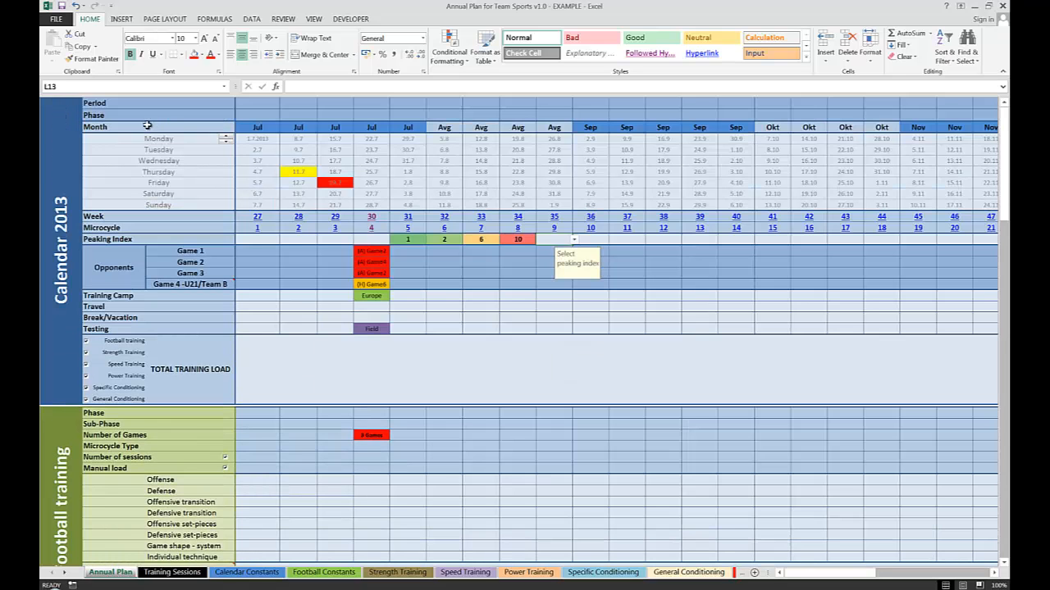
pyautogui.scroll(-3)
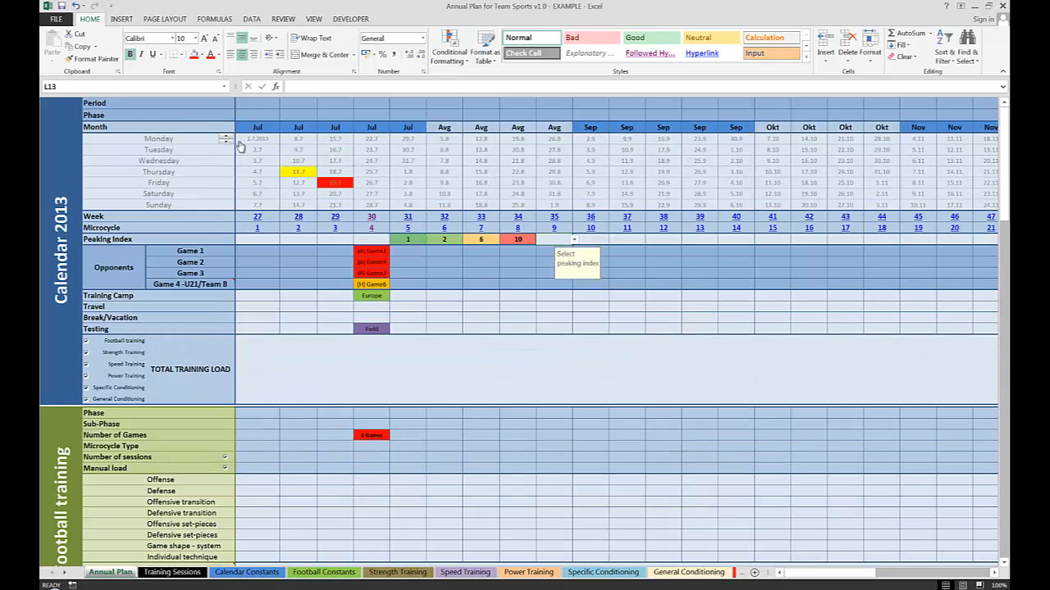
pyautogui.moveTo(64, 213)
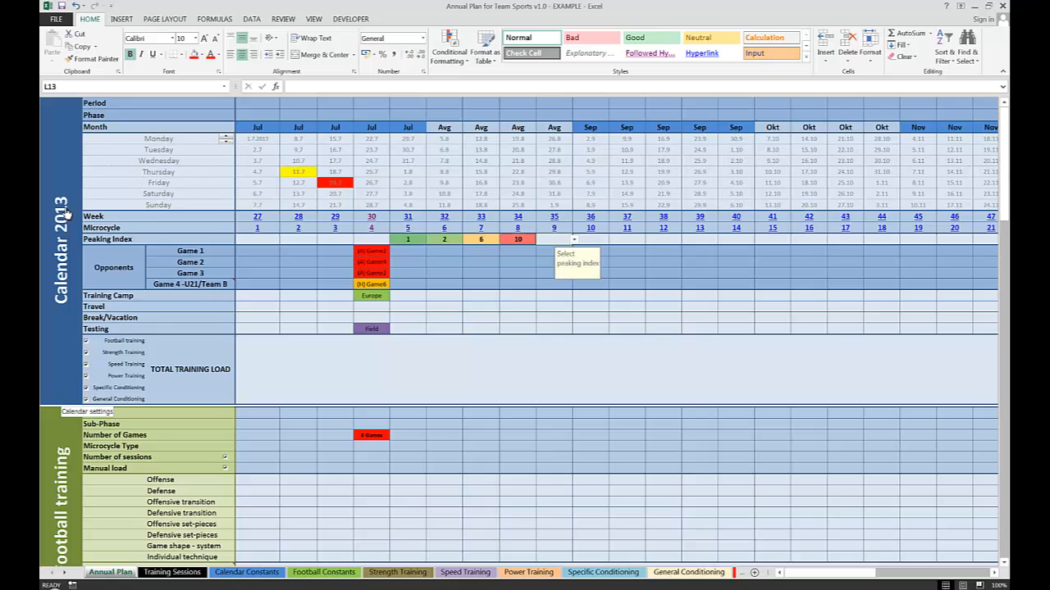
pyautogui.moveTo(196, 203)
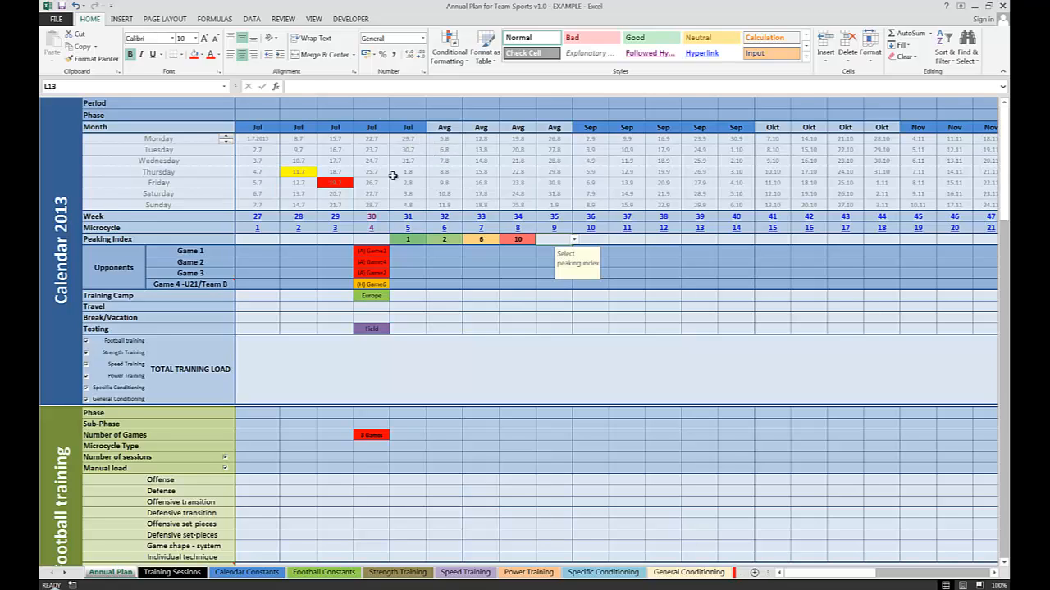
pyautogui.click(406, 172)
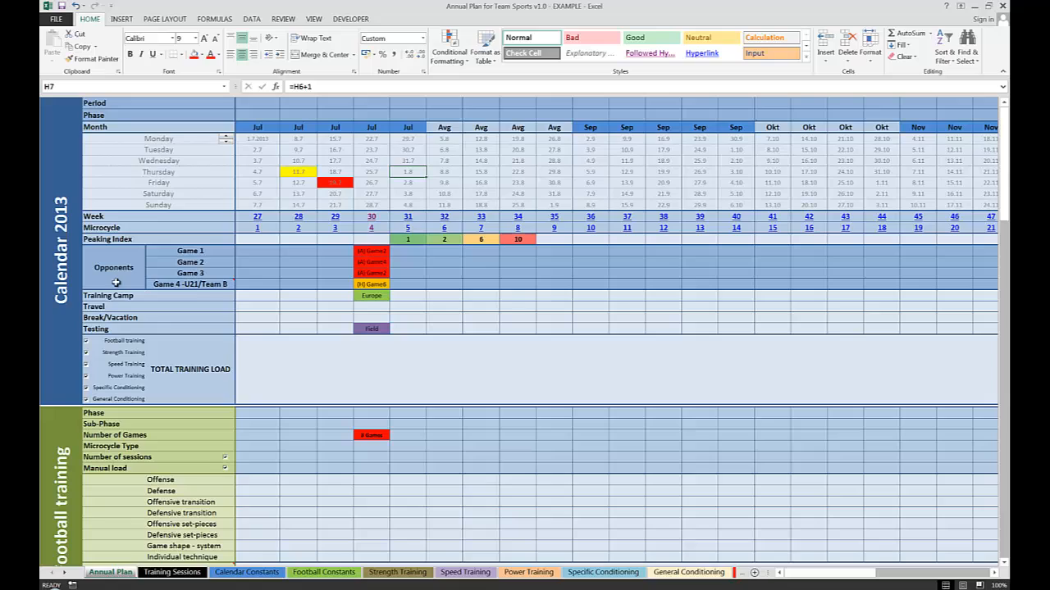
pyautogui.moveTo(668, 262)
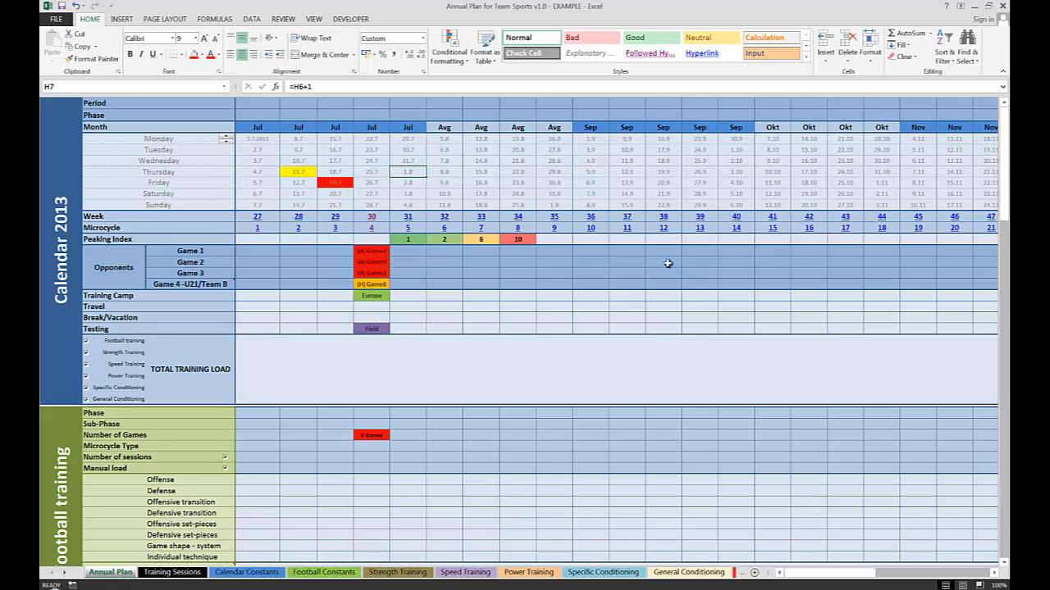
pyautogui.moveTo(105, 306)
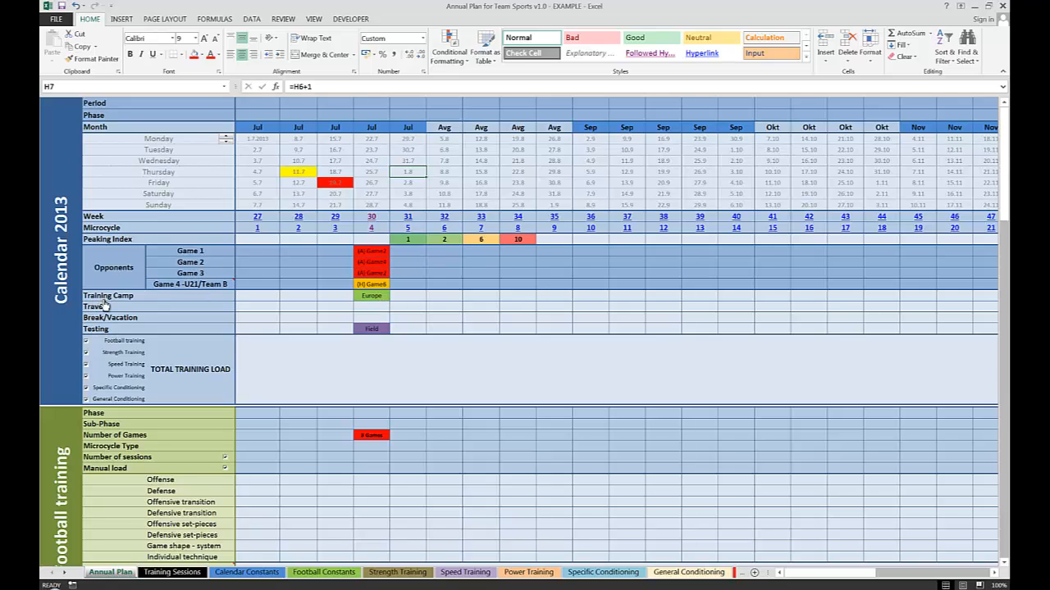
pyautogui.moveTo(115, 328)
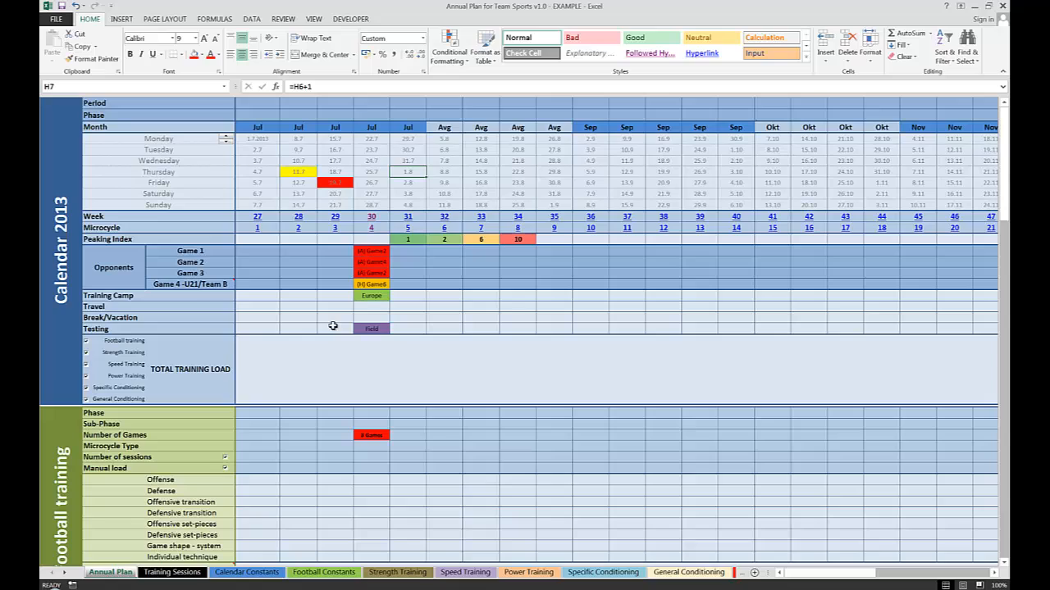
# Set week 31's training camp to America, next to week 30's Europe camp.
pyautogui.click(407, 295)
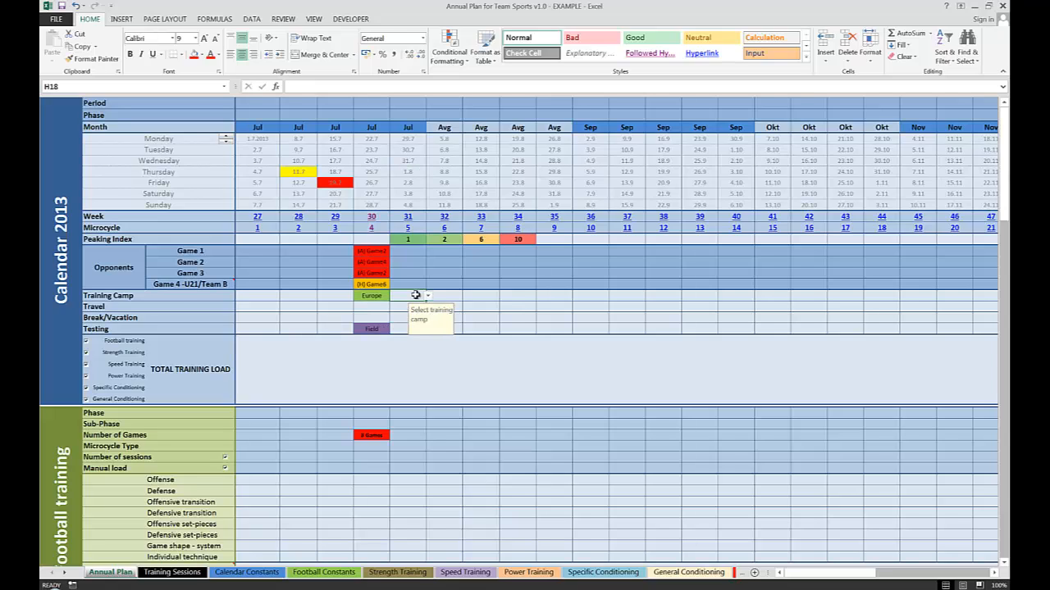
pyautogui.click(426, 295)
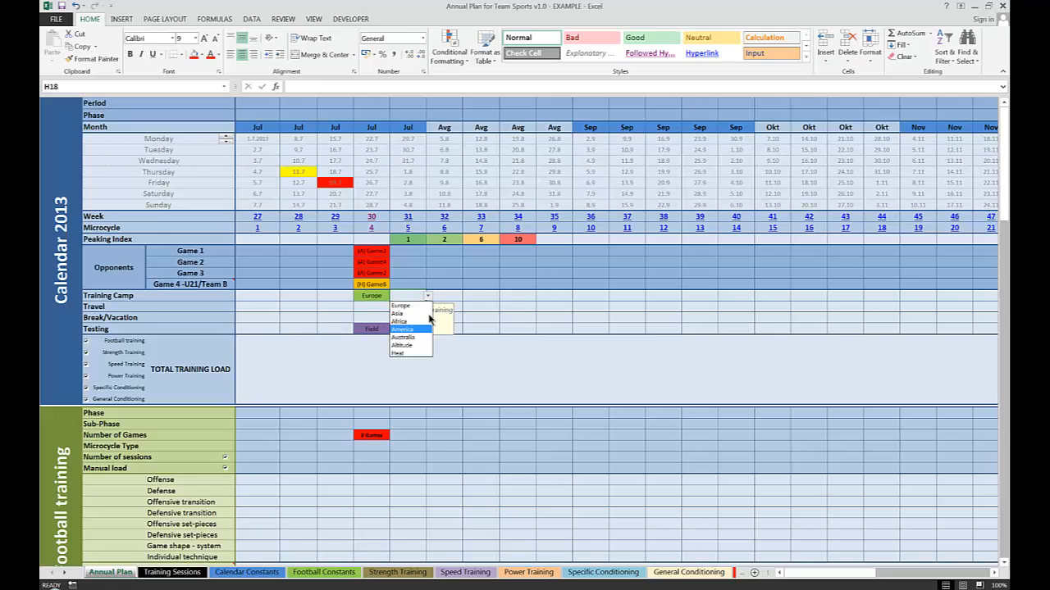
pyautogui.click(401, 328)
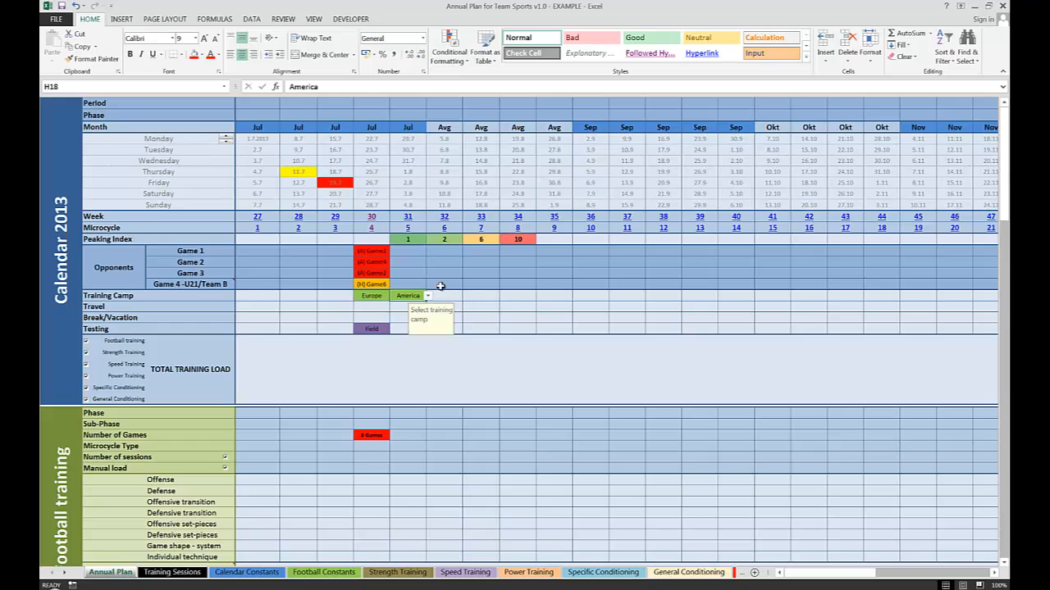
pyautogui.moveTo(108, 302)
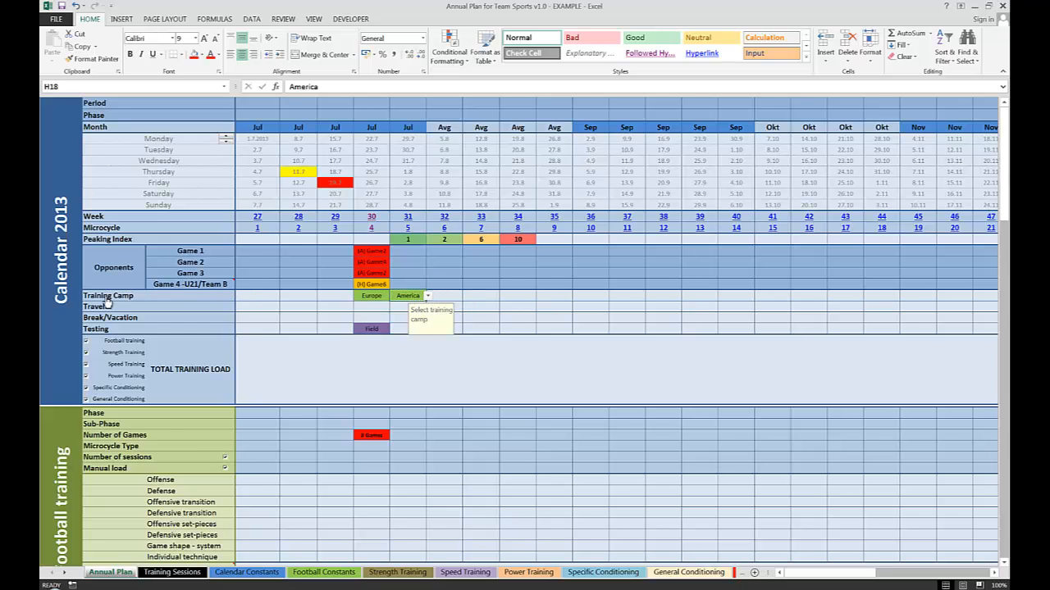
pyautogui.click(246, 571)
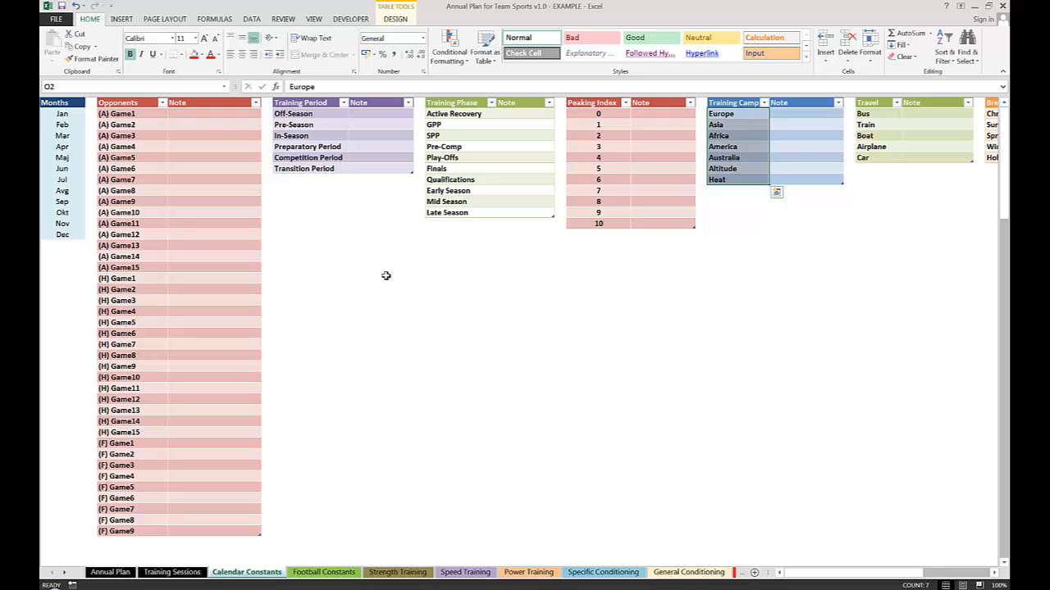
pyautogui.click(738, 134)
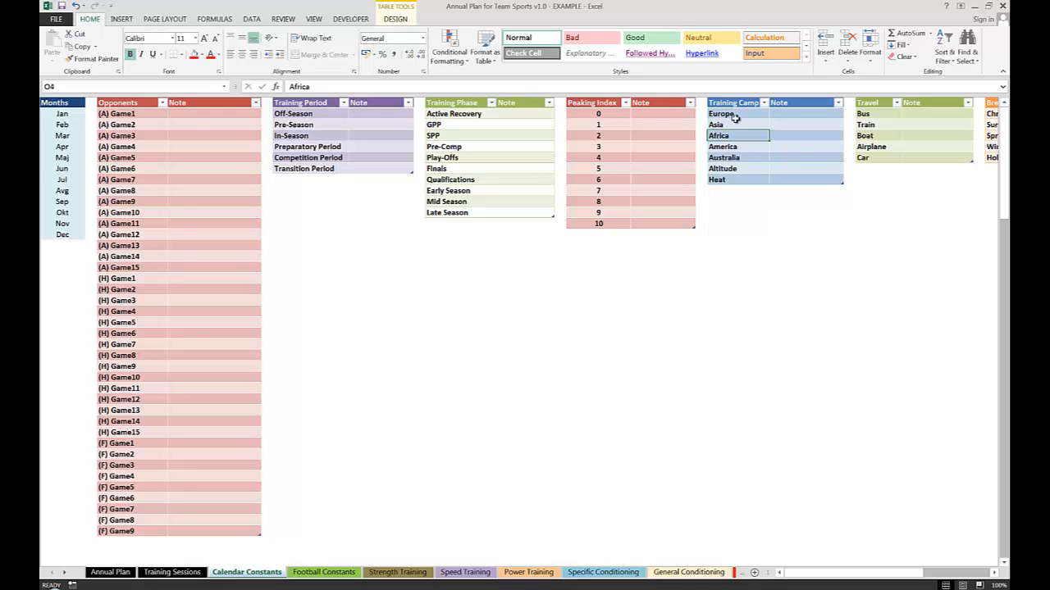
pyautogui.click(737, 125)
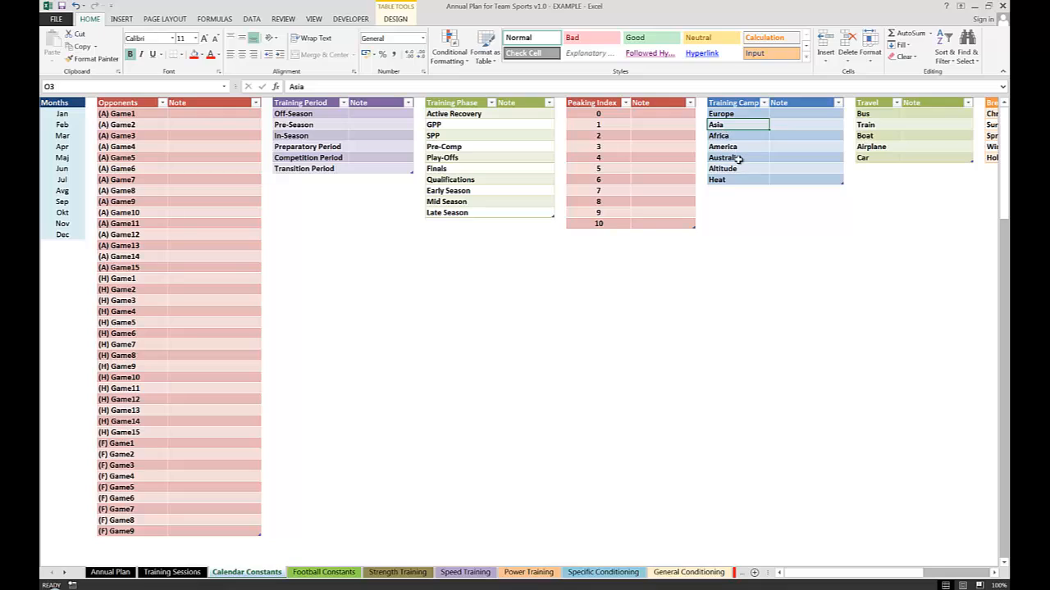
pyautogui.moveTo(753, 124)
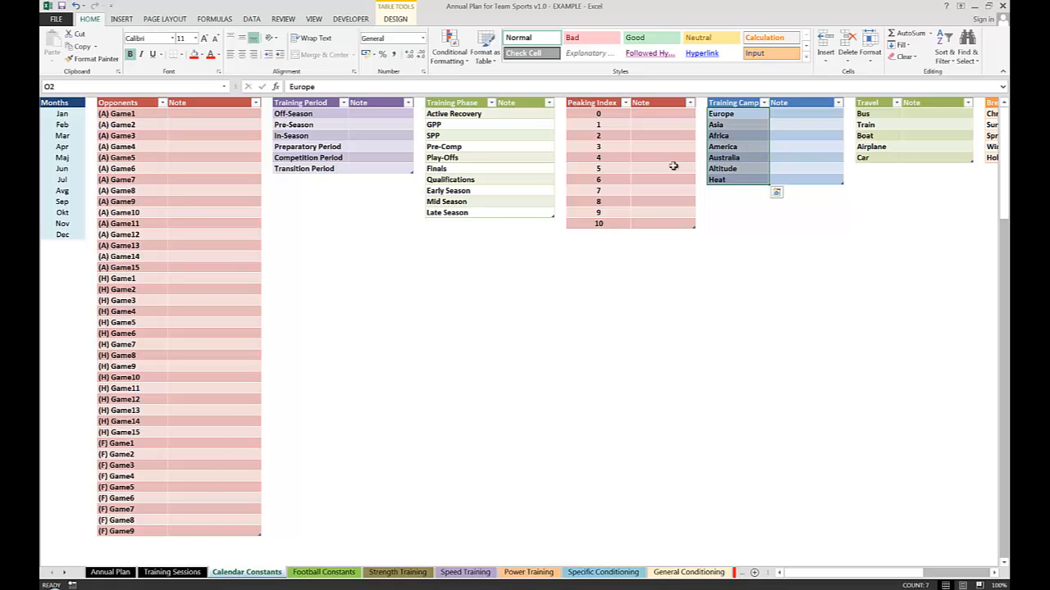
pyautogui.click(109, 571)
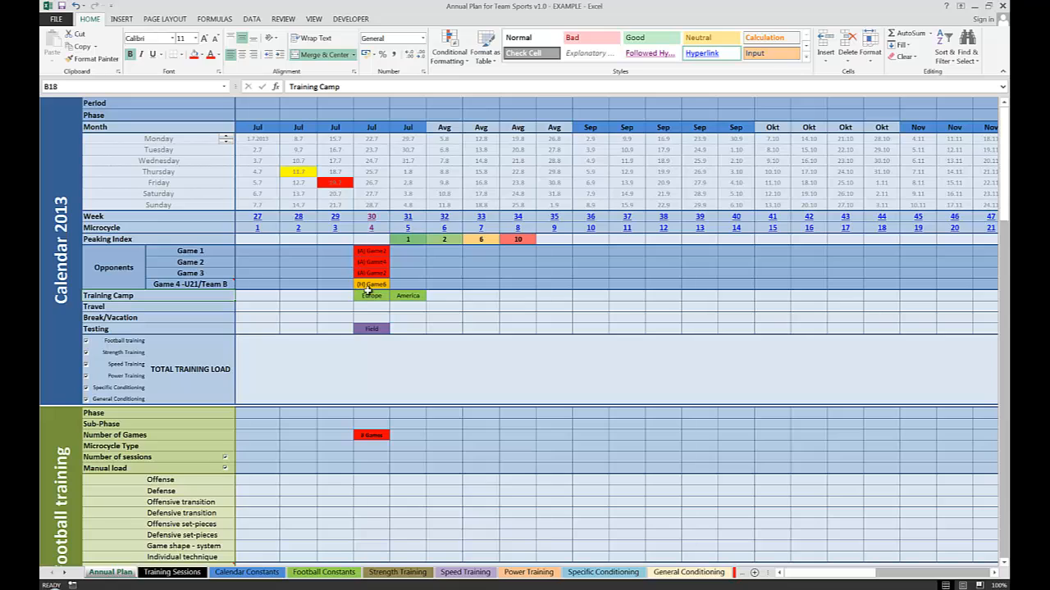
# Select week 31's Game 3 opponent cell and scroll left toward the July Period cells.
pyautogui.click(406, 272)
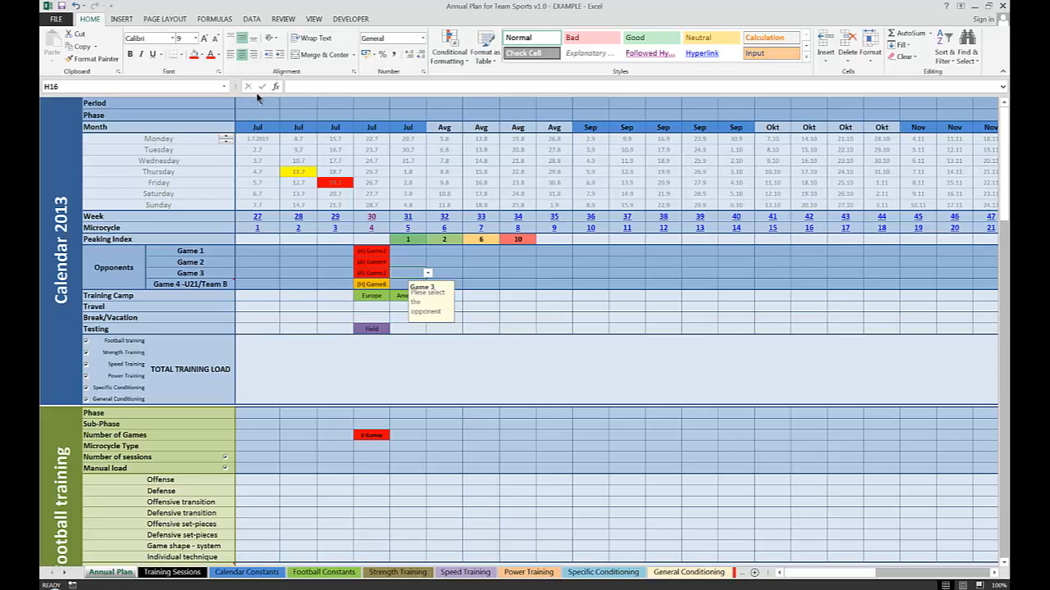
pyautogui.moveTo(325, 282)
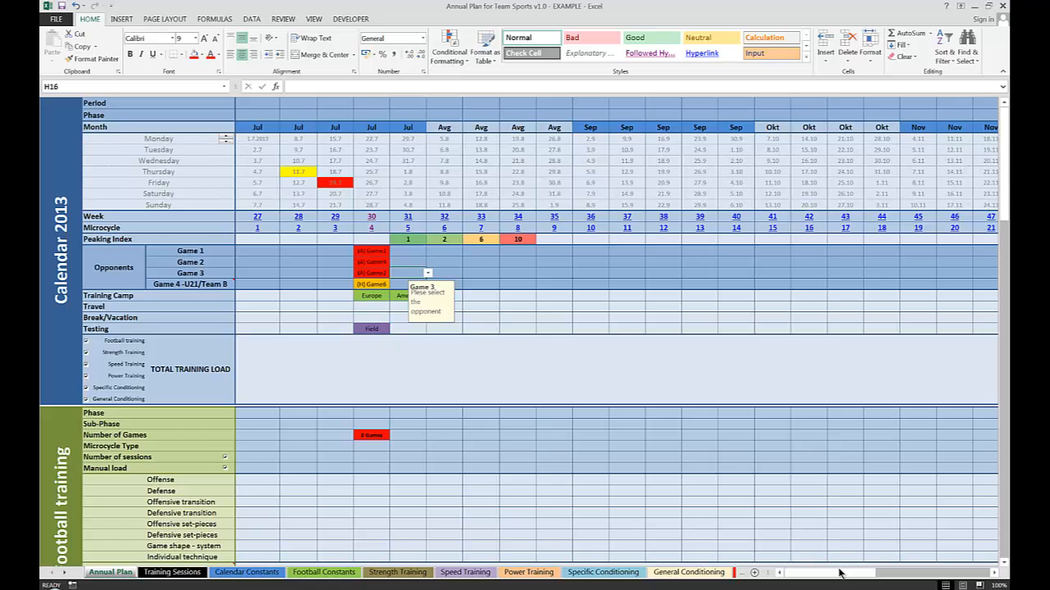
pyautogui.hscroll(-3)
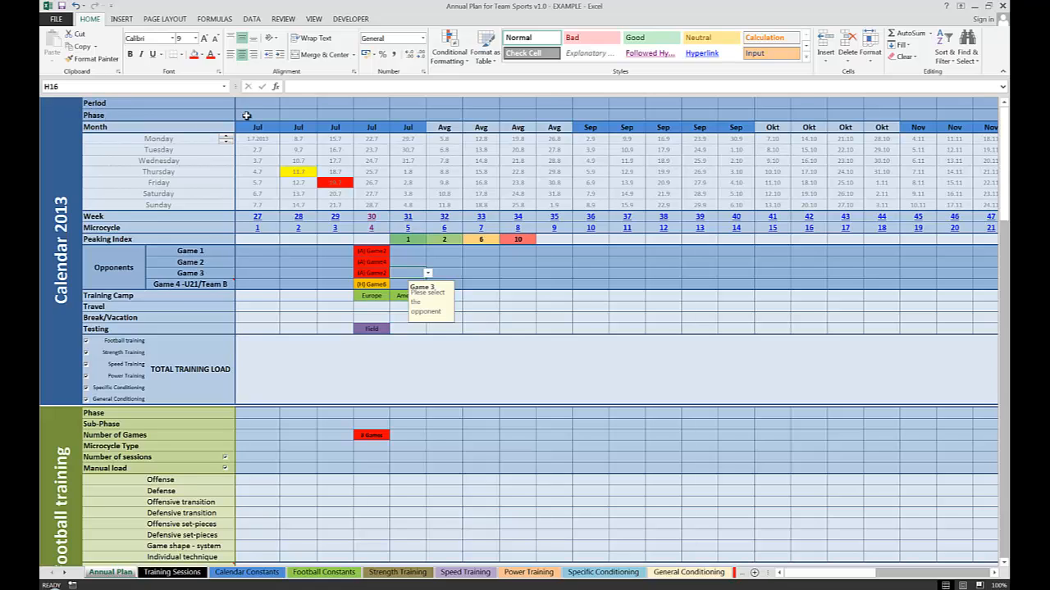
pyautogui.moveTo(249, 103)
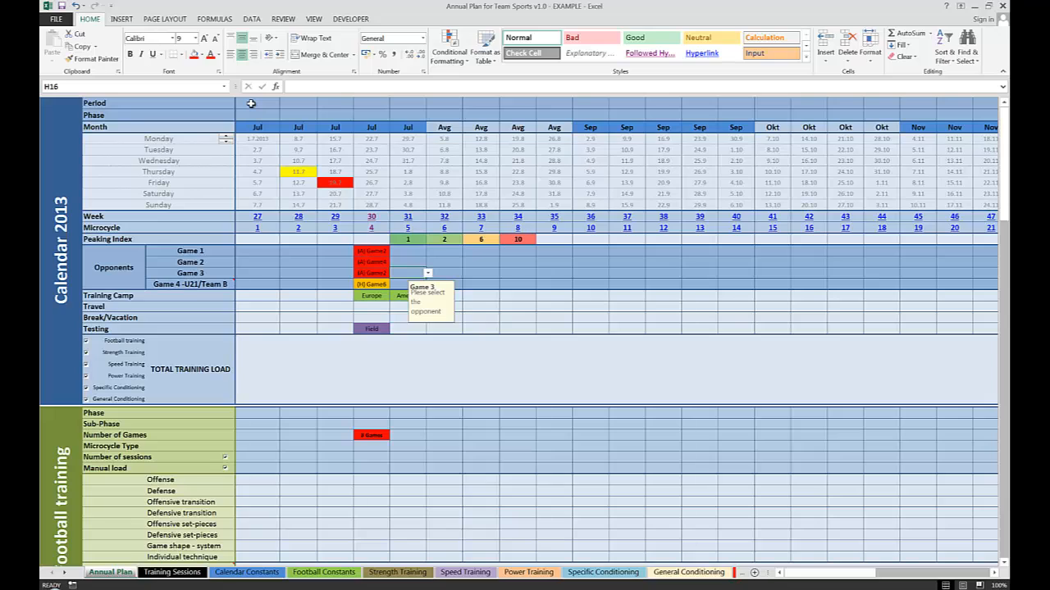
pyautogui.moveTo(250, 103)
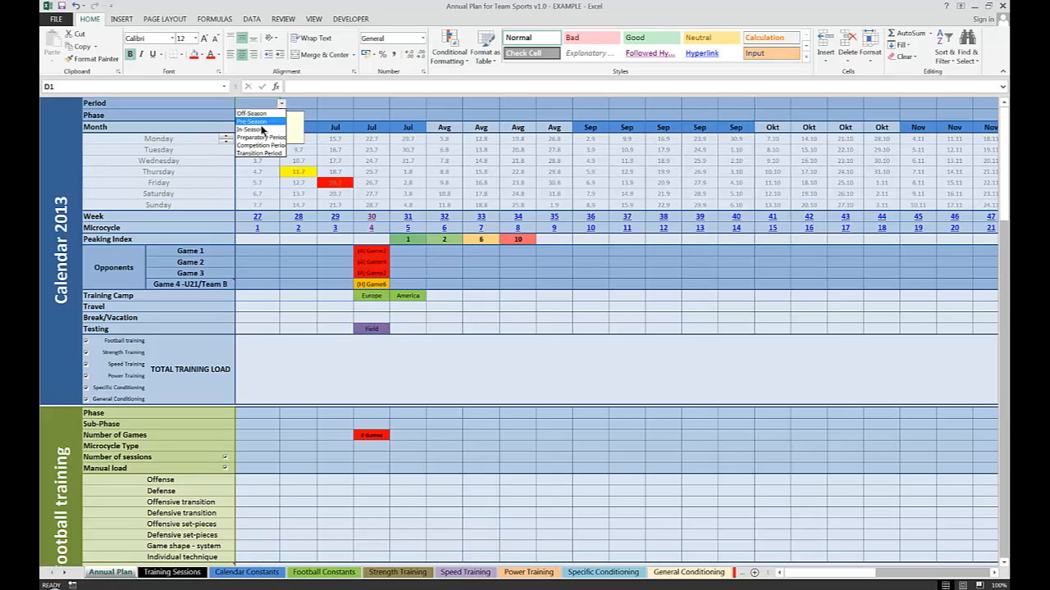
# Set the first period to Preparatory Period and give it a background fill colour.
pyautogui.click(260, 138)
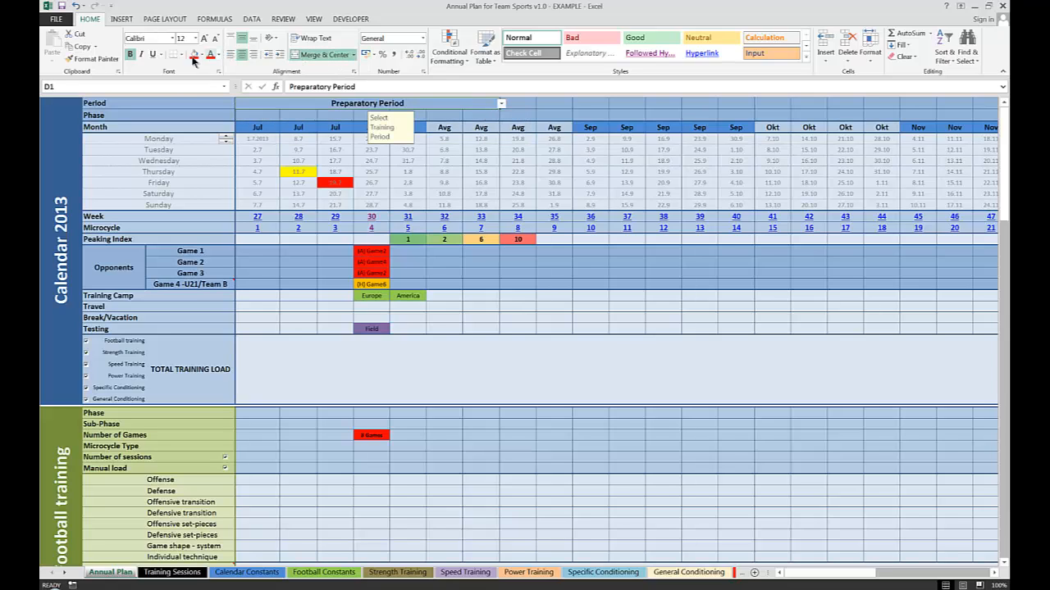
pyautogui.click(202, 54)
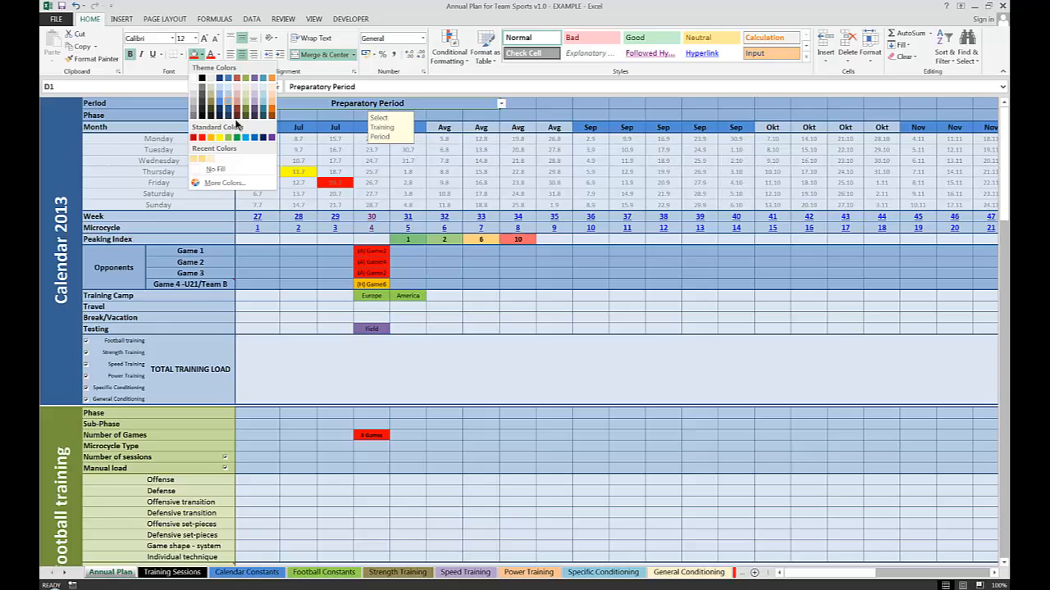
pyautogui.moveTo(249, 105)
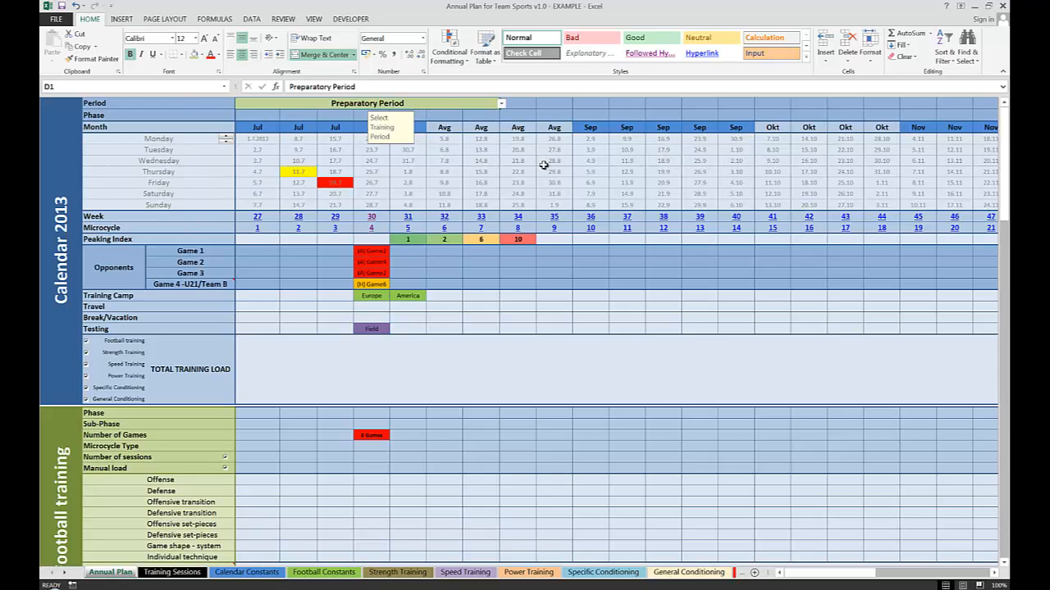
# Set Competition Period from August into October, fill it orange and merge its weeks into one band.
pyautogui.click(538, 102)
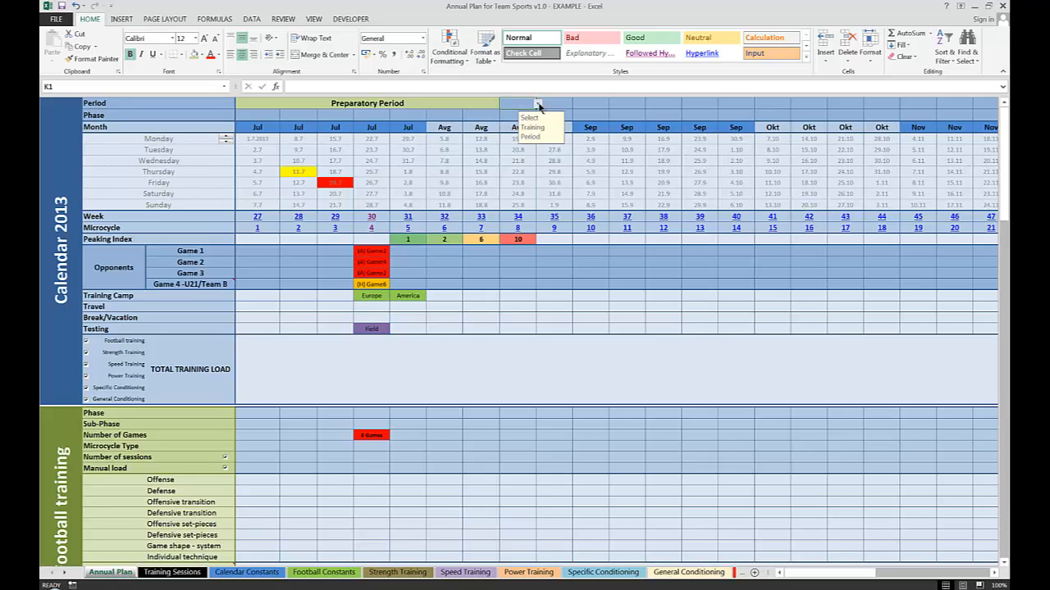
pyautogui.click(508, 102)
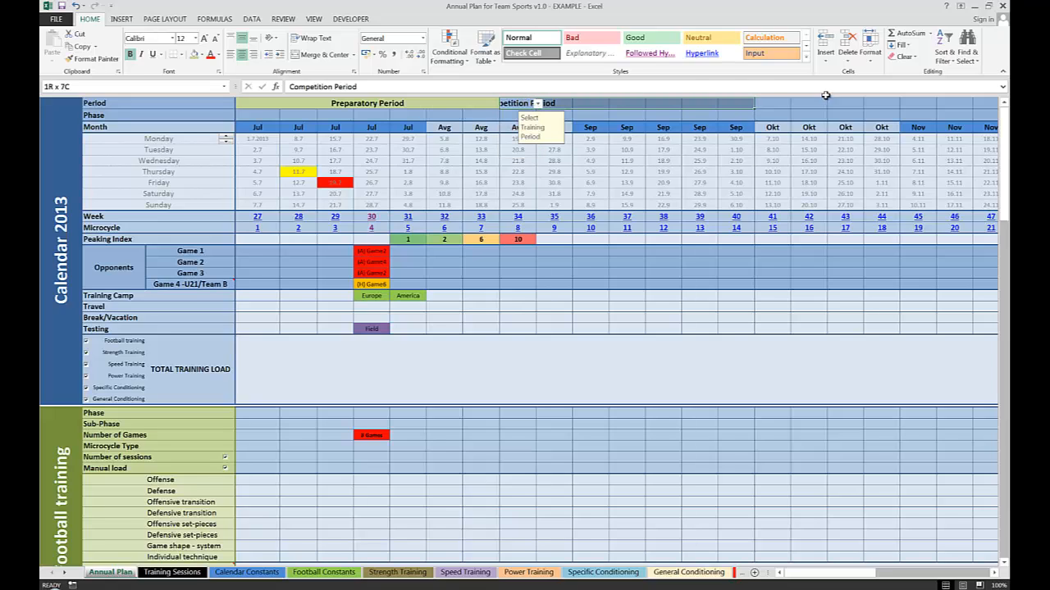
pyautogui.click(807, 102)
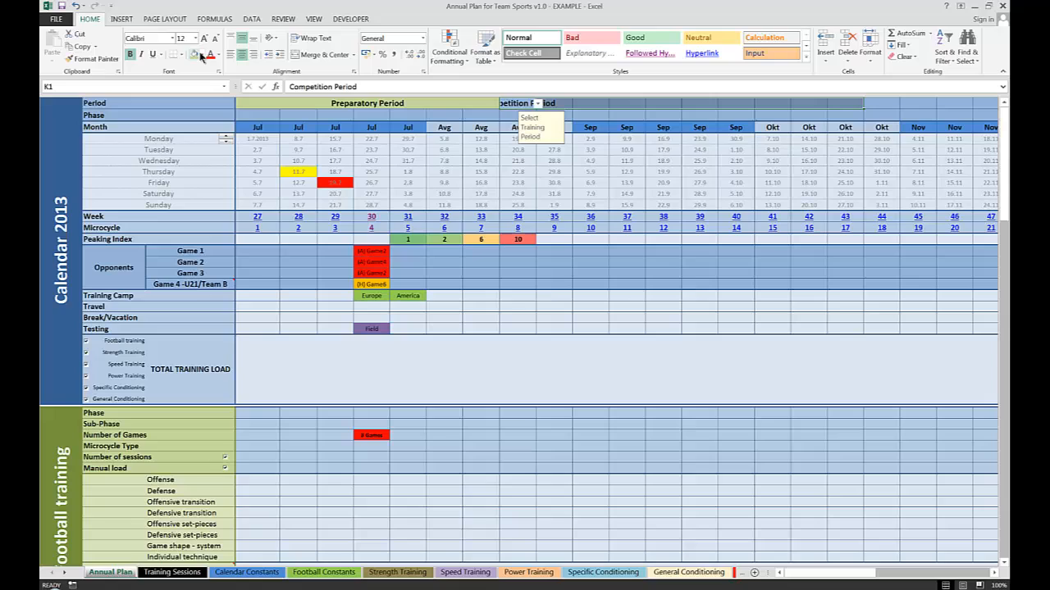
pyautogui.moveTo(193, 54)
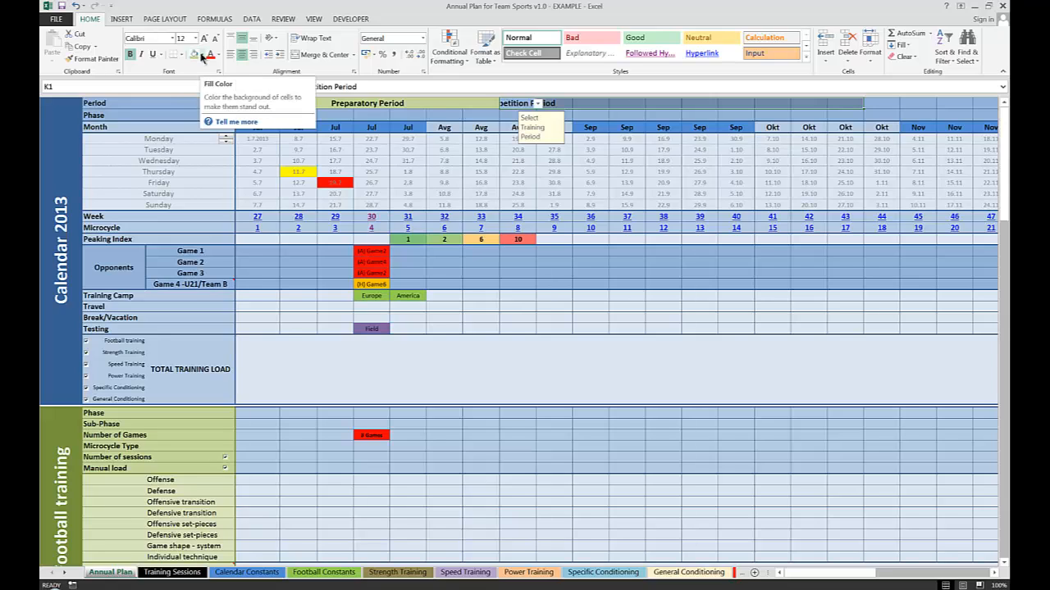
pyautogui.click(220, 56)
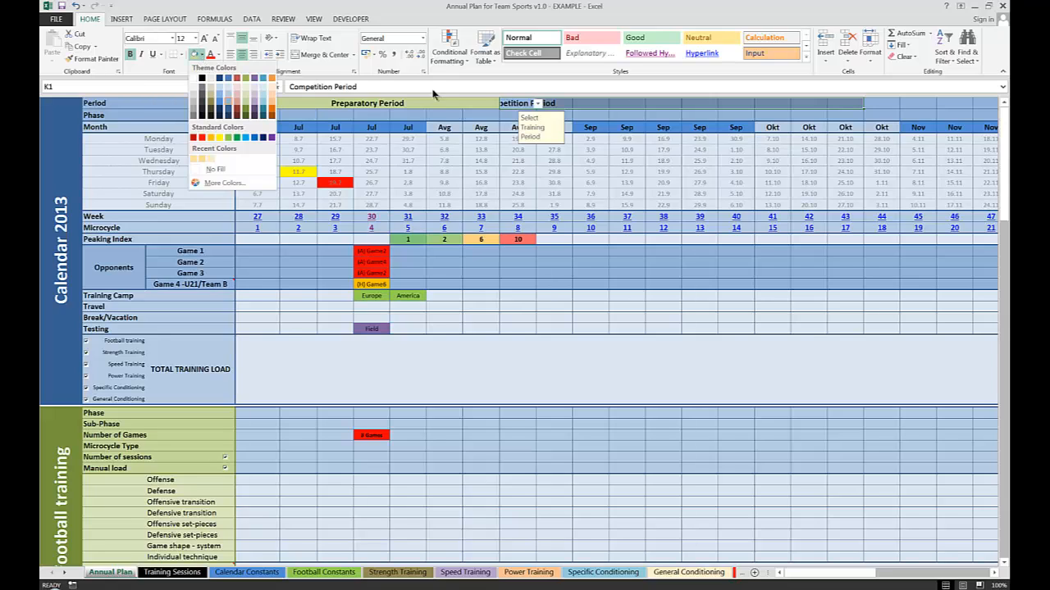
pyautogui.moveTo(663, 107)
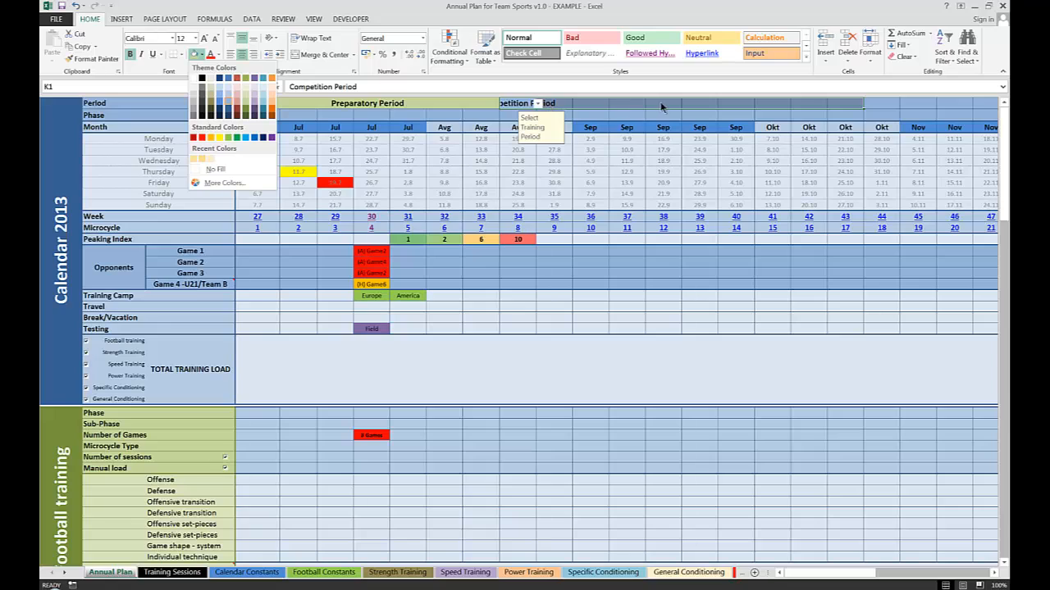
pyautogui.moveTo(386, 93)
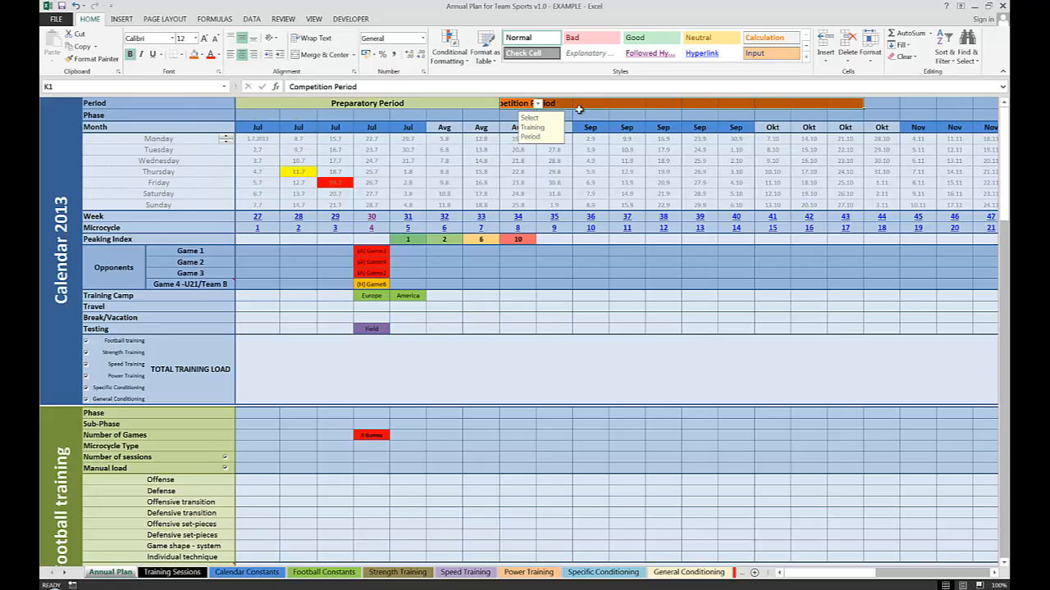
pyautogui.click(325, 54)
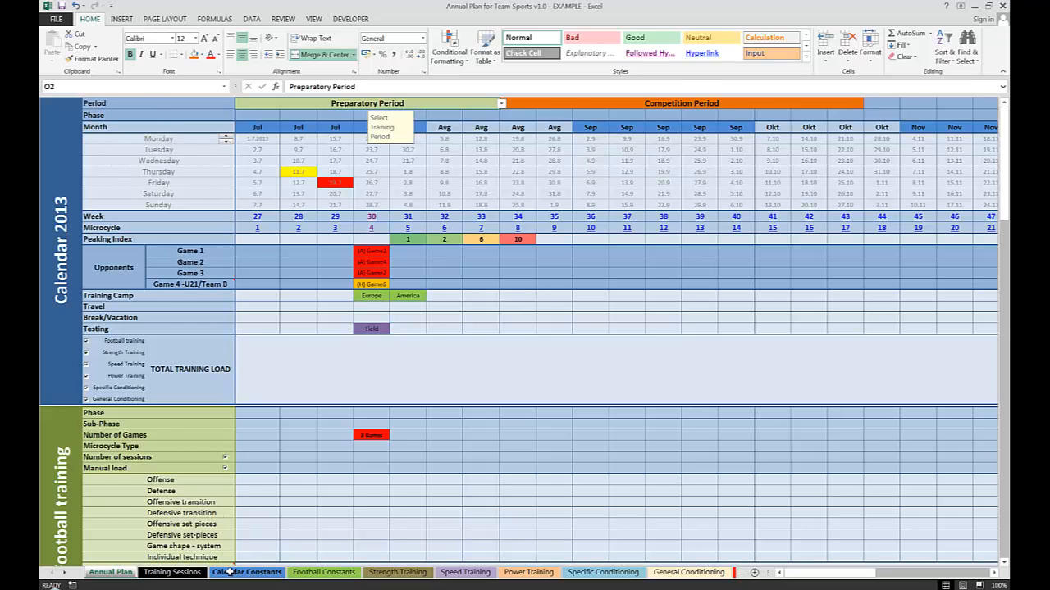
# Check the Calendar Constants lists, then set the phases to GPP followed by SPP under Preparatory Period.
pyautogui.click(246, 570)
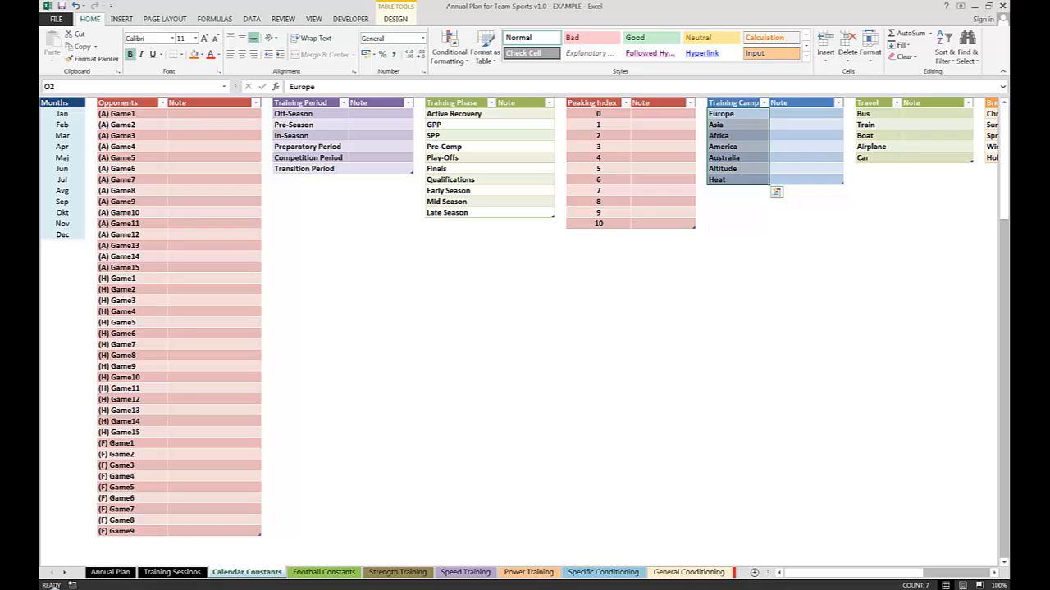
pyautogui.click(109, 570)
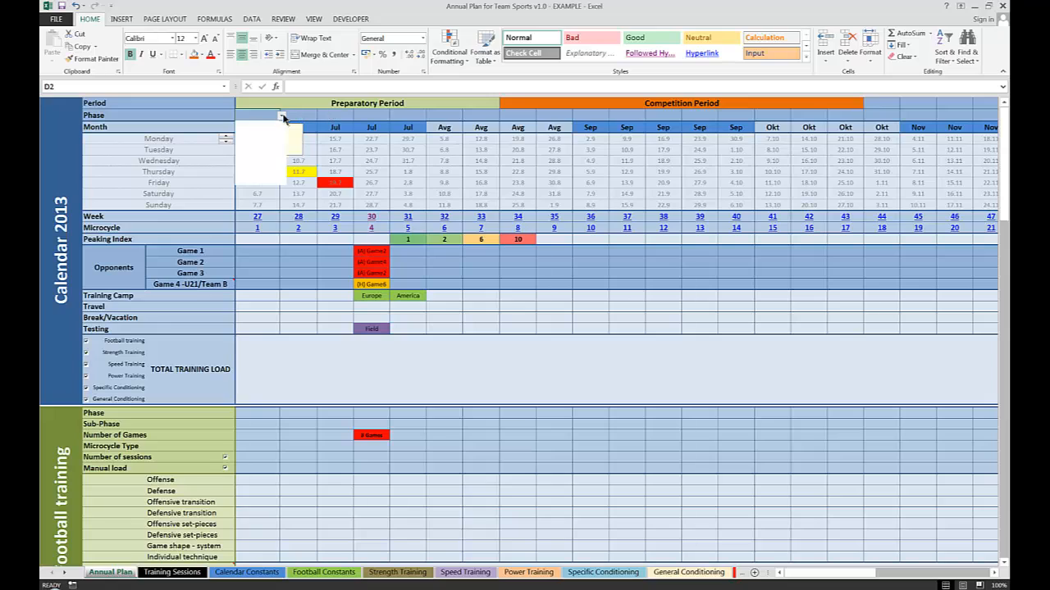
pyautogui.click(280, 115)
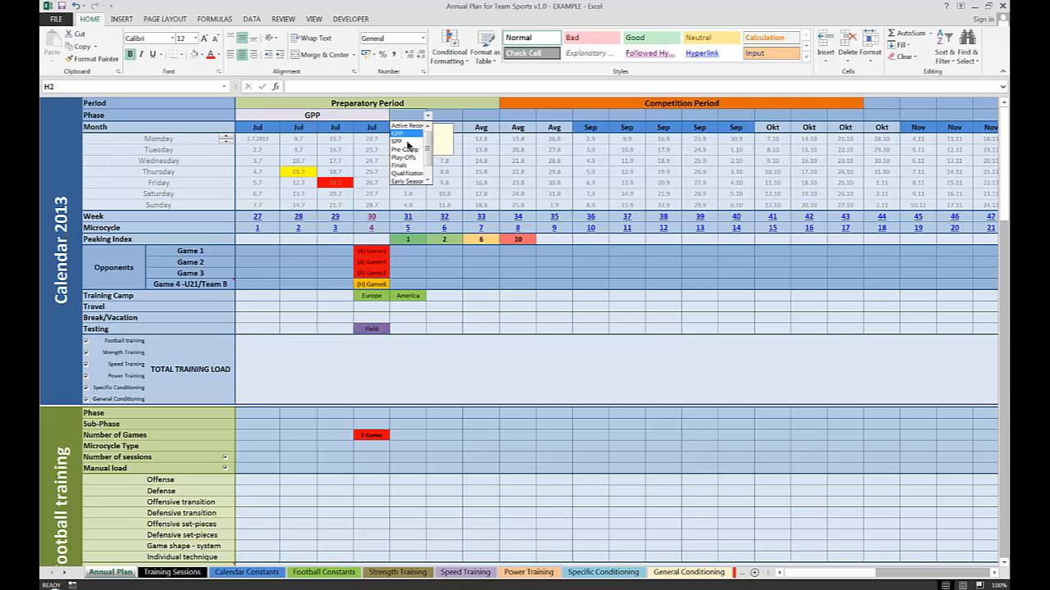
pyautogui.click(397, 141)
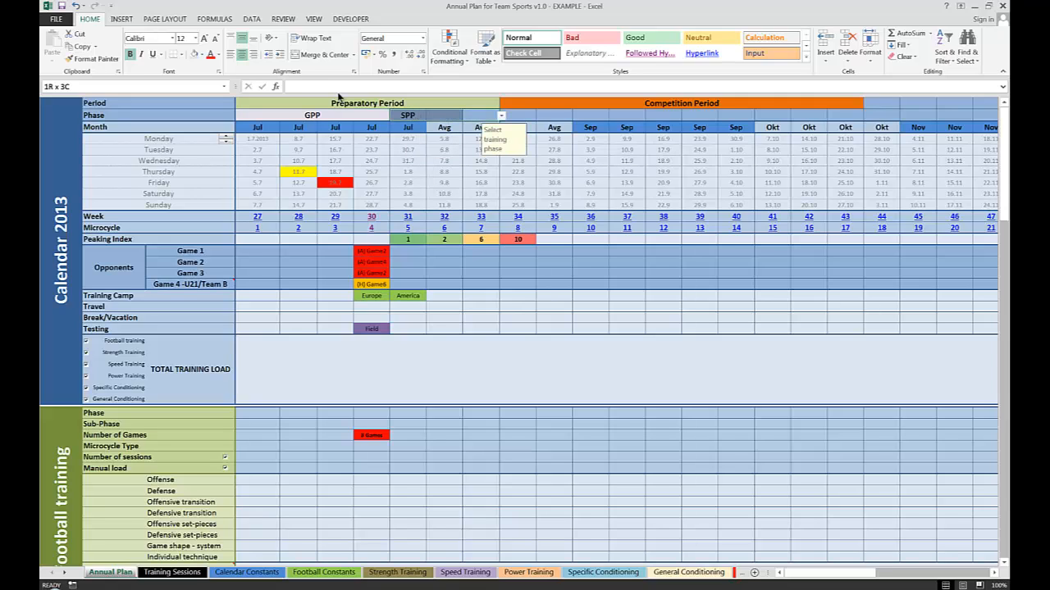
pyautogui.click(204, 62)
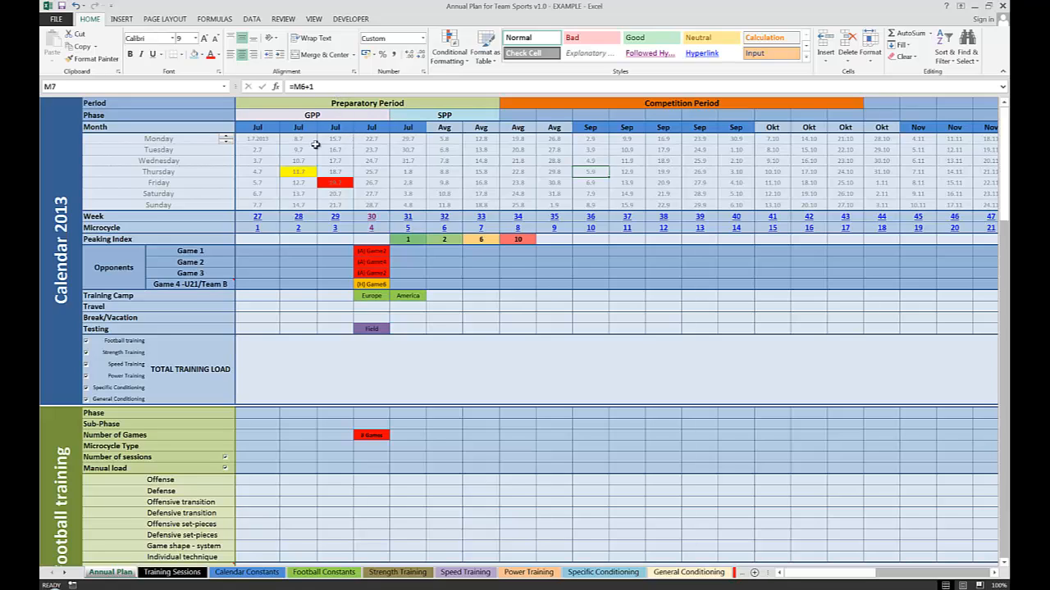
pyautogui.moveTo(344, 320)
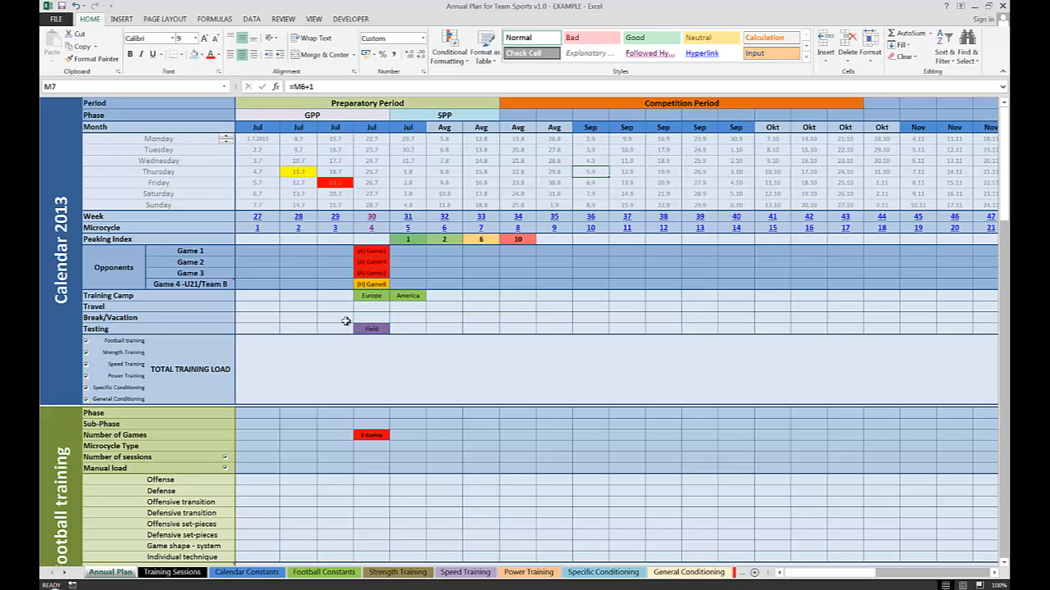
pyautogui.moveTo(249, 366)
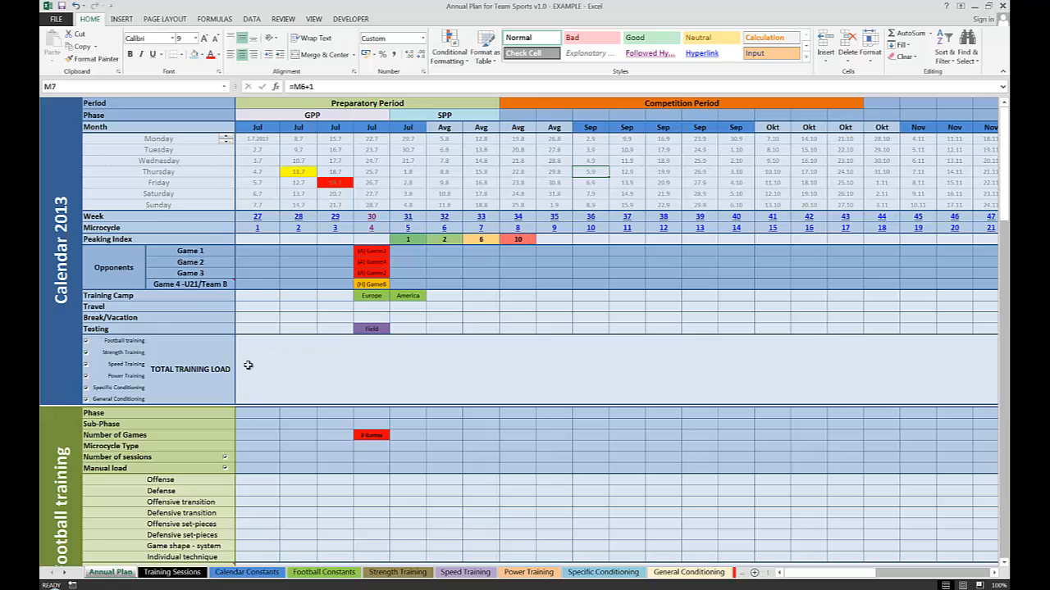
pyautogui.moveTo(148, 251)
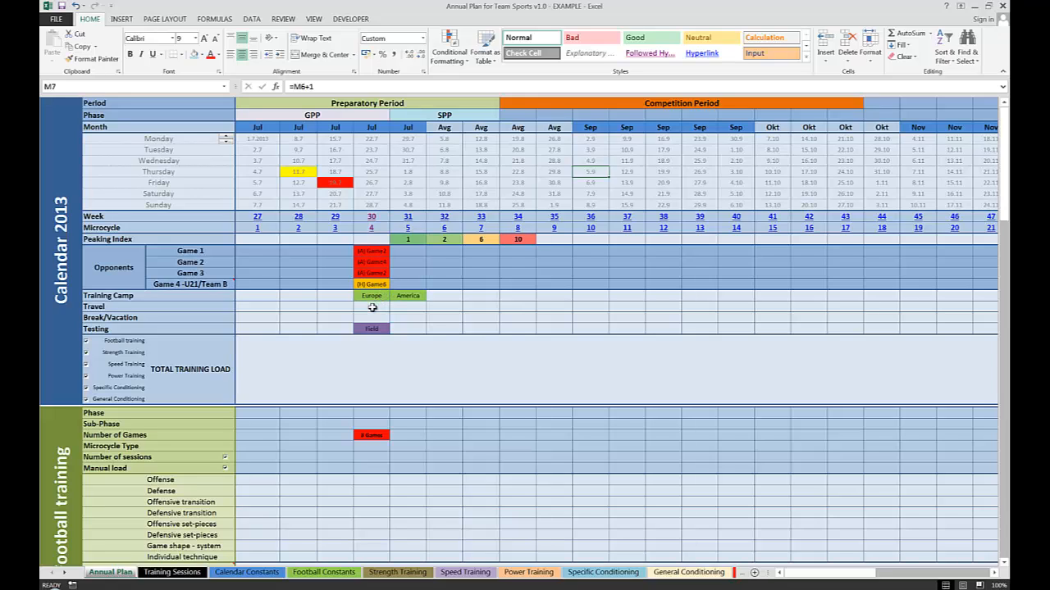
pyautogui.moveTo(394, 328)
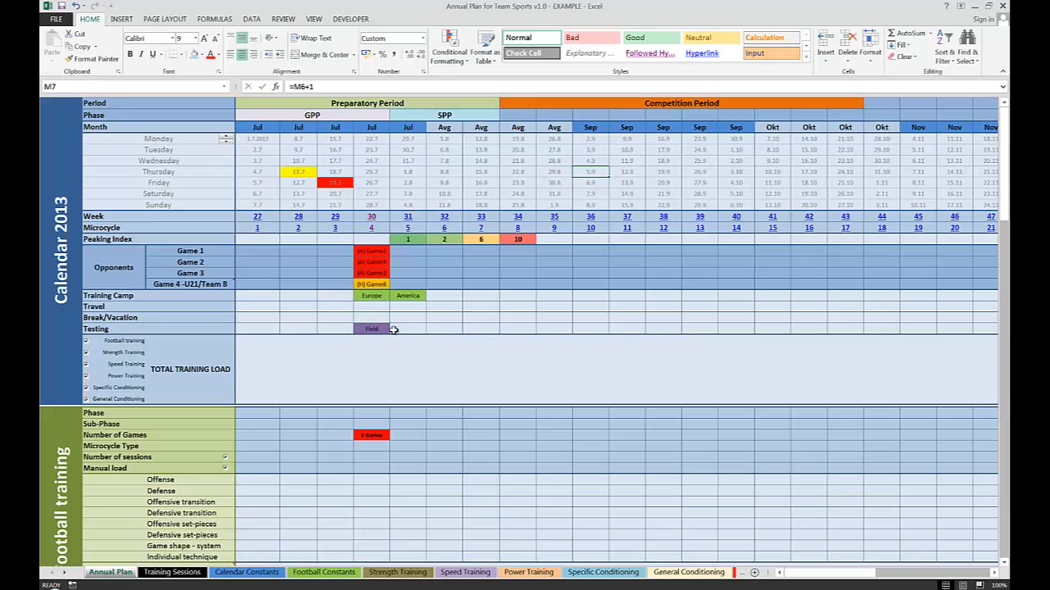
pyautogui.moveTo(384, 315)
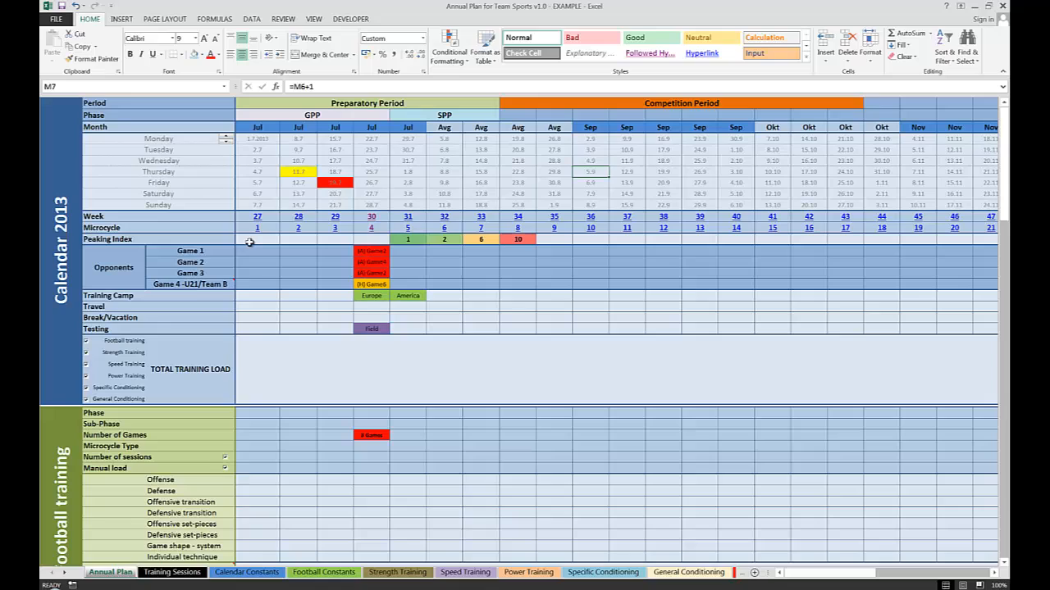
pyautogui.moveTo(239, 233)
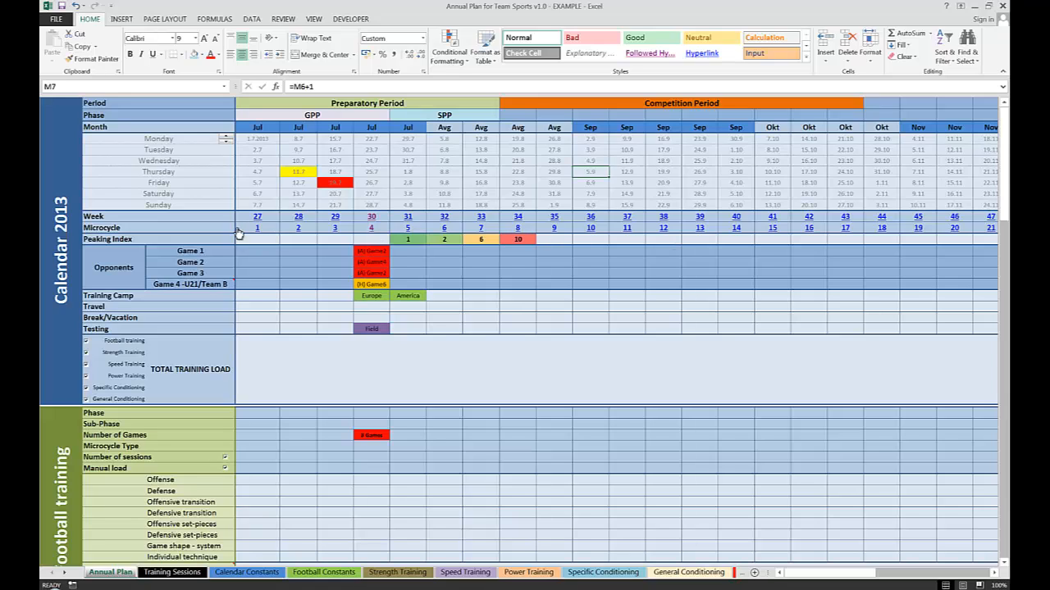
pyautogui.moveTo(260, 236)
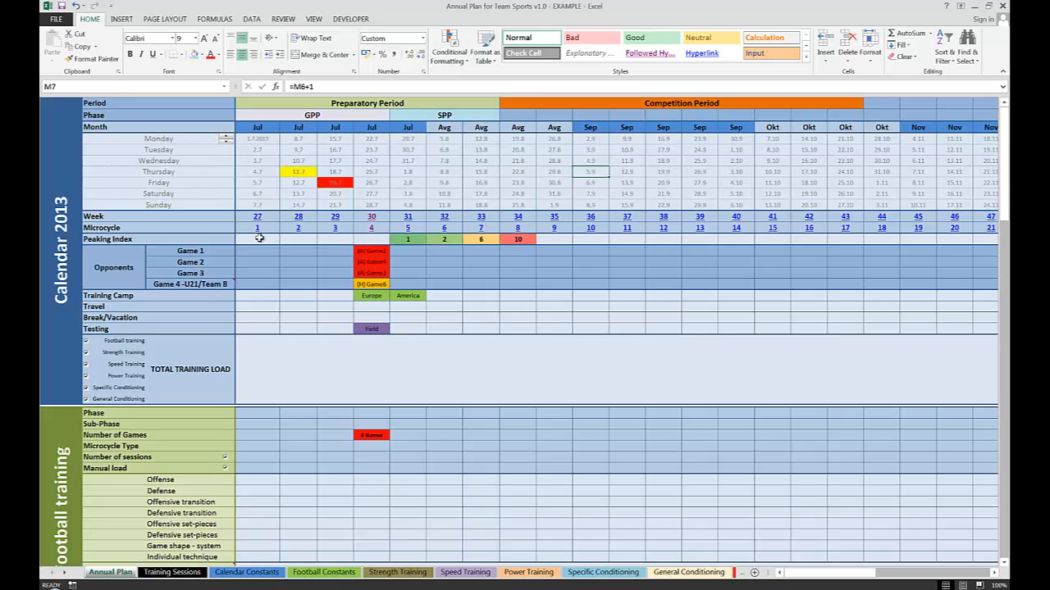
pyautogui.moveTo(495, 250)
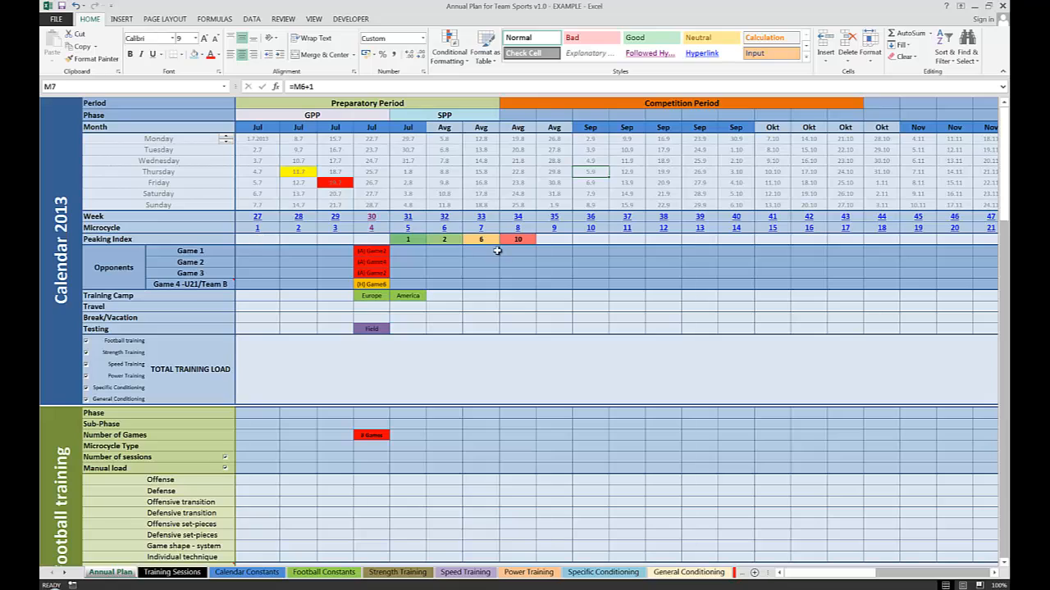
pyautogui.moveTo(532, 240)
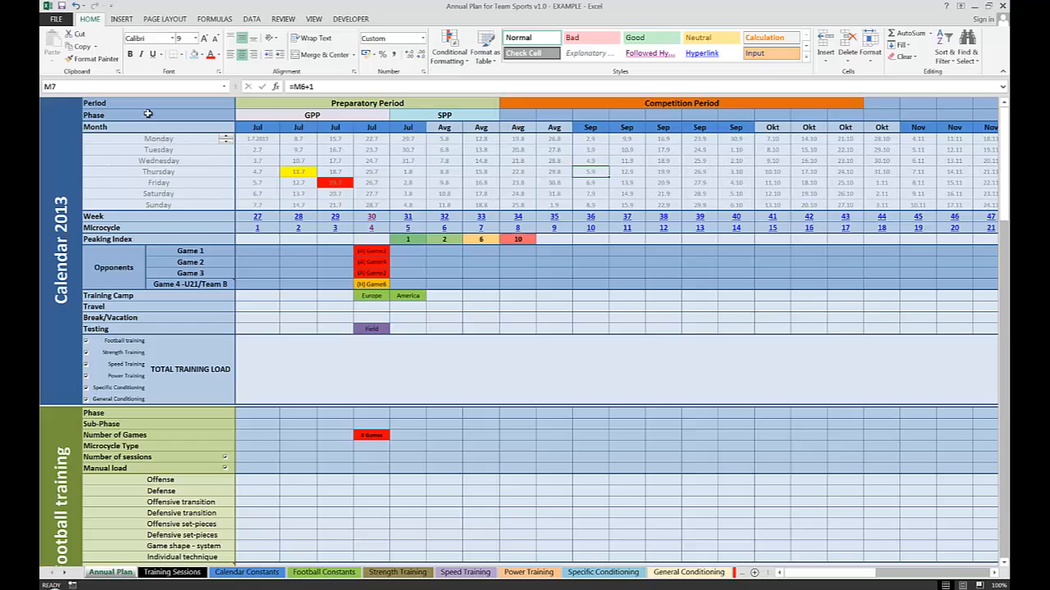
pyautogui.moveTo(276, 144)
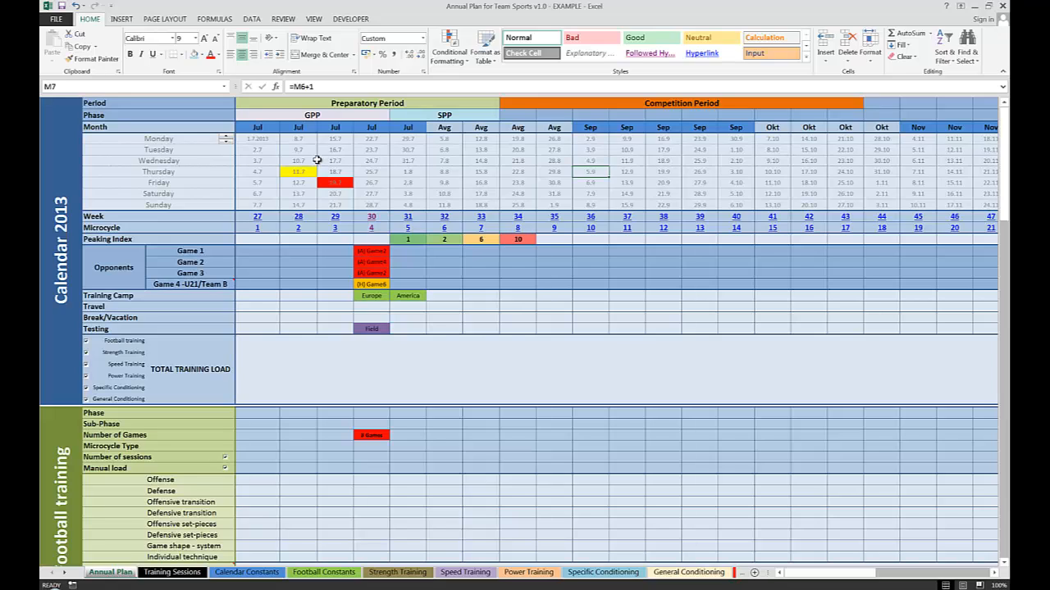
pyautogui.moveTo(371, 106)
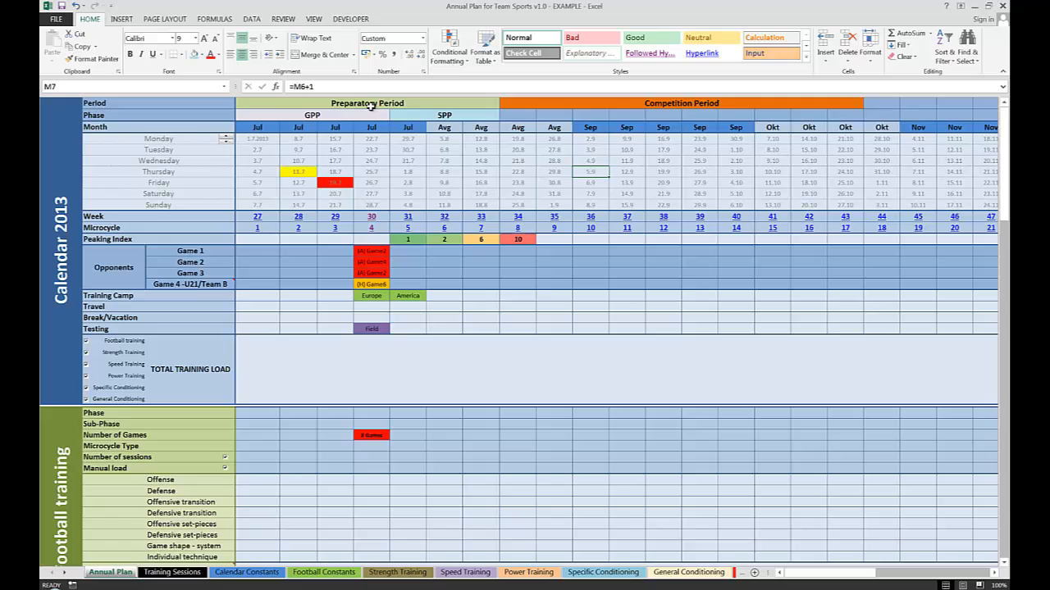
pyautogui.moveTo(302, 233)
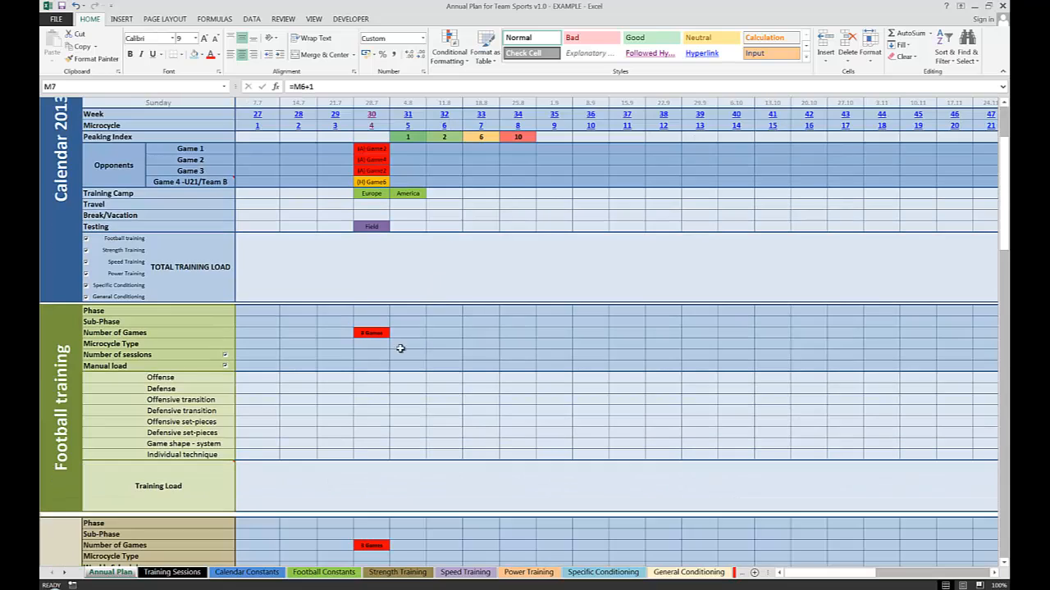
pyautogui.moveTo(692, 237)
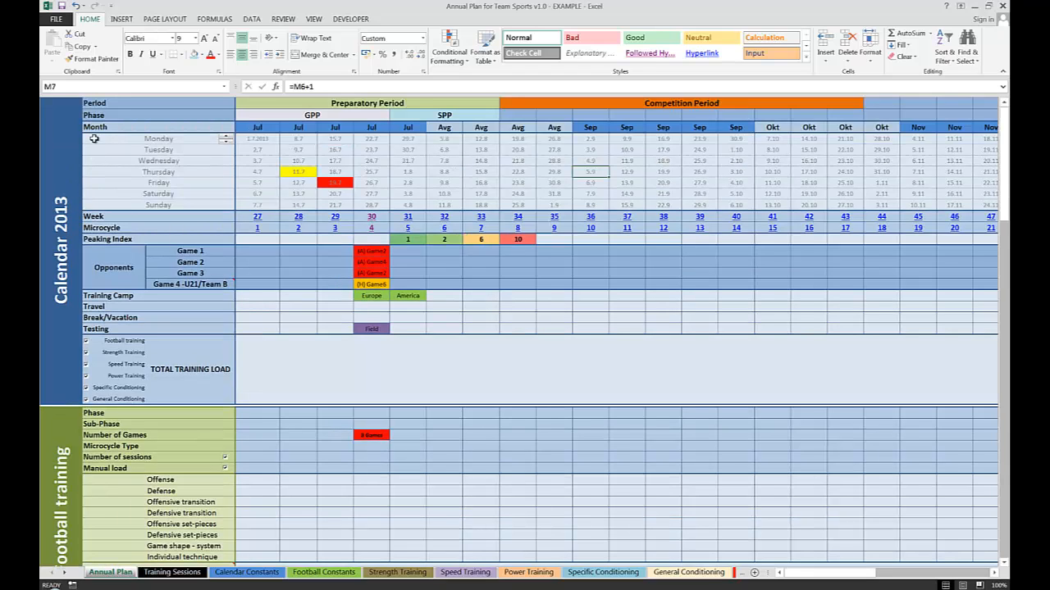
pyautogui.moveTo(364, 406)
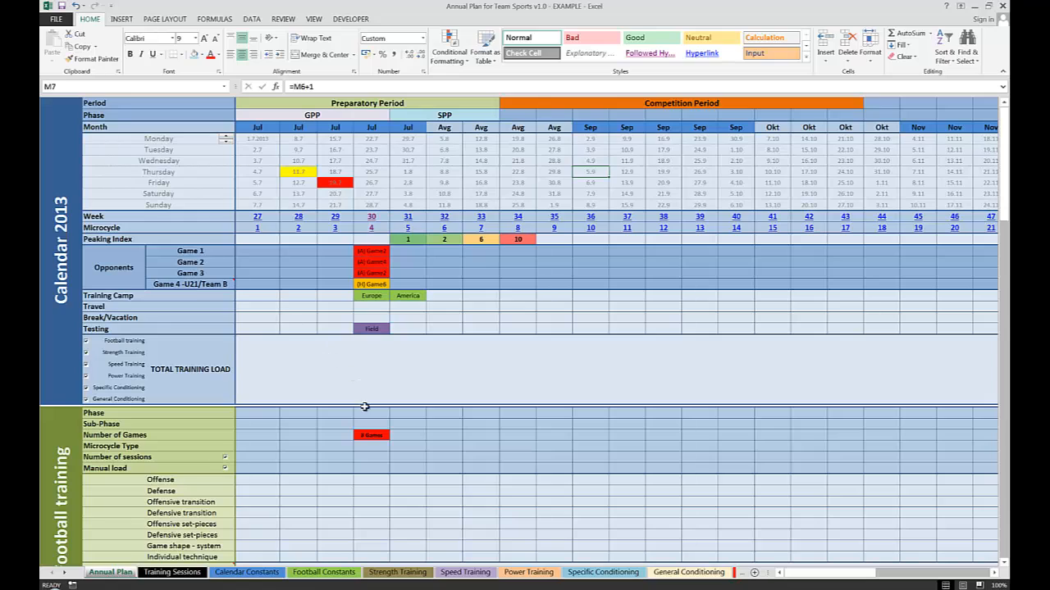
pyautogui.moveTo(371, 282)
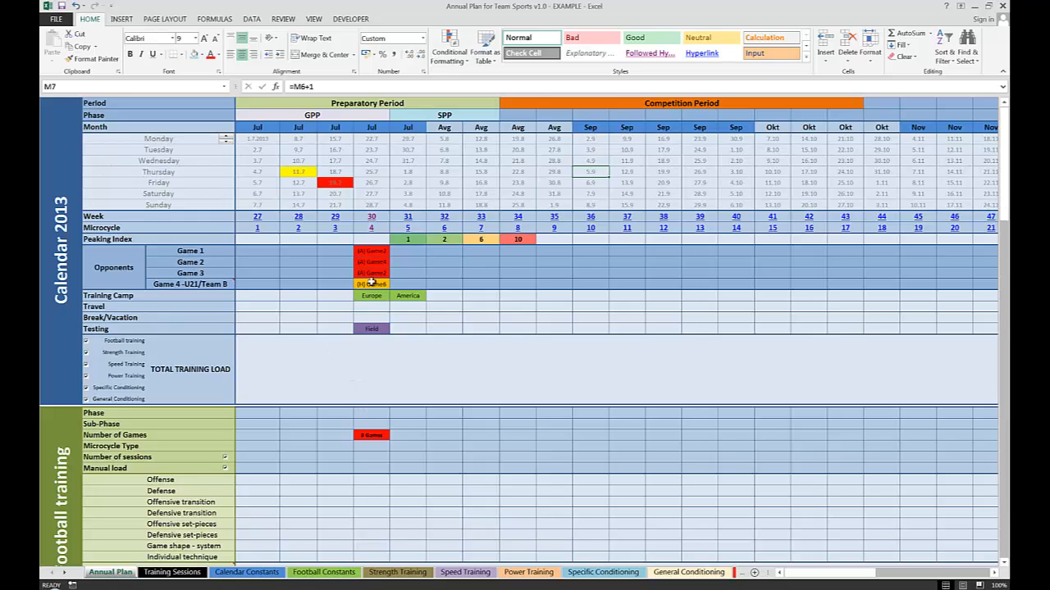
# Show a Game 1 opponent prompt, then scroll down to the Strength and Speed Training sections.
pyautogui.click(406, 251)
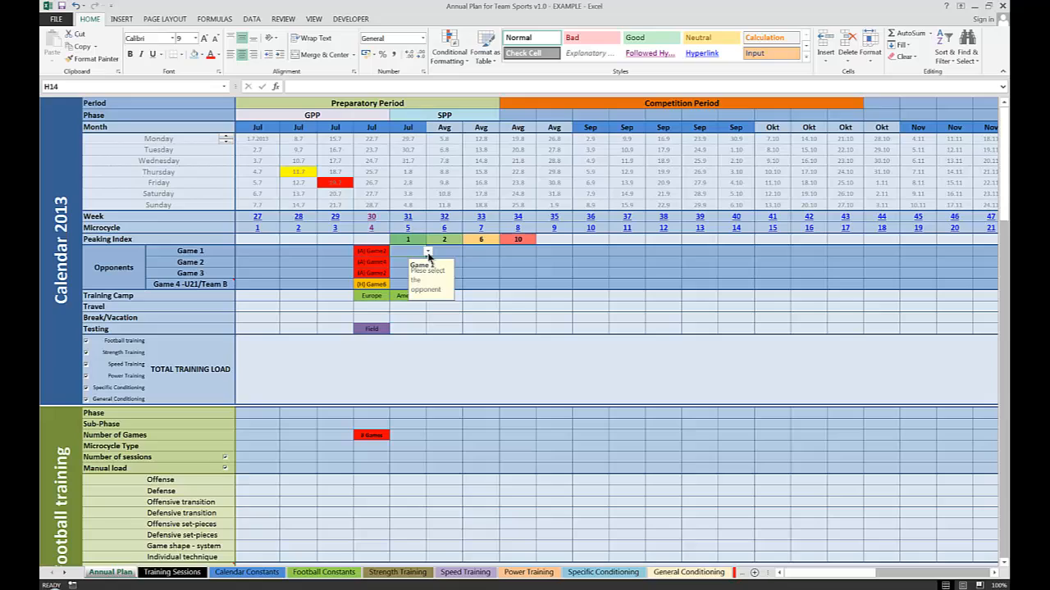
pyautogui.moveTo(436, 259)
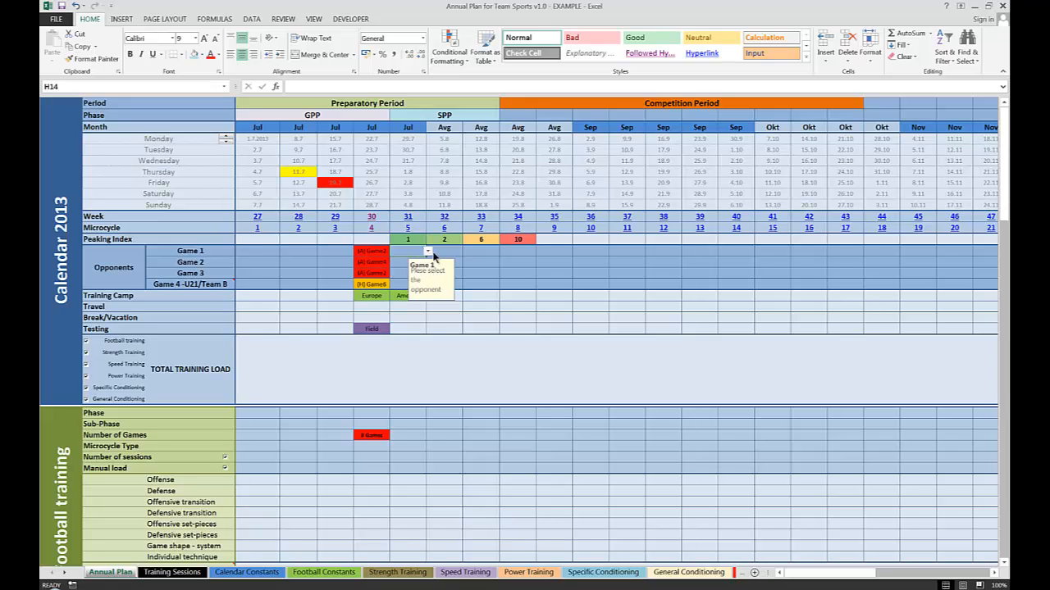
pyautogui.moveTo(429, 259)
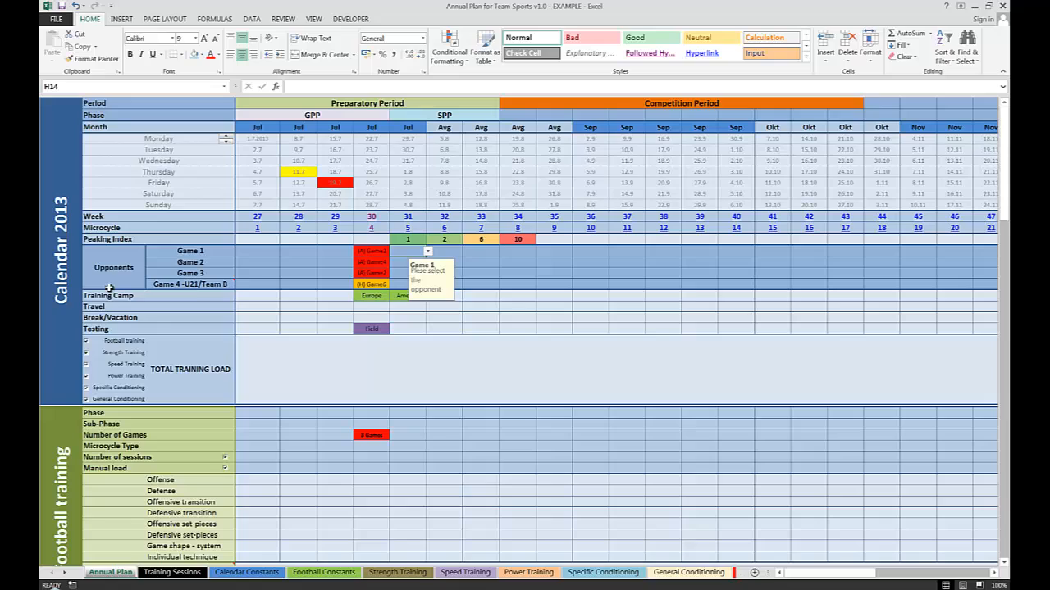
pyautogui.moveTo(128, 278)
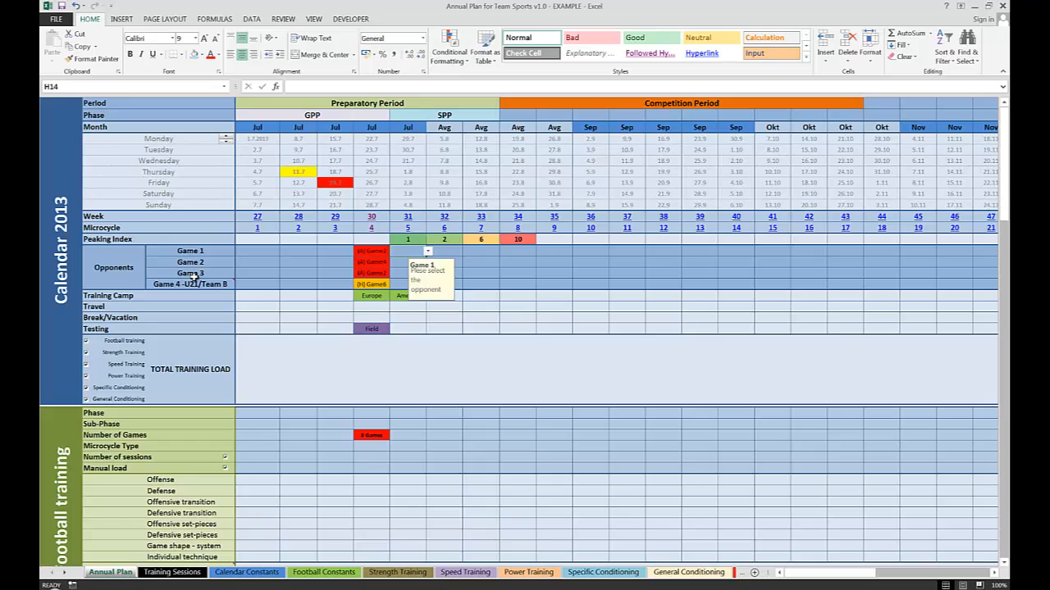
pyautogui.moveTo(243, 538)
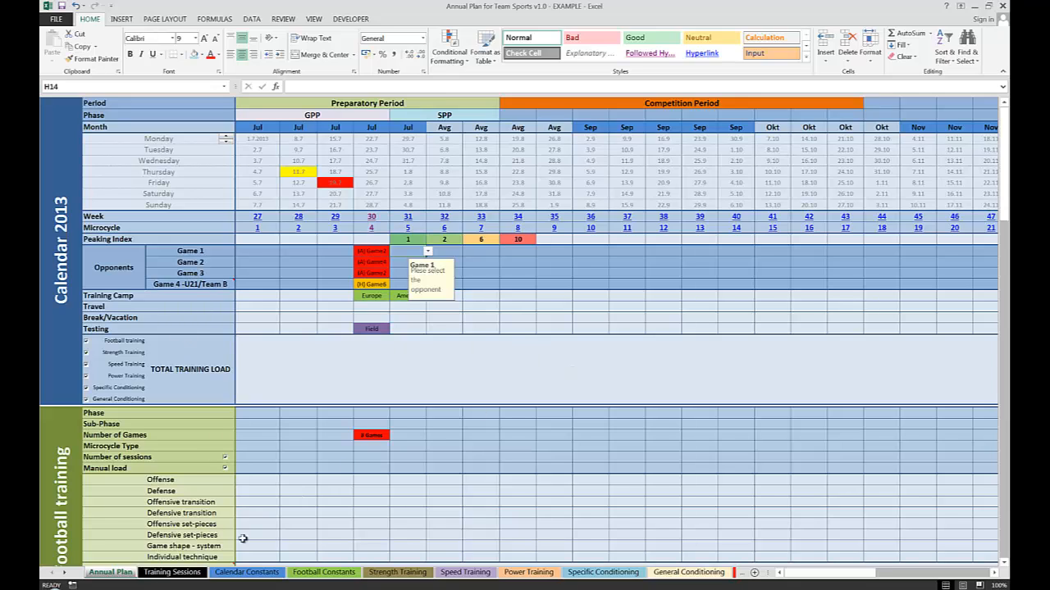
pyautogui.scroll(-3)
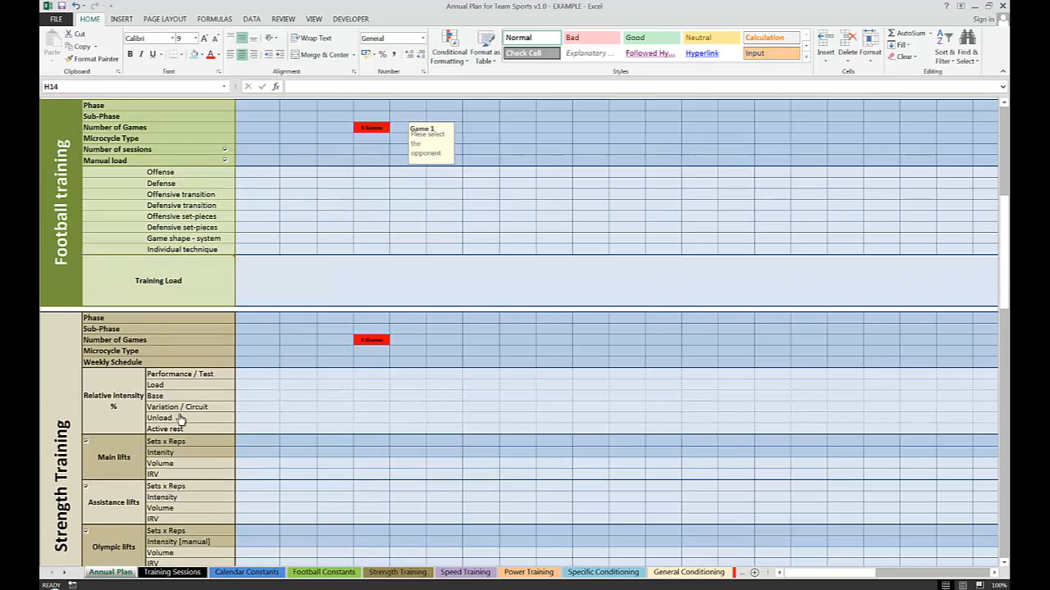
pyautogui.scroll(-3)
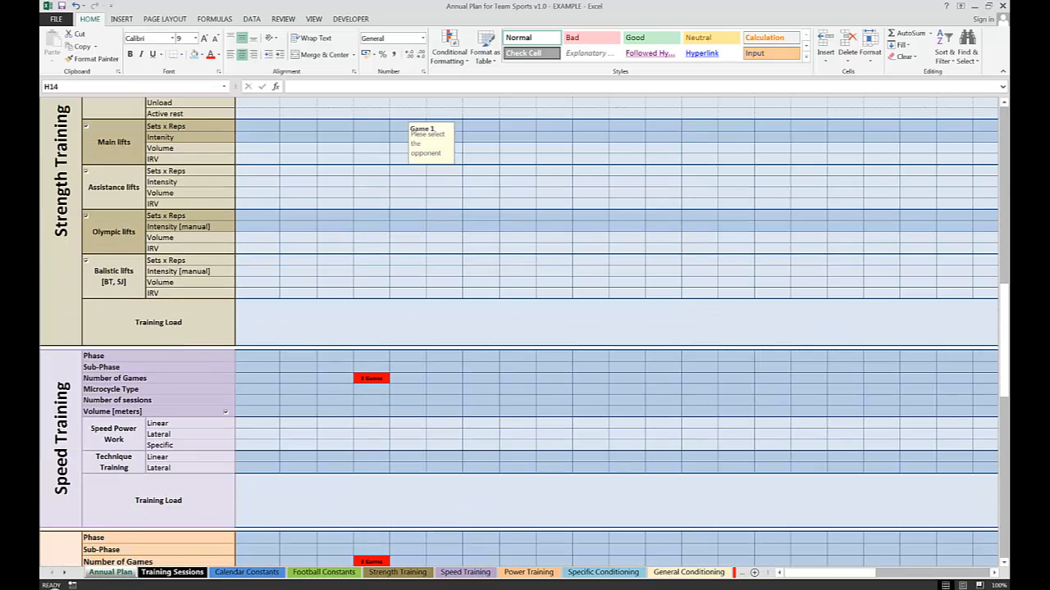